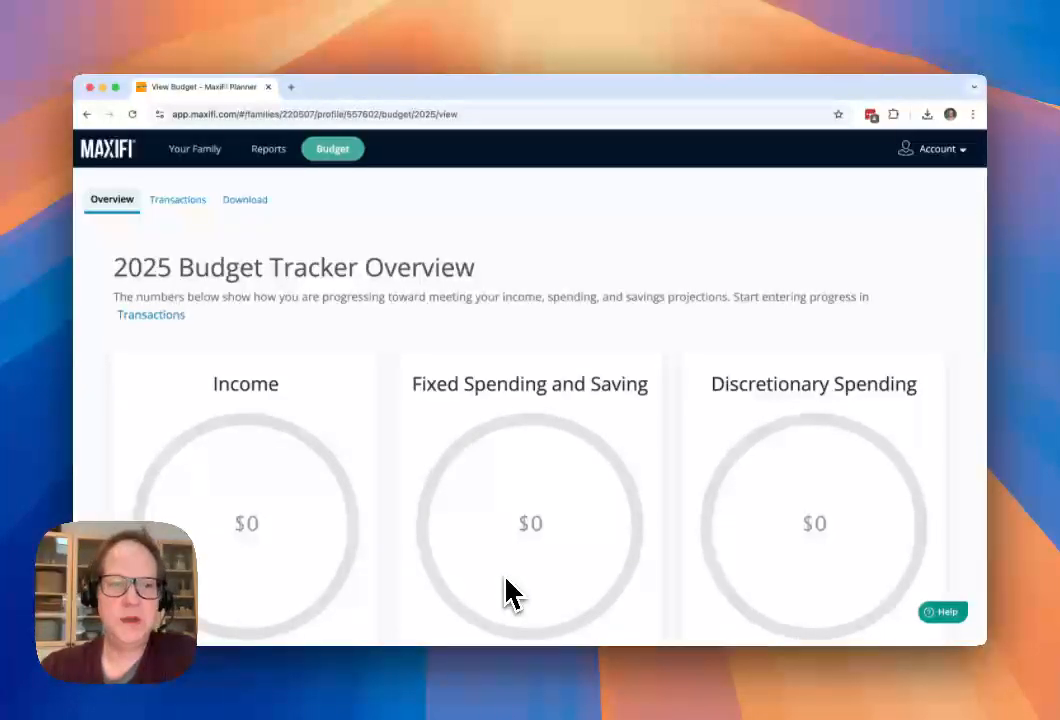
{"action": "mouse_move", "coordinate": [583, 505]}
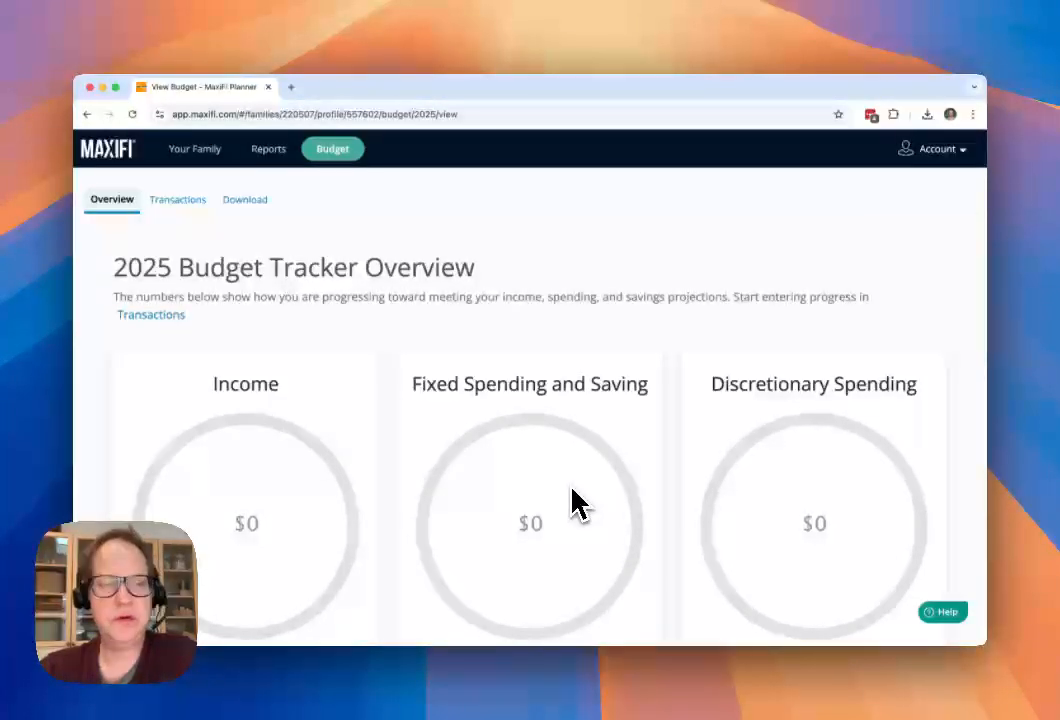
{"action": "mouse_move", "coordinate": [293, 398]}
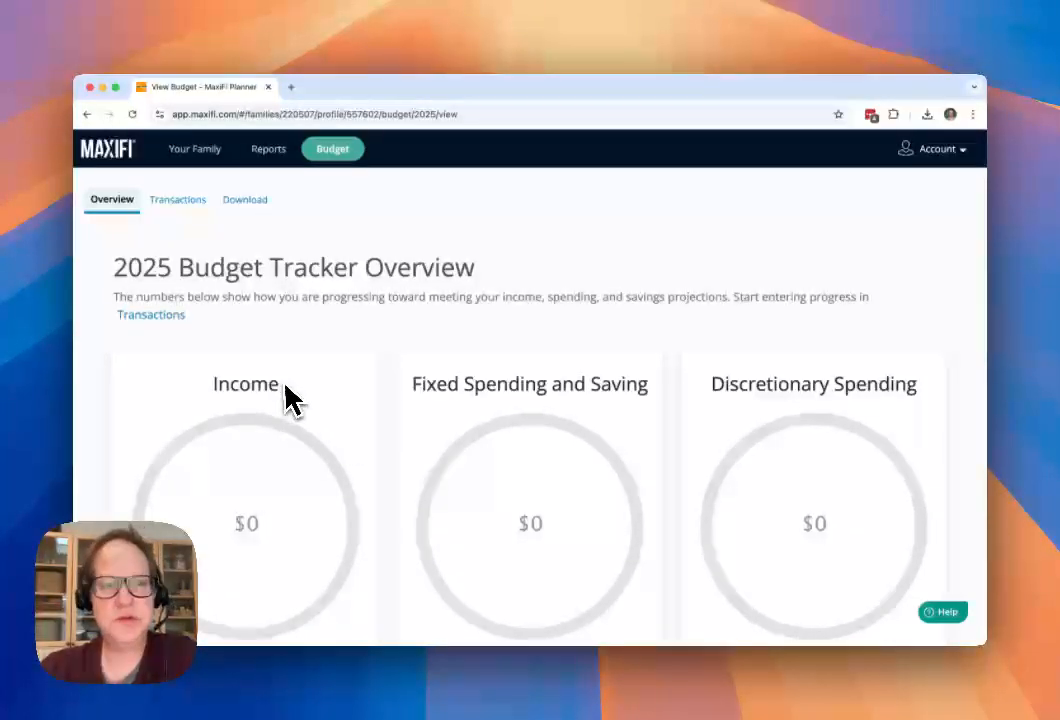
{"action": "mouse_move", "coordinate": [210, 280]}
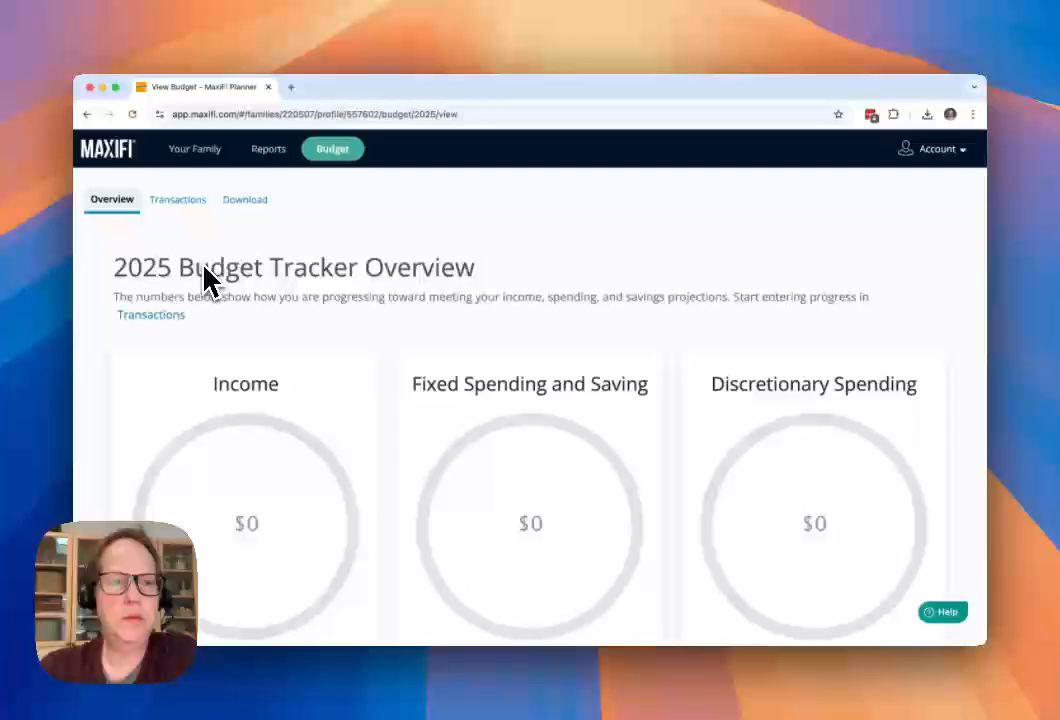
Review the prefilled year-to-date amounts for mortgage, food, transportation and other categories
{"action": "left_click", "coordinate": [178, 199]}
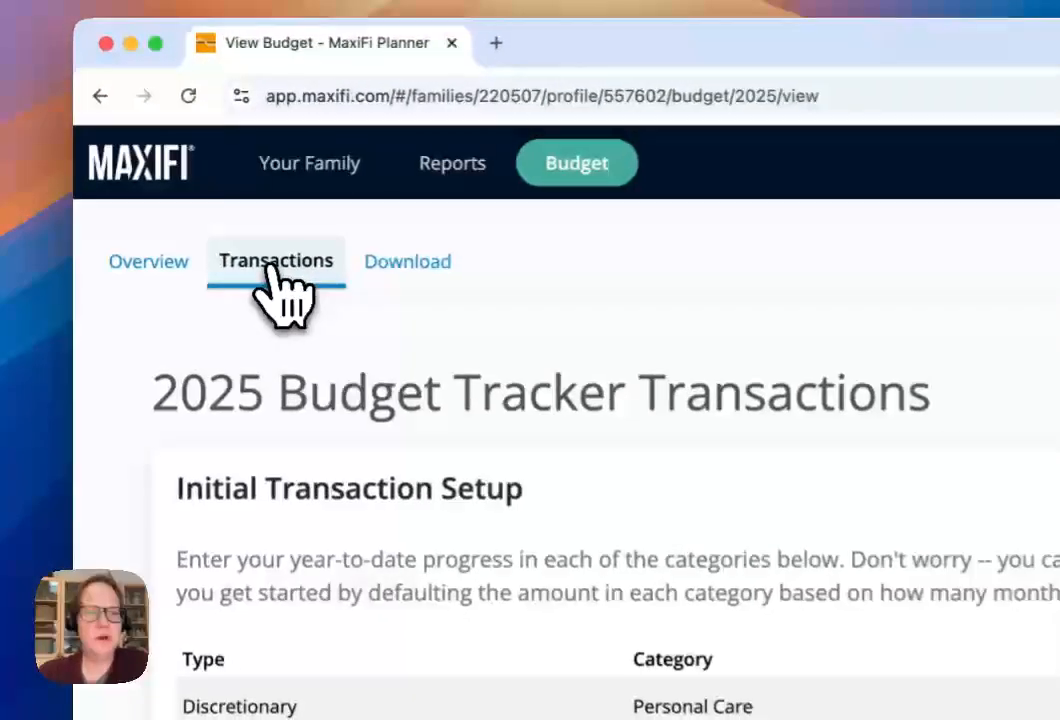
{"action": "scroll", "scroll_direction": "down", "scroll_amount": 3}
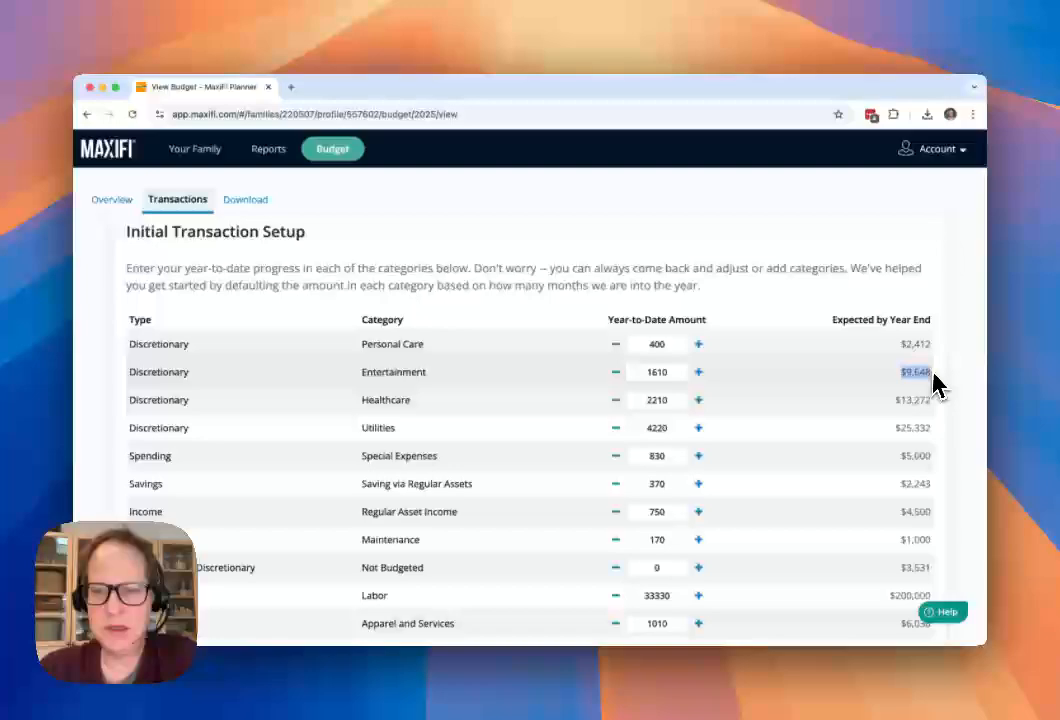
{"action": "mouse_move", "coordinate": [925, 425]}
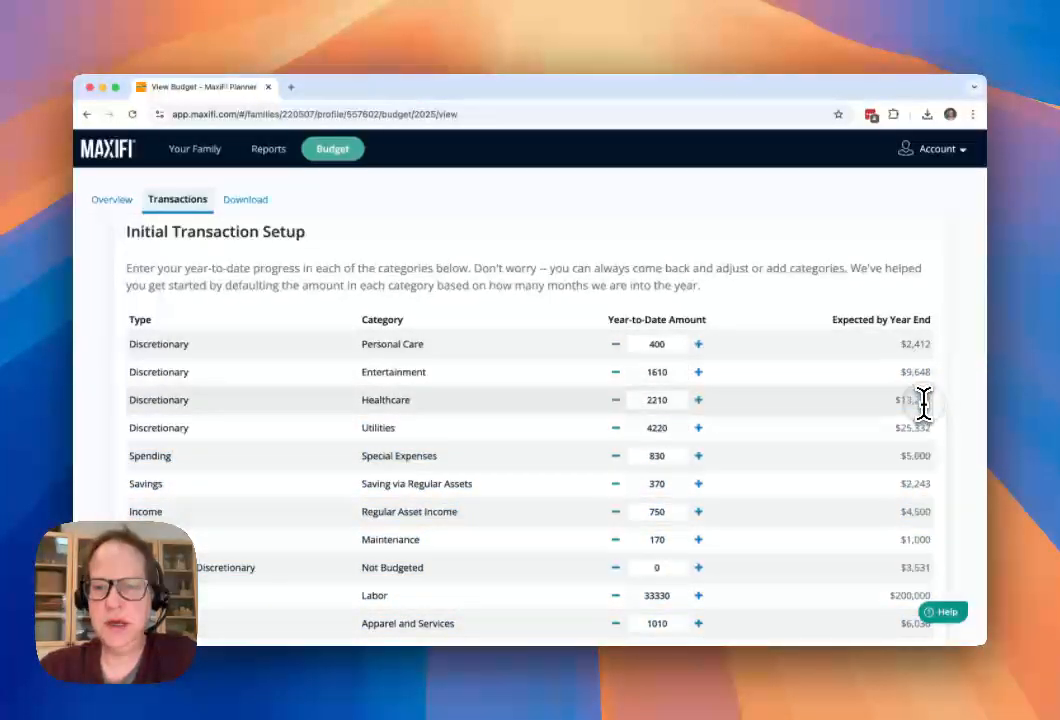
{"action": "mouse_move", "coordinate": [657, 427]}
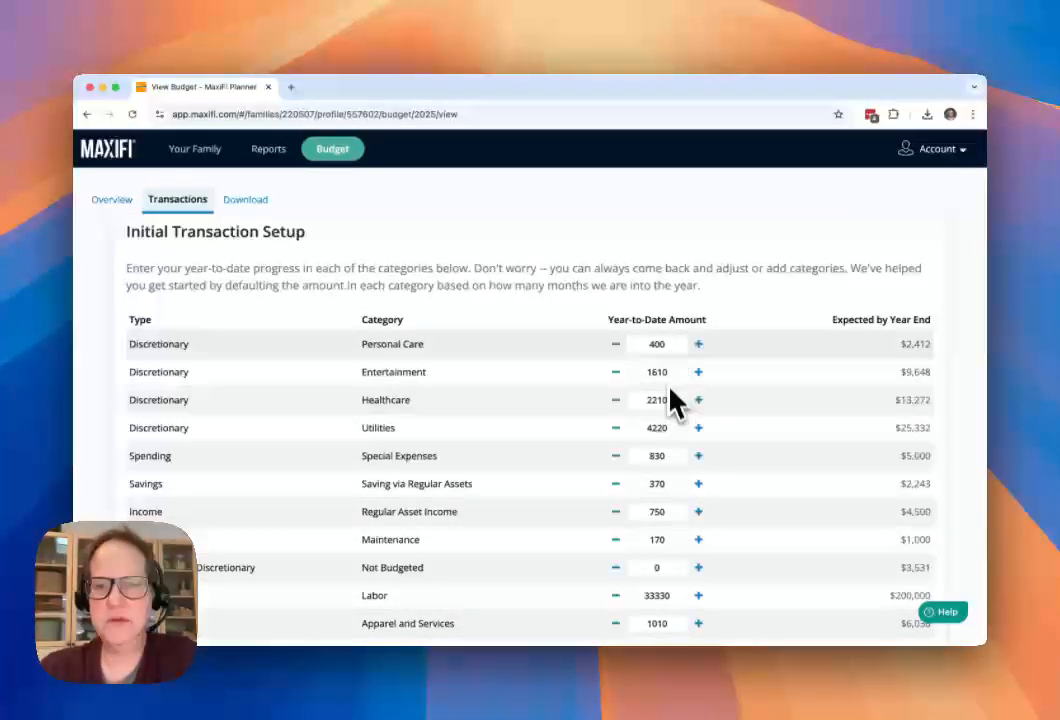
{"action": "mouse_move", "coordinate": [665, 355]}
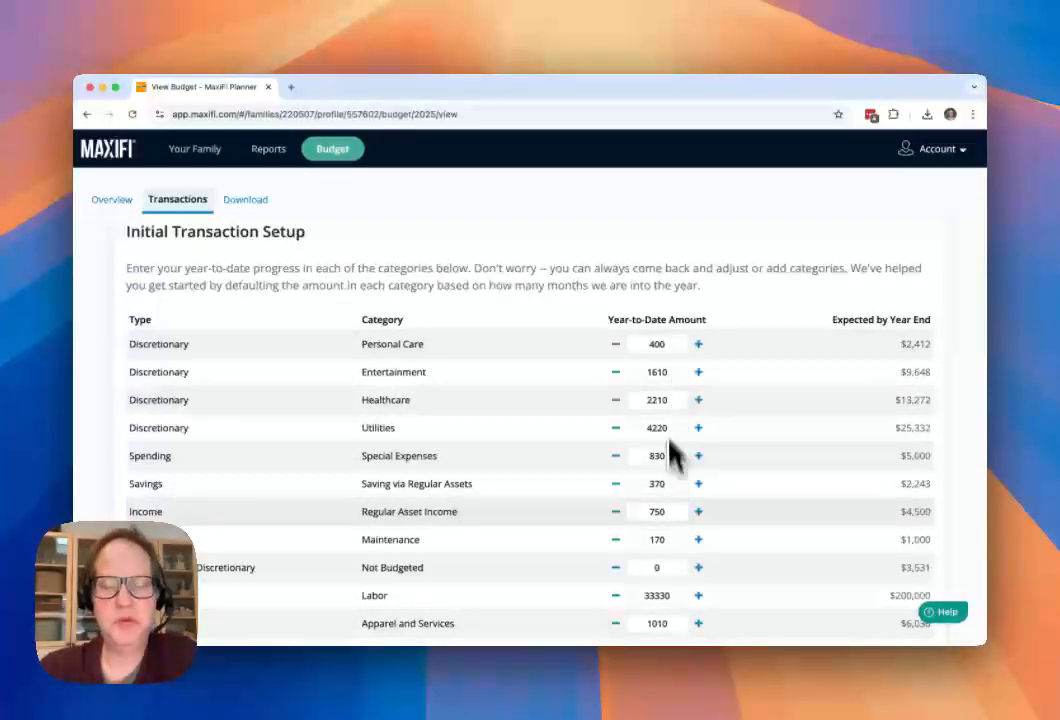
{"action": "scroll", "scroll_direction": "down", "scroll_amount": 3}
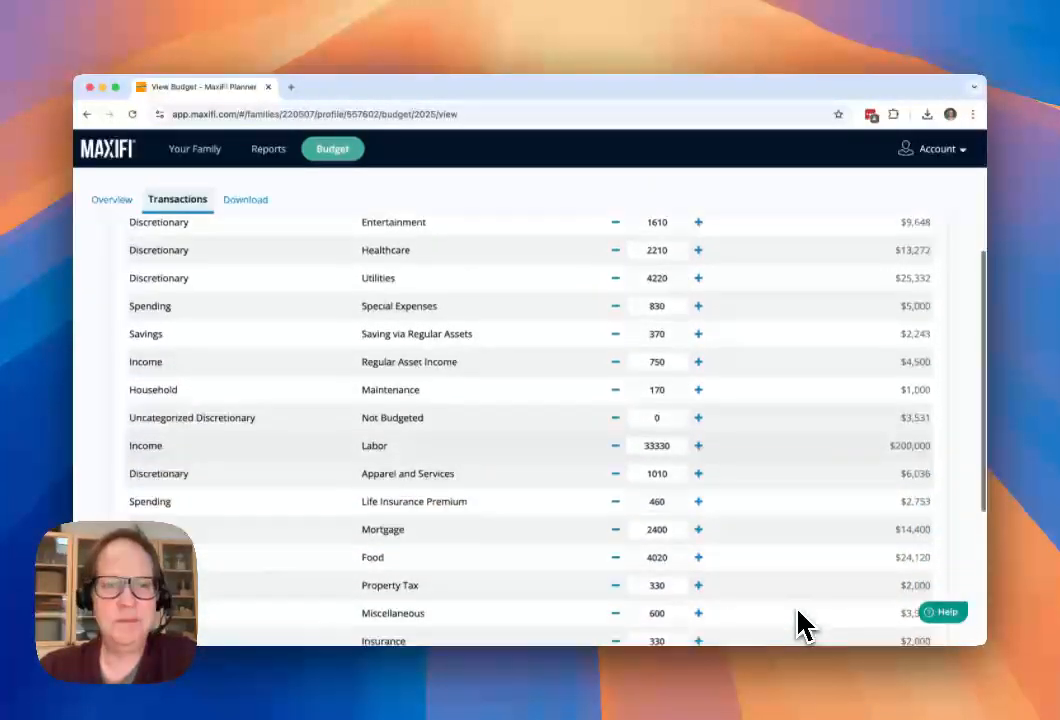
{"action": "scroll", "scroll_direction": "down", "scroll_amount": 3}
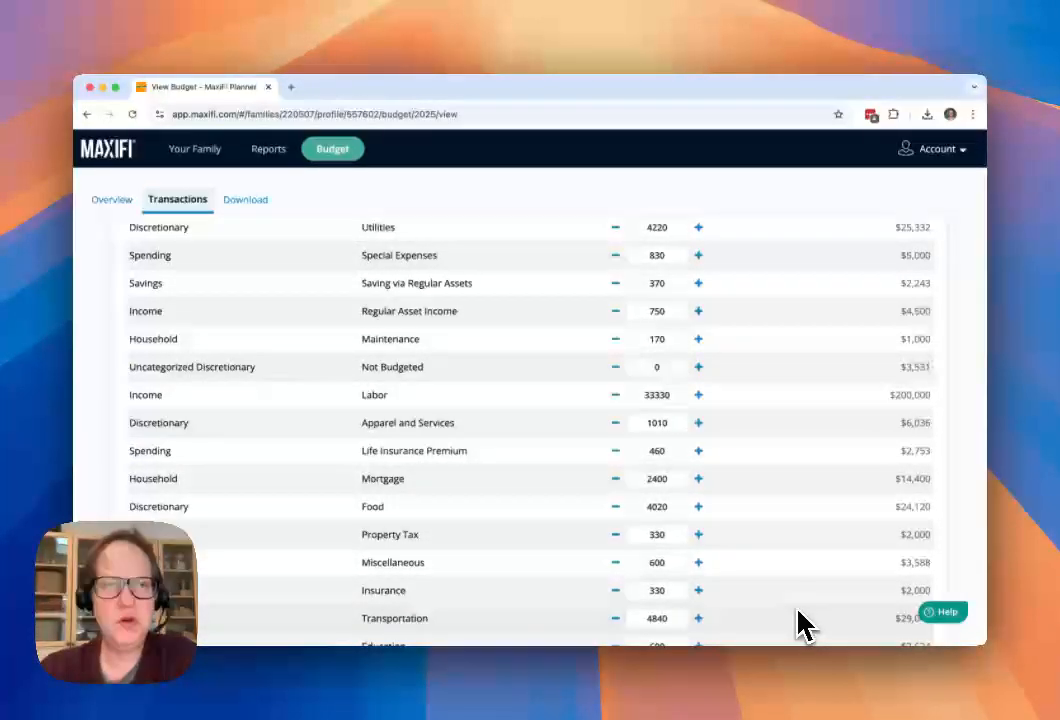
{"action": "mouse_move", "coordinate": [765, 600]}
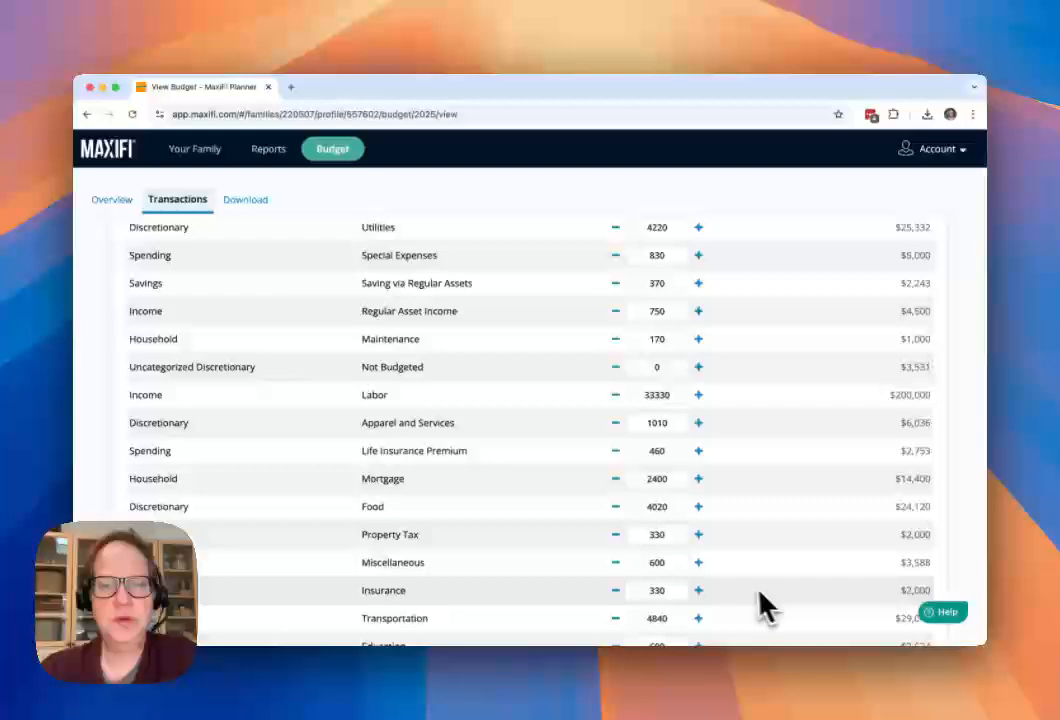
{"action": "mouse_move", "coordinate": [655, 545]}
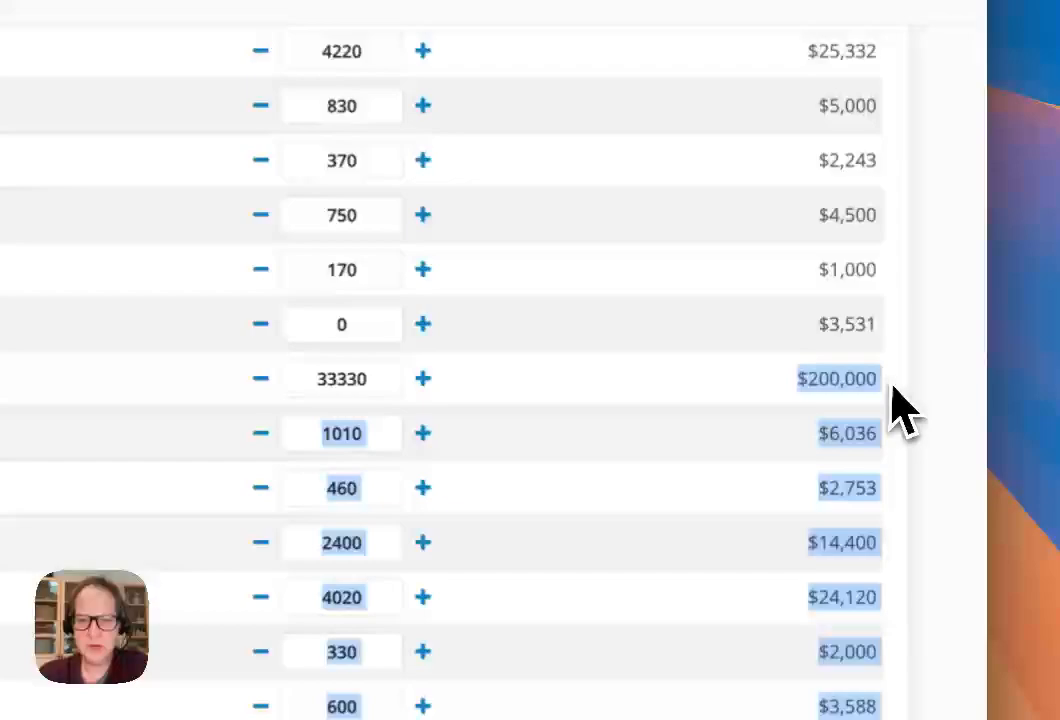
Change the Labor year-to-date amount from 33330 to 30000
{"action": "left_click", "coordinate": [342, 378]}
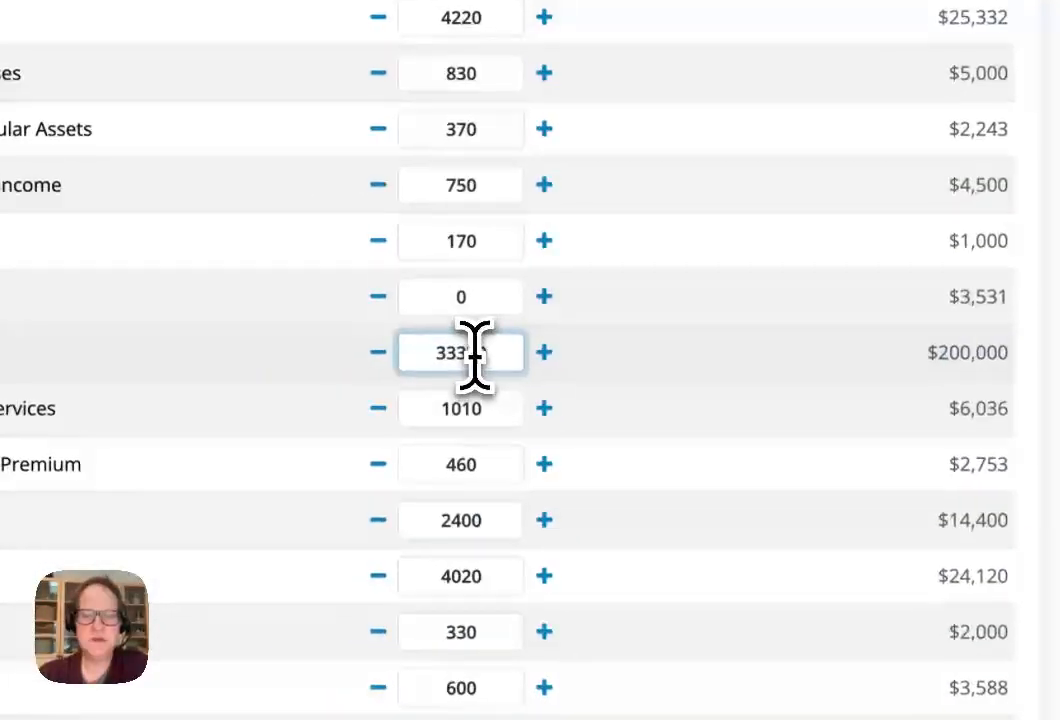
{"action": "type", "text": "30330"}
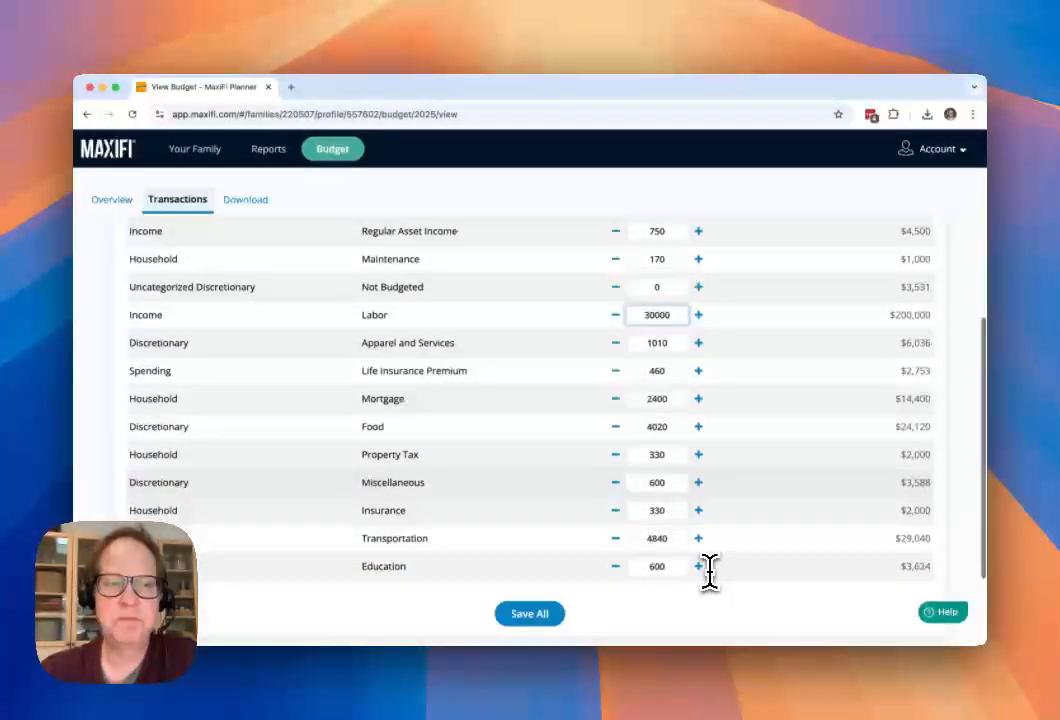
{"action": "scroll", "scroll_direction": "up", "scroll_amount": 3}
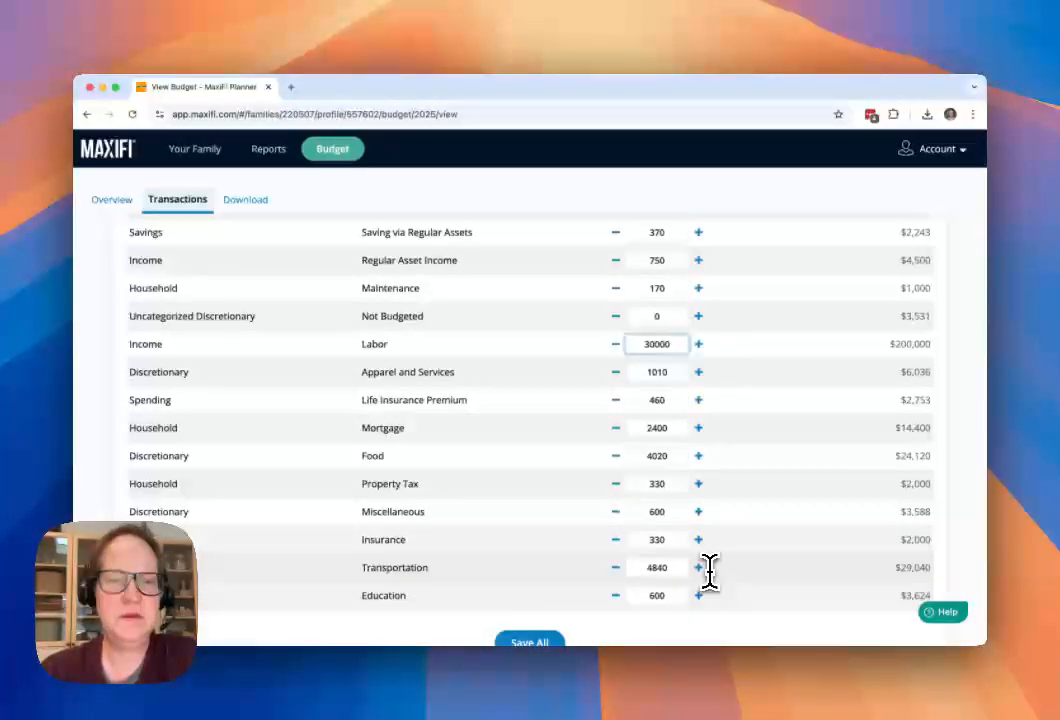
{"action": "mouse_move", "coordinate": [685, 578]}
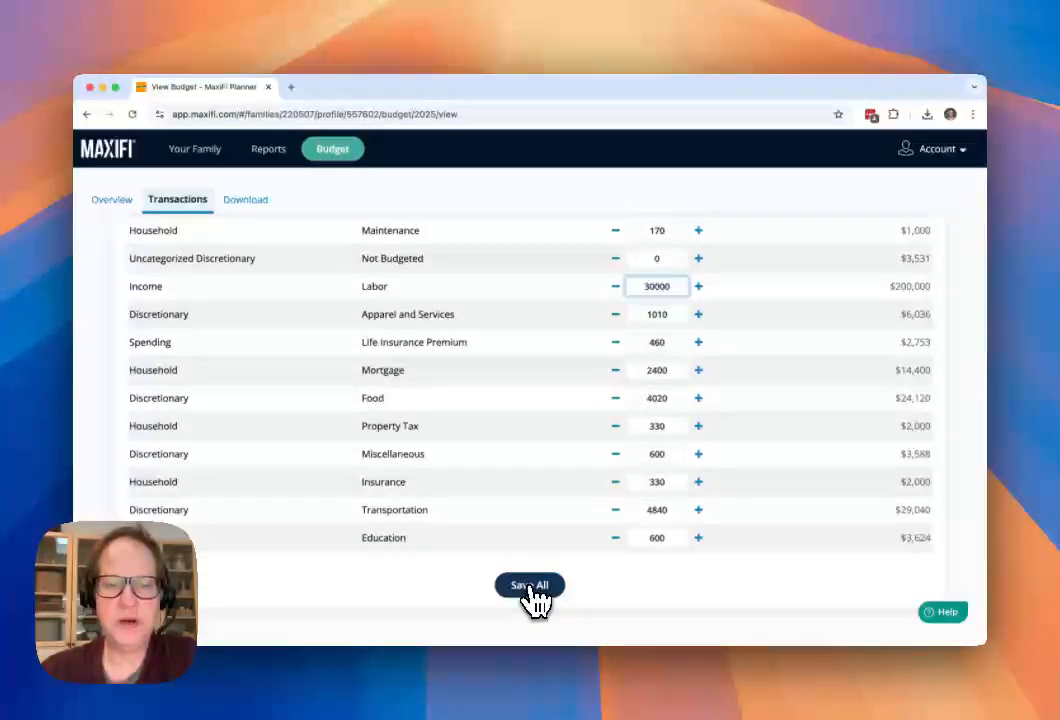
Save all initial year-to-date amounts as 16 Feb 2025 entries
{"action": "left_click", "coordinate": [529, 585]}
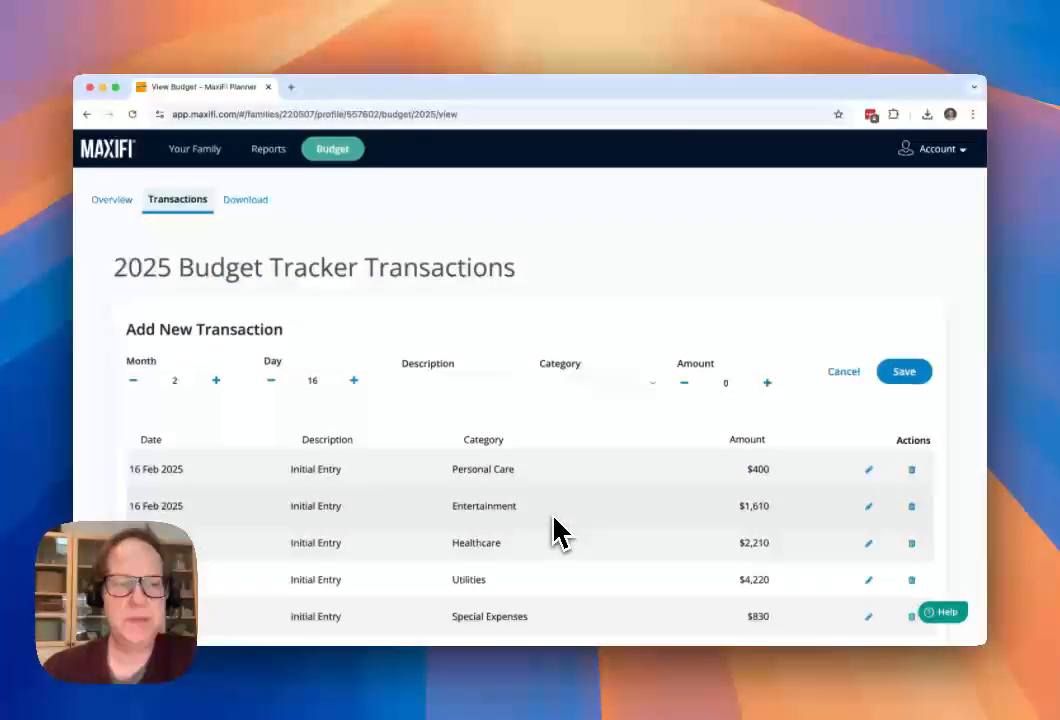
{"action": "mouse_move", "coordinate": [525, 505]}
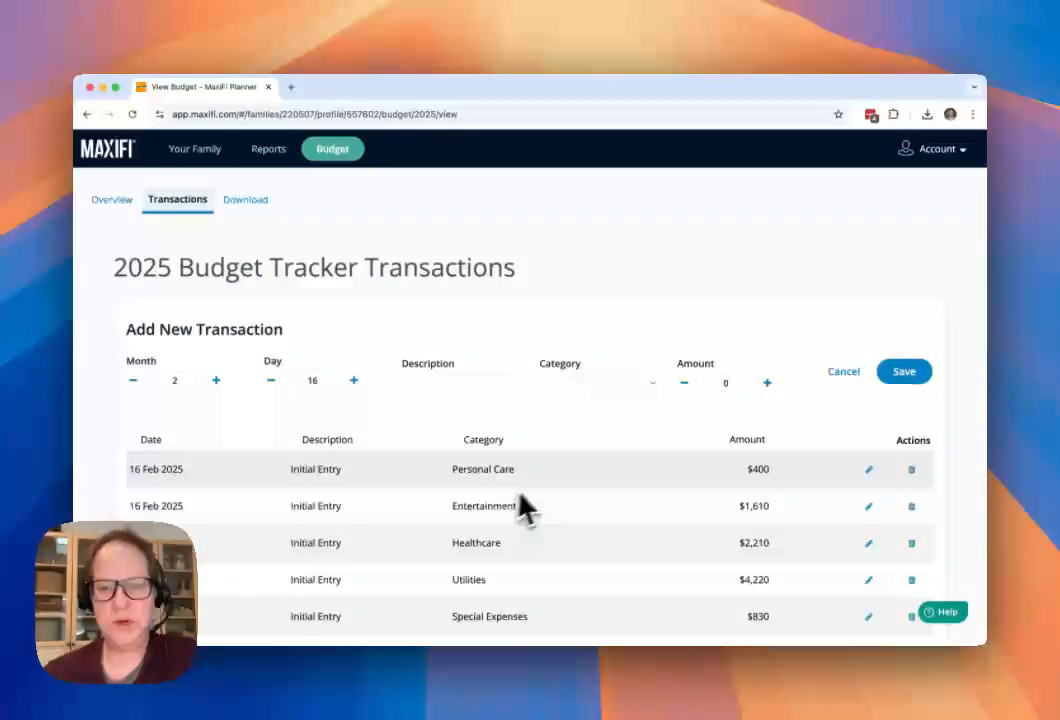
{"action": "mouse_move", "coordinate": [540, 455]}
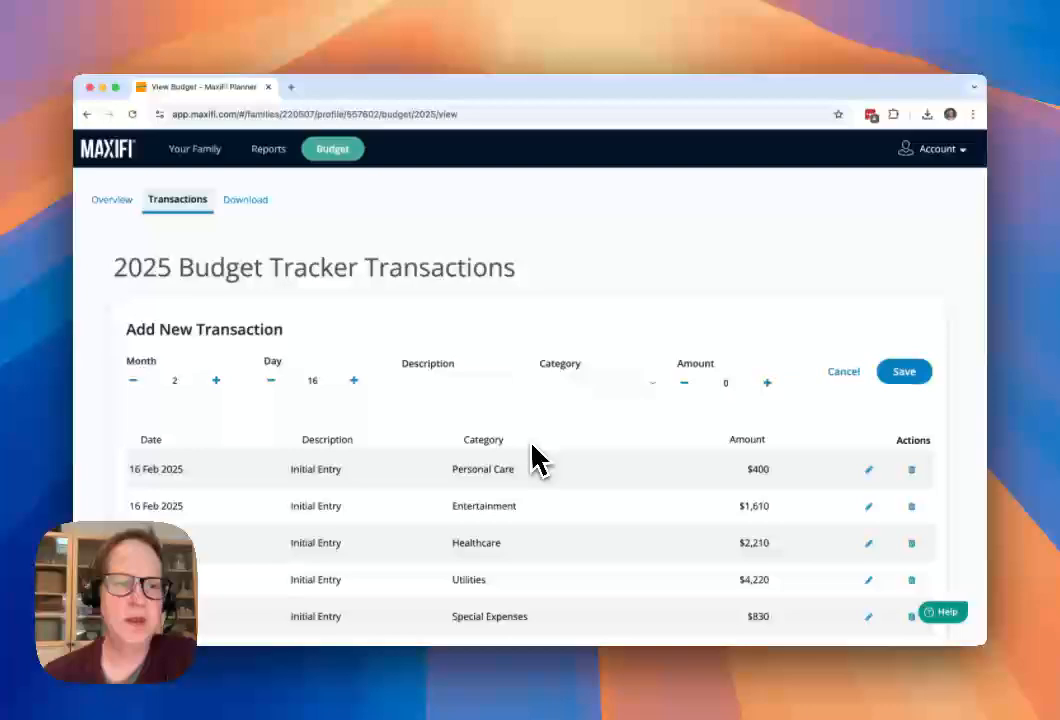
{"action": "mouse_move", "coordinate": [255, 400]}
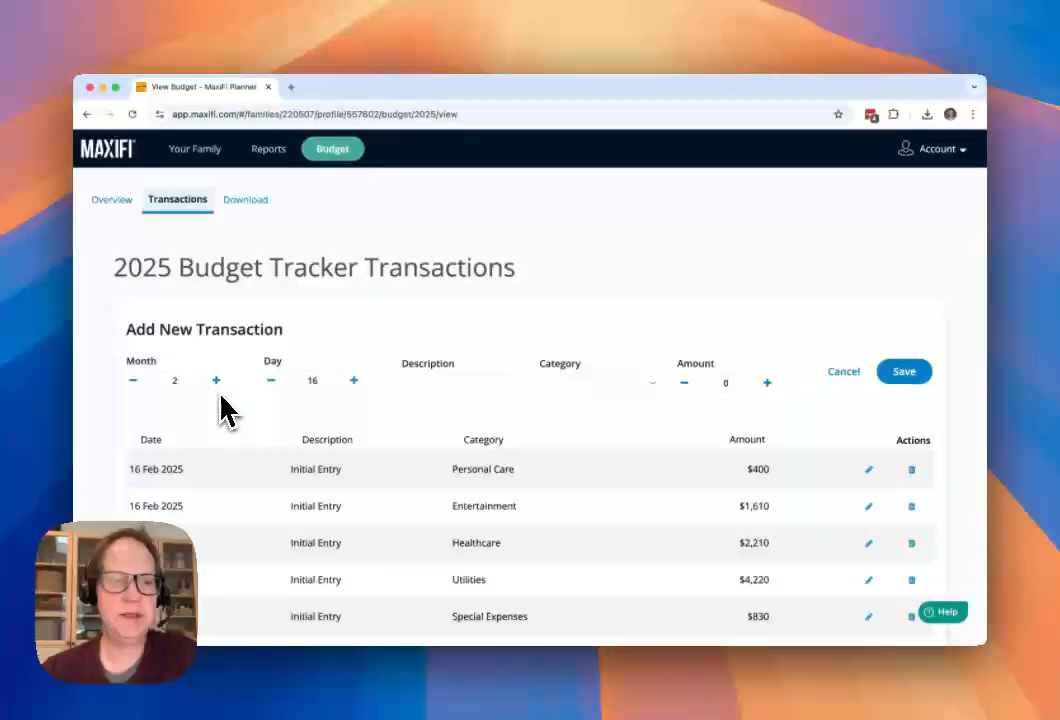
Try a sample 1000 Labor transaction, clear it, and sort transactions by category descending
{"action": "left_click", "coordinate": [460, 383]}
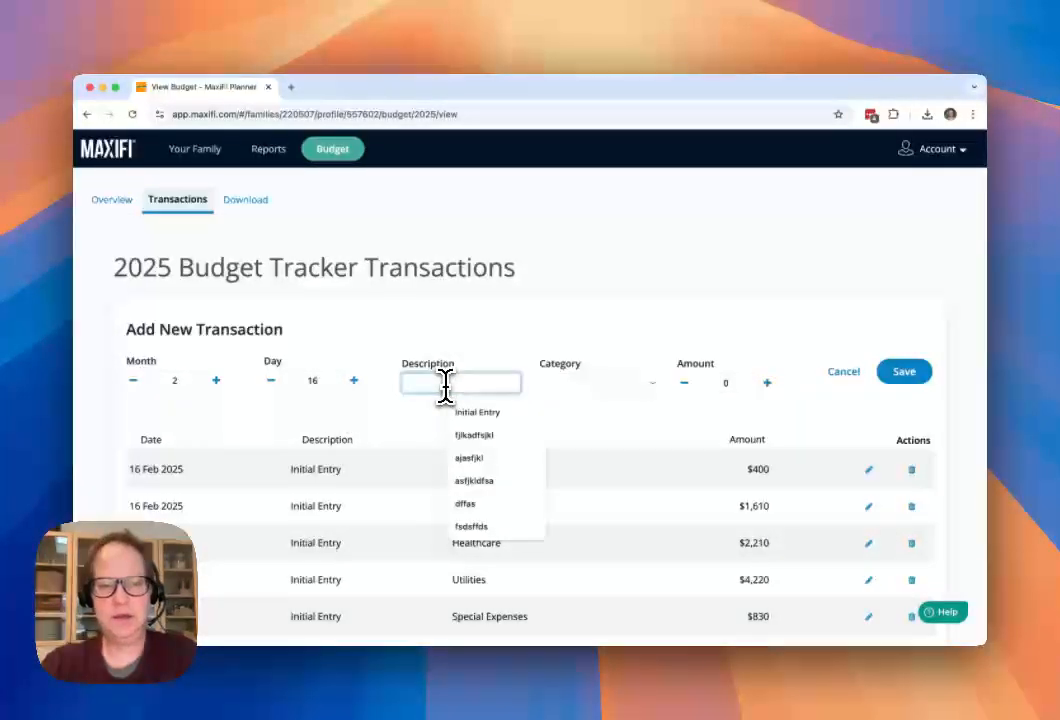
{"action": "type", "text": "Some o"}
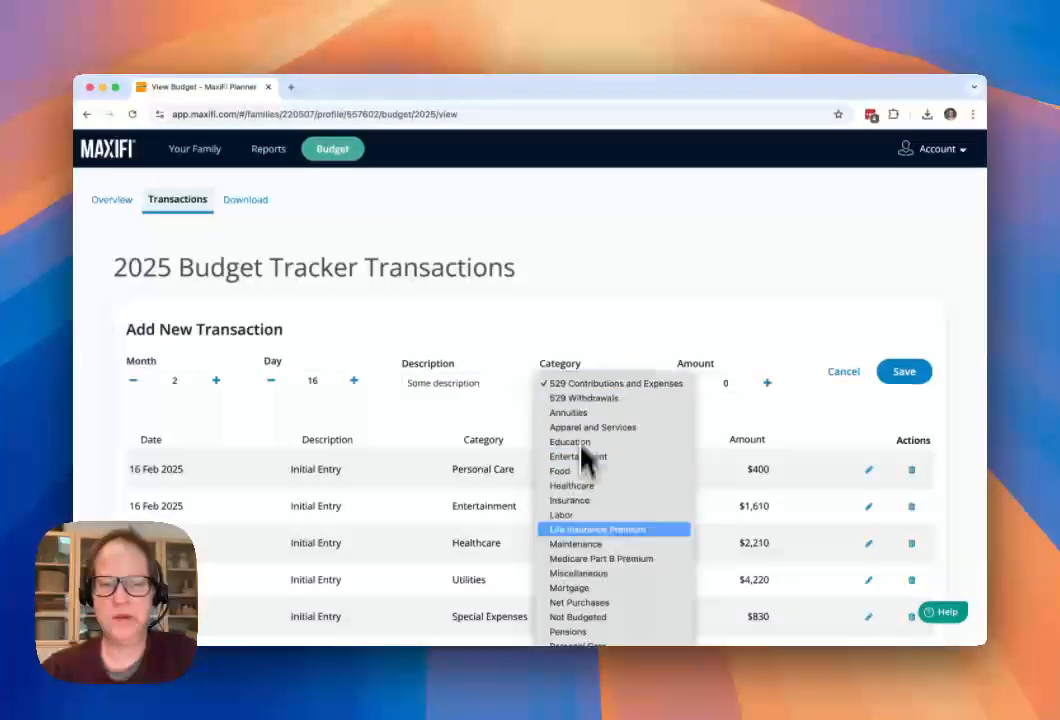
{"action": "left_click", "coordinate": [561, 514]}
{"action": "type", "text": "1000"}
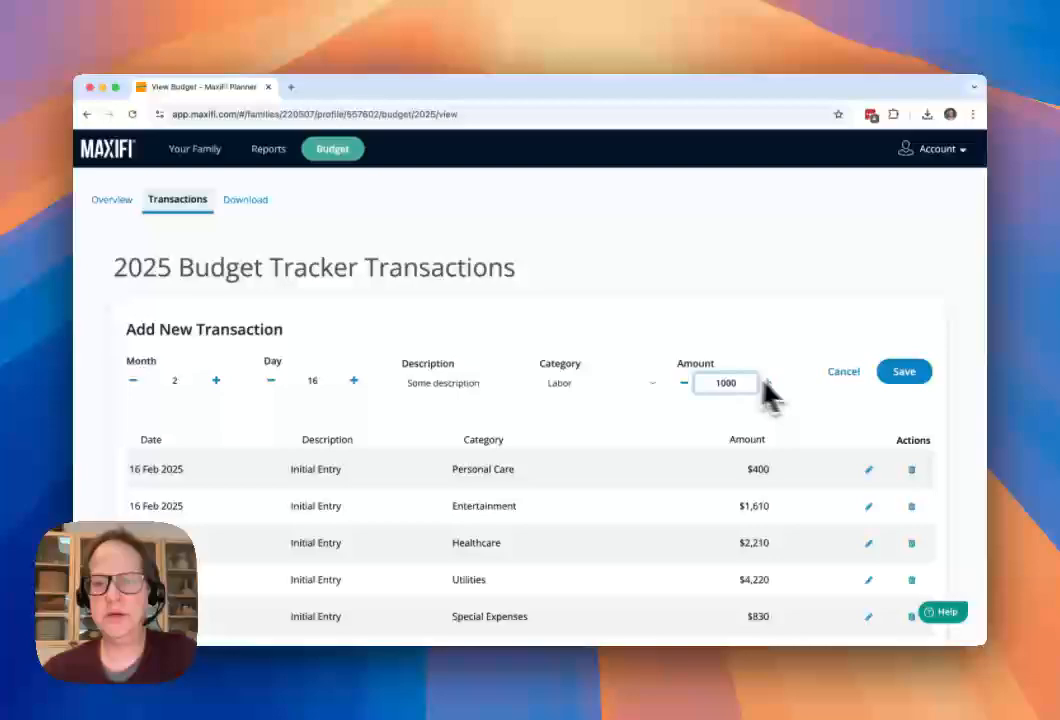
{"action": "left_click", "coordinate": [903, 371]}
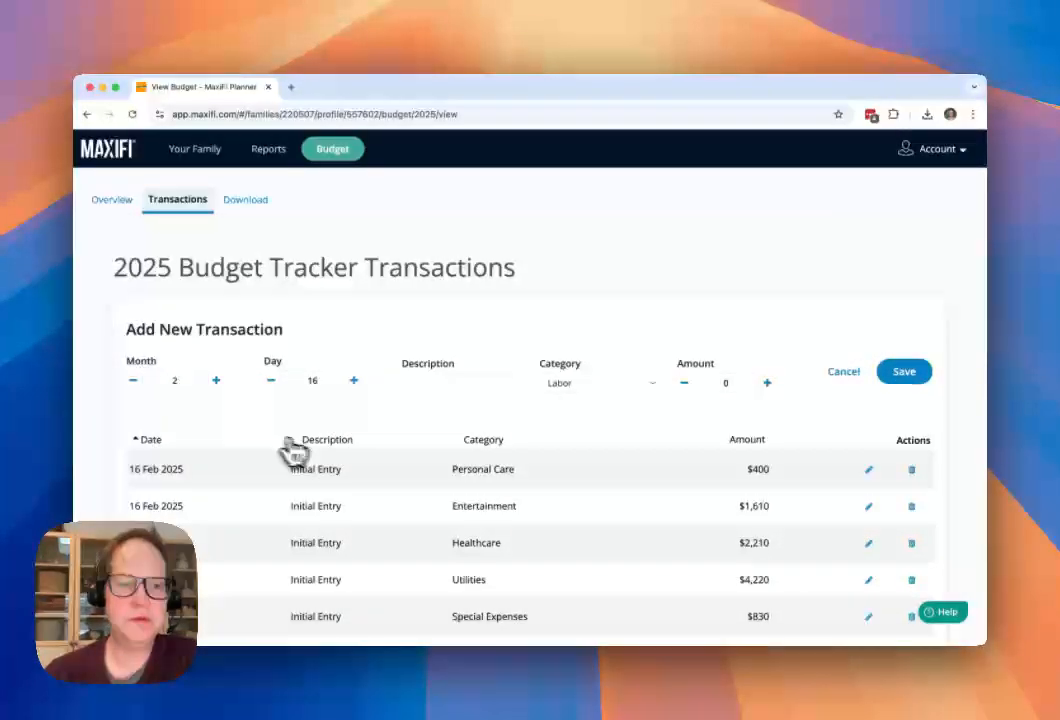
{"action": "left_click", "coordinate": [483, 439]}
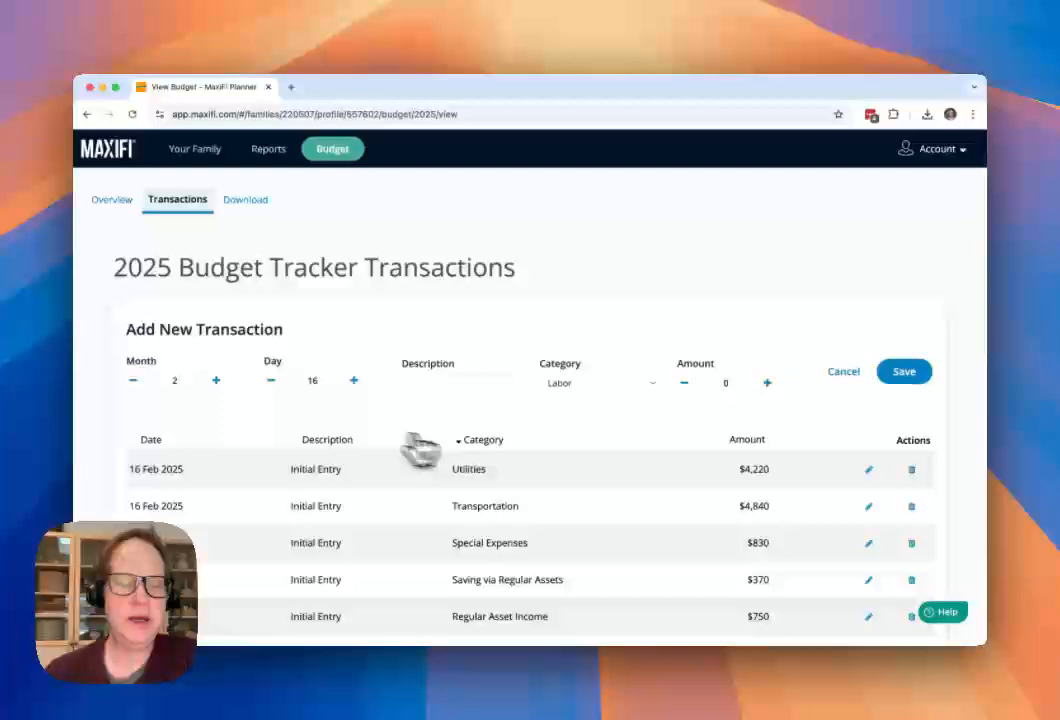
{"action": "mouse_move", "coordinate": [519, 467]}
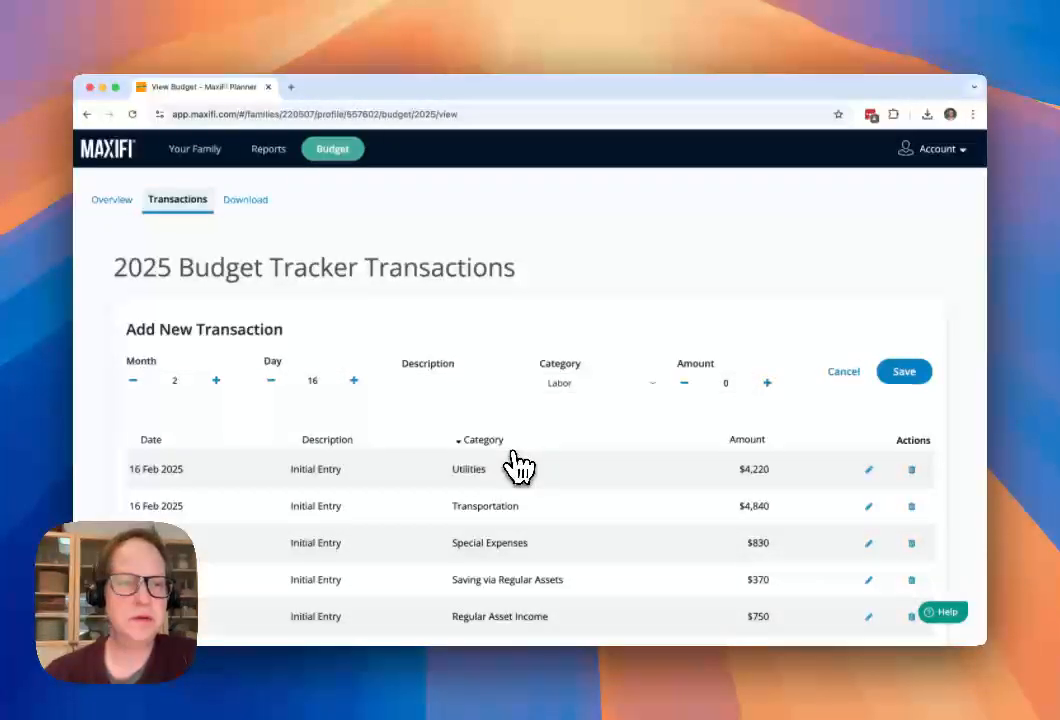
{"action": "mouse_move", "coordinate": [881, 510]}
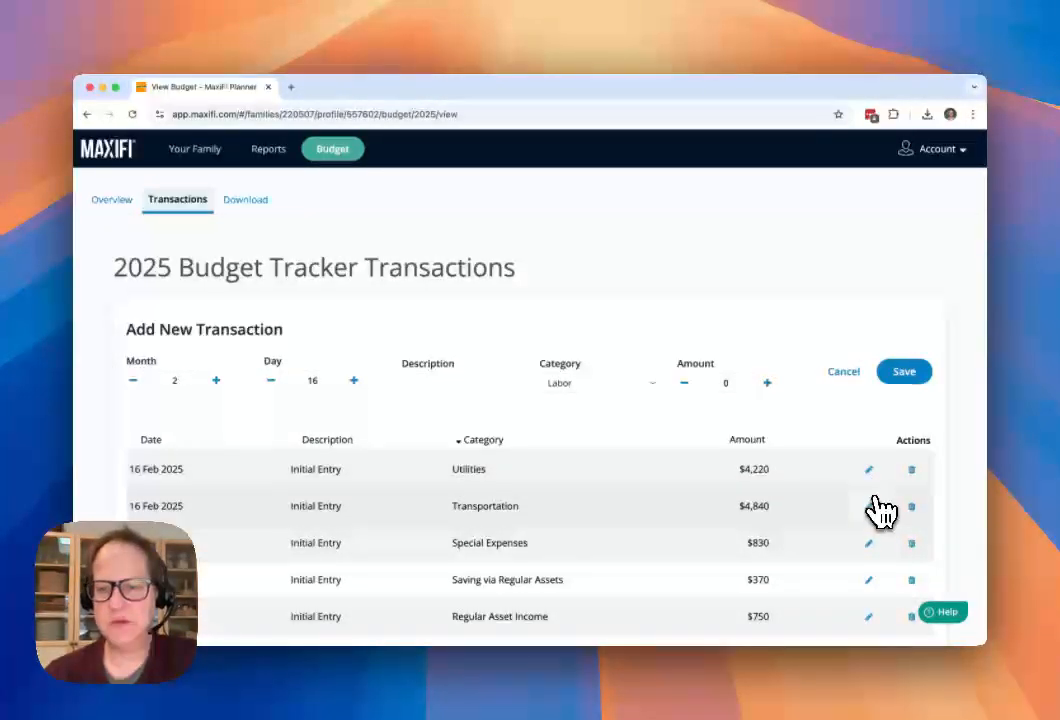
Edit the Utilities initial entry to $4,221 and save it
{"action": "left_click", "coordinate": [868, 506]}
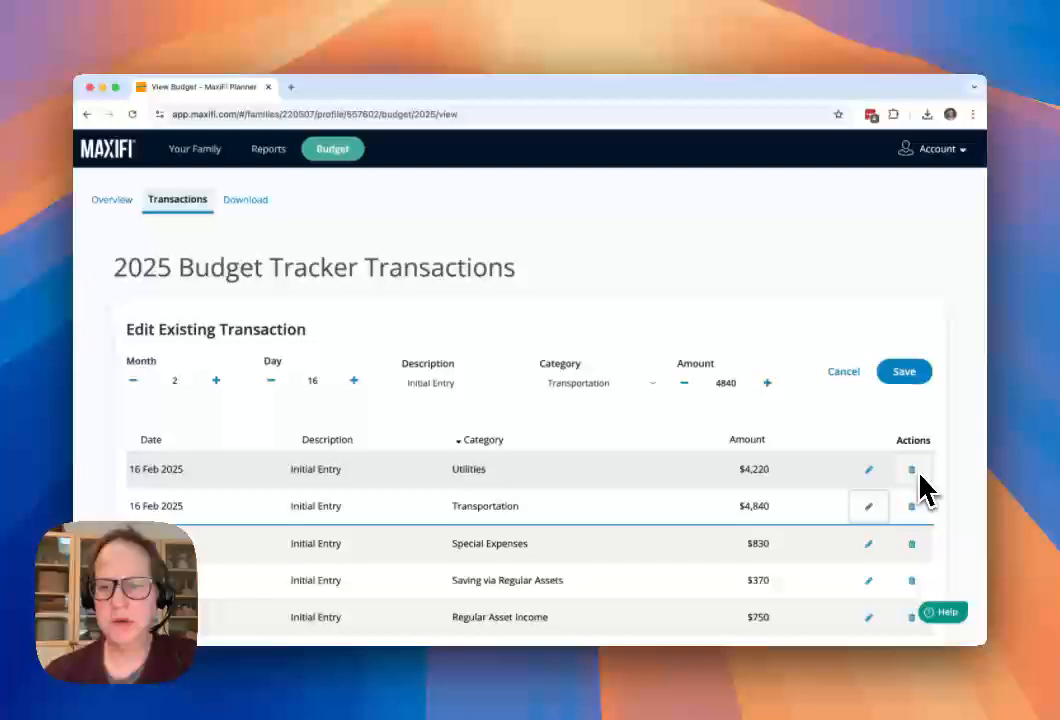
{"action": "left_click", "coordinate": [868, 469]}
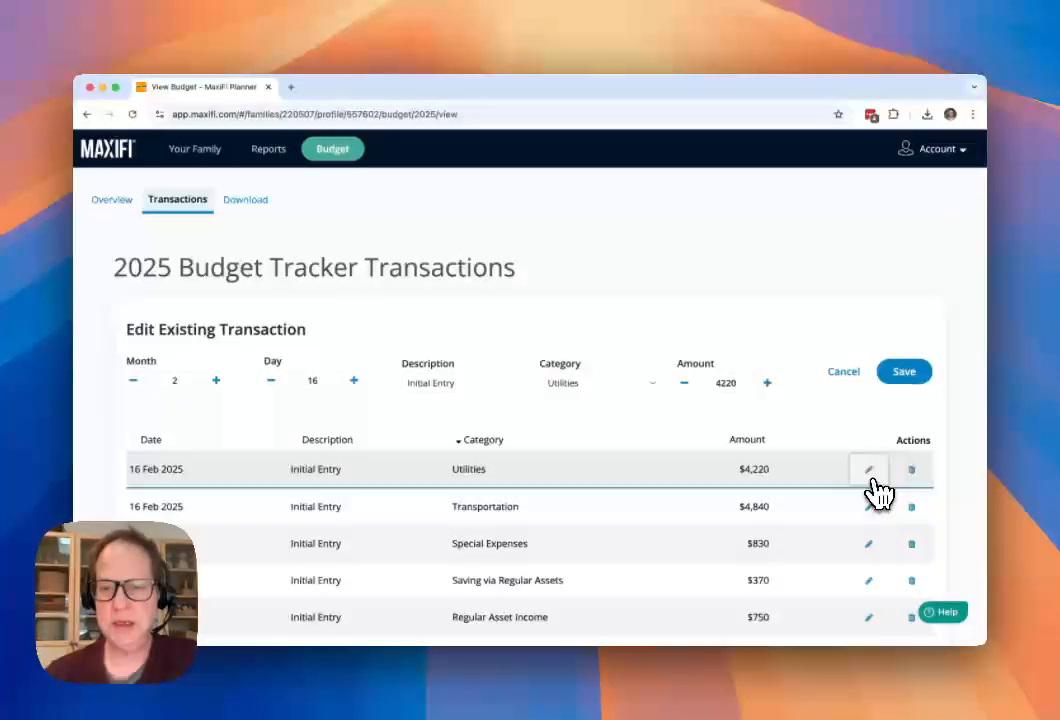
{"action": "left_click", "coordinate": [725, 383]}
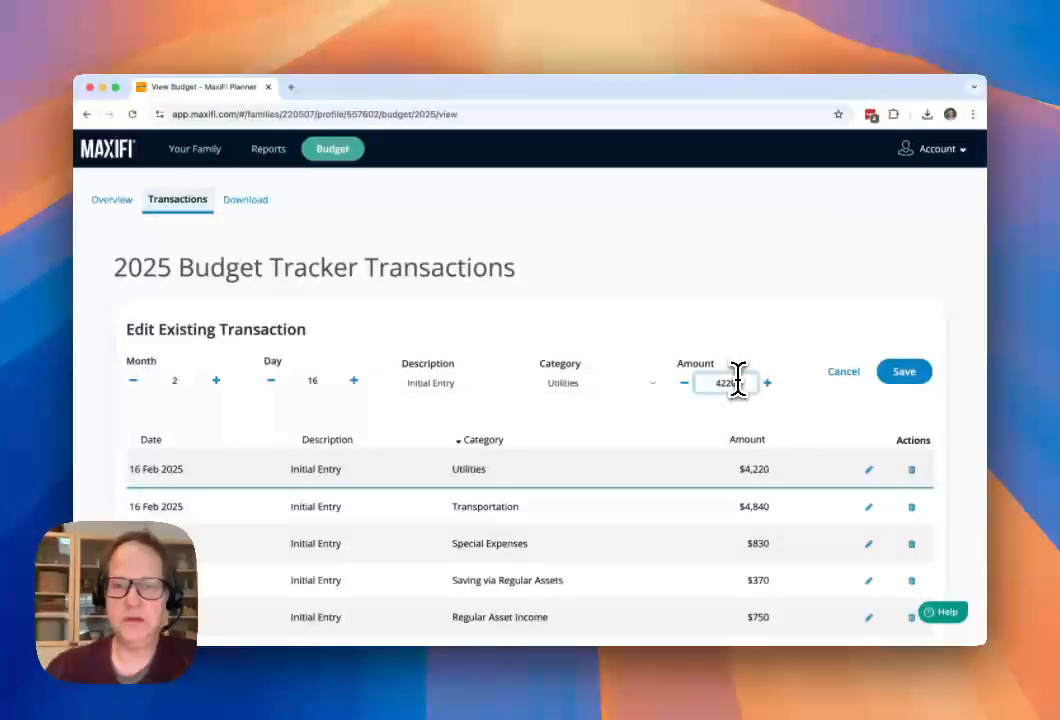
{"action": "left_click", "coordinate": [903, 371]}
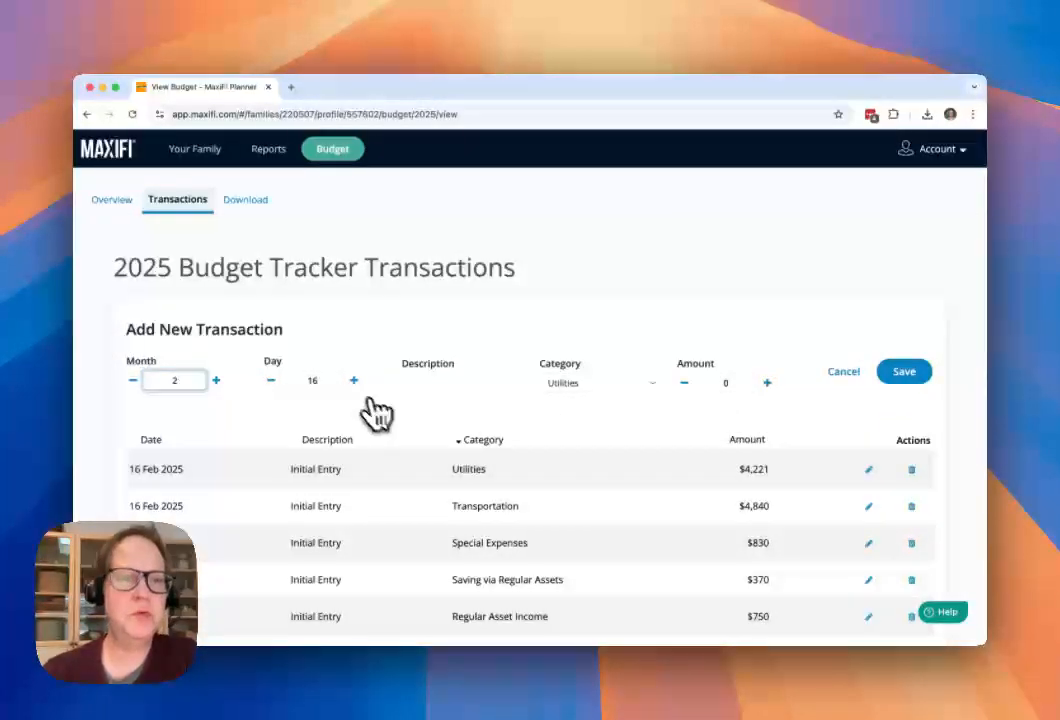
{"action": "mouse_move", "coordinate": [133, 215]}
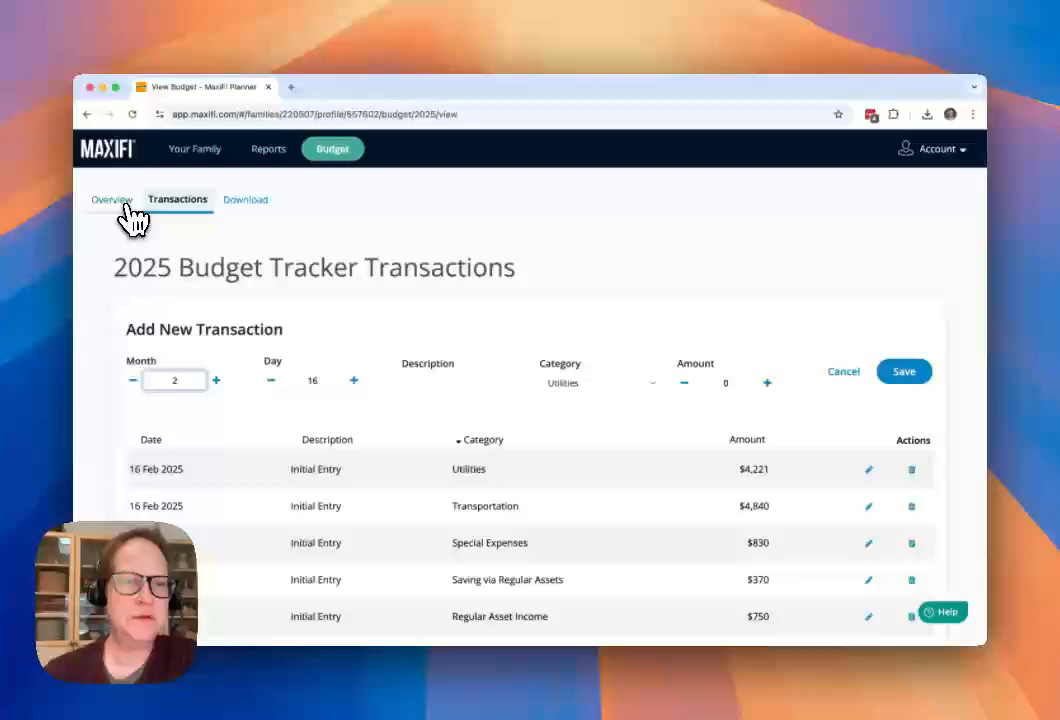
Review the overview's $31,750 income, $4,890 fixed and $19,511 discretionary spending breakdowns
{"action": "left_click", "coordinate": [112, 199]}
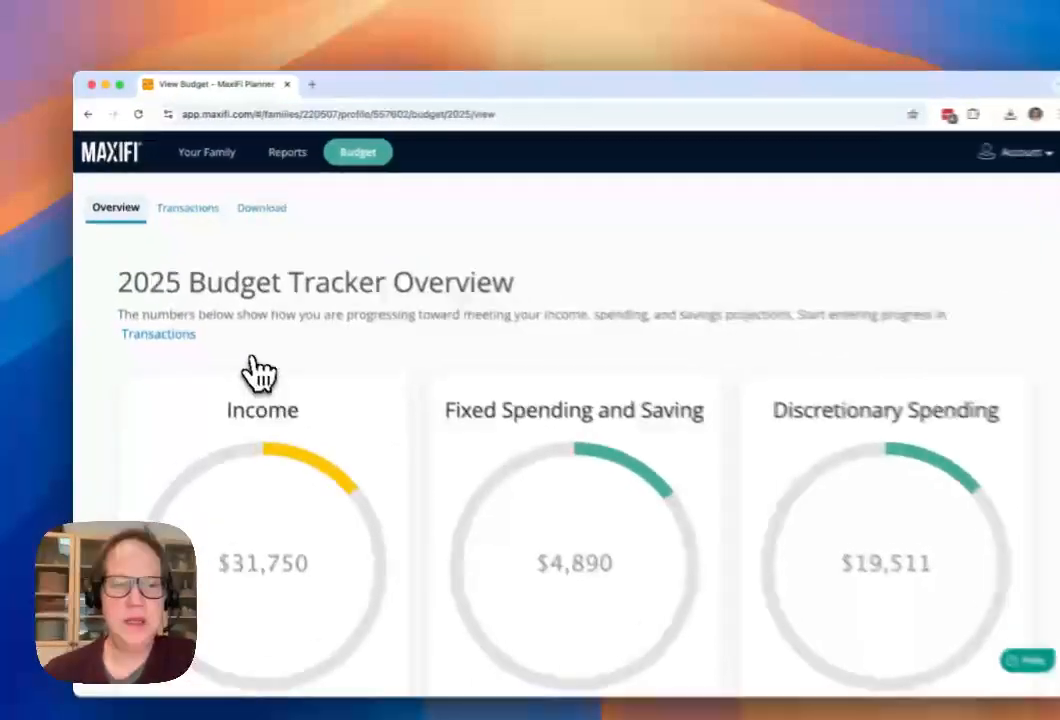
{"action": "scroll", "scroll_direction": "down", "scroll_amount": 3}
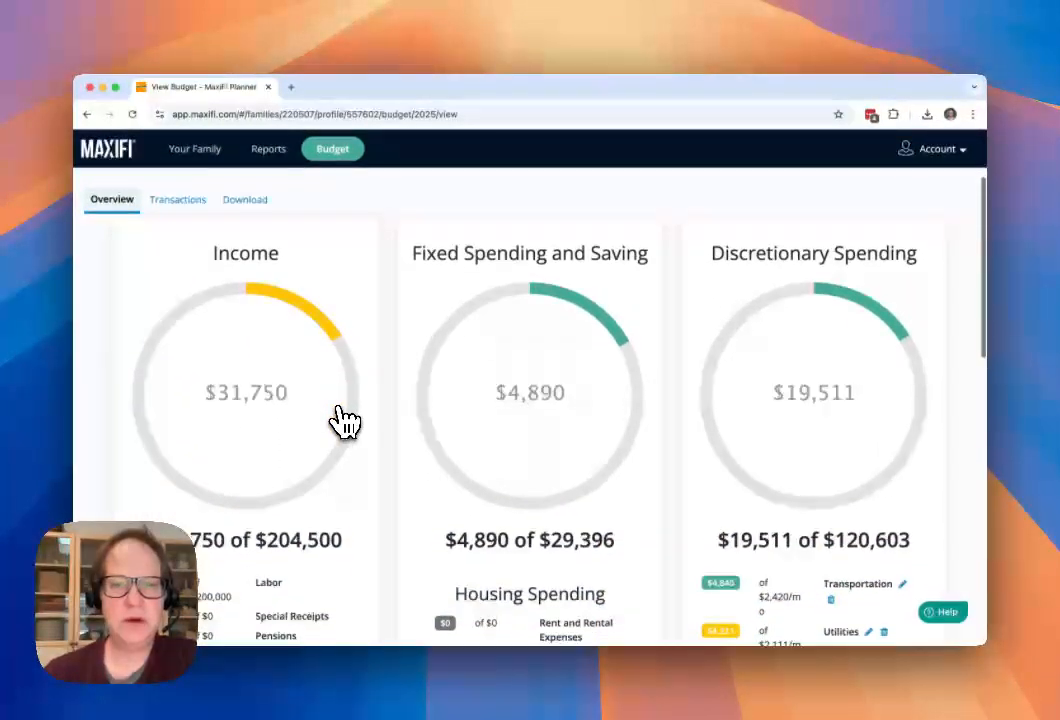
{"action": "scroll", "scroll_direction": "up", "scroll_amount": 3}
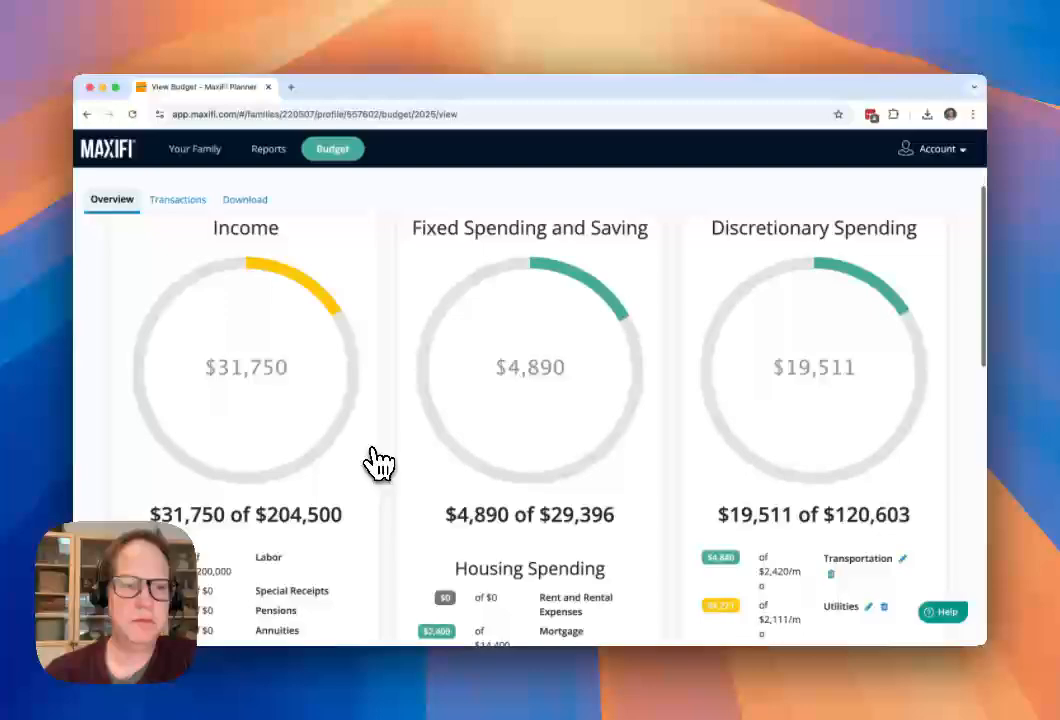
{"action": "scroll", "scroll_direction": "down", "scroll_amount": 3}
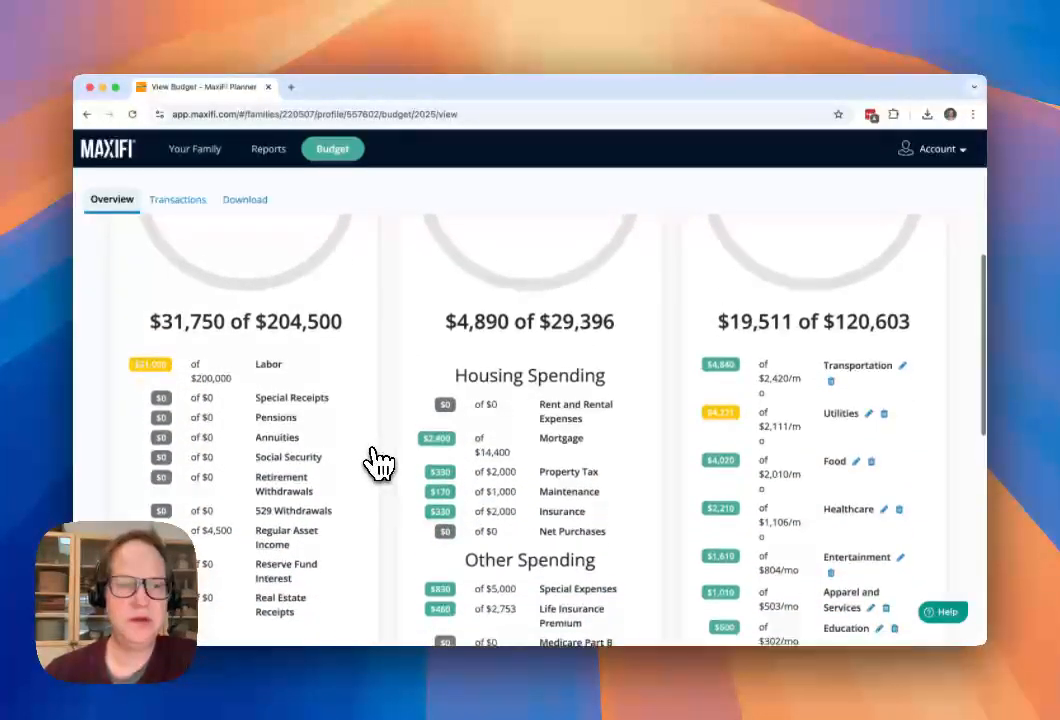
{"action": "scroll", "scroll_direction": "down", "scroll_amount": 3}
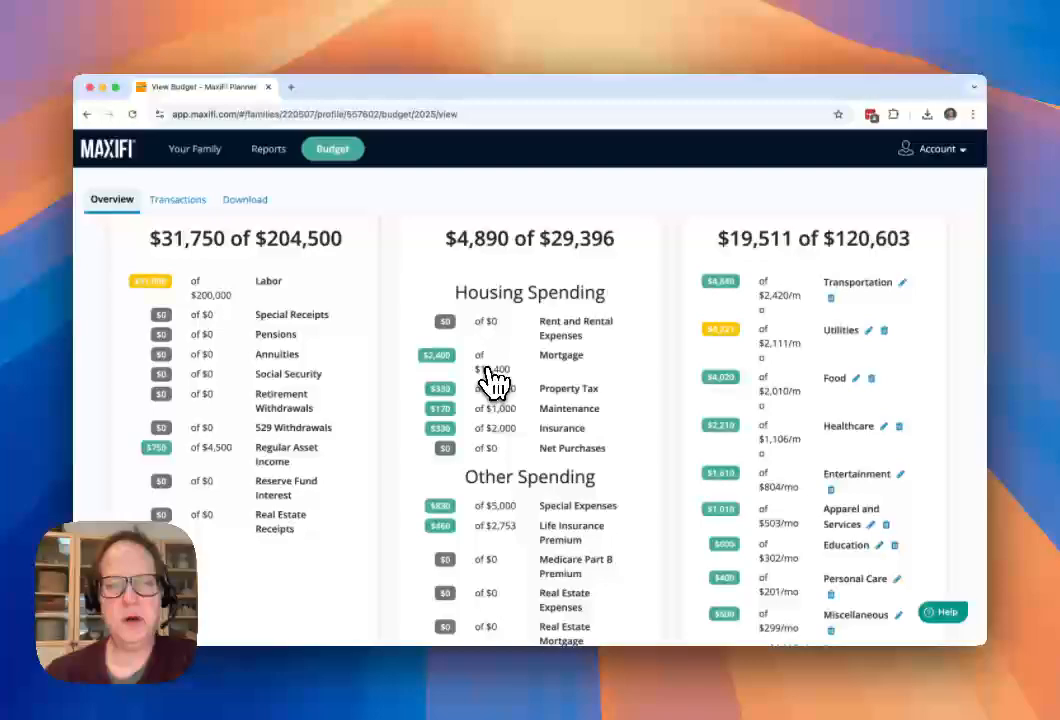
{"action": "scroll", "scroll_direction": "up", "scroll_amount": 3}
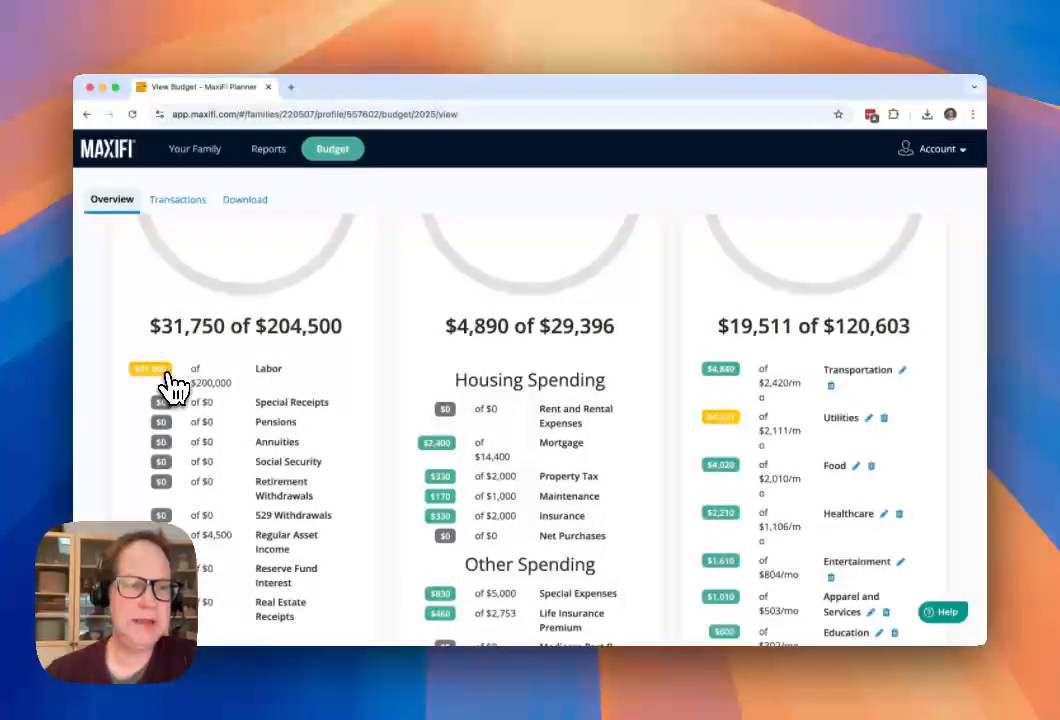
{"action": "mouse_move", "coordinate": [355, 375]}
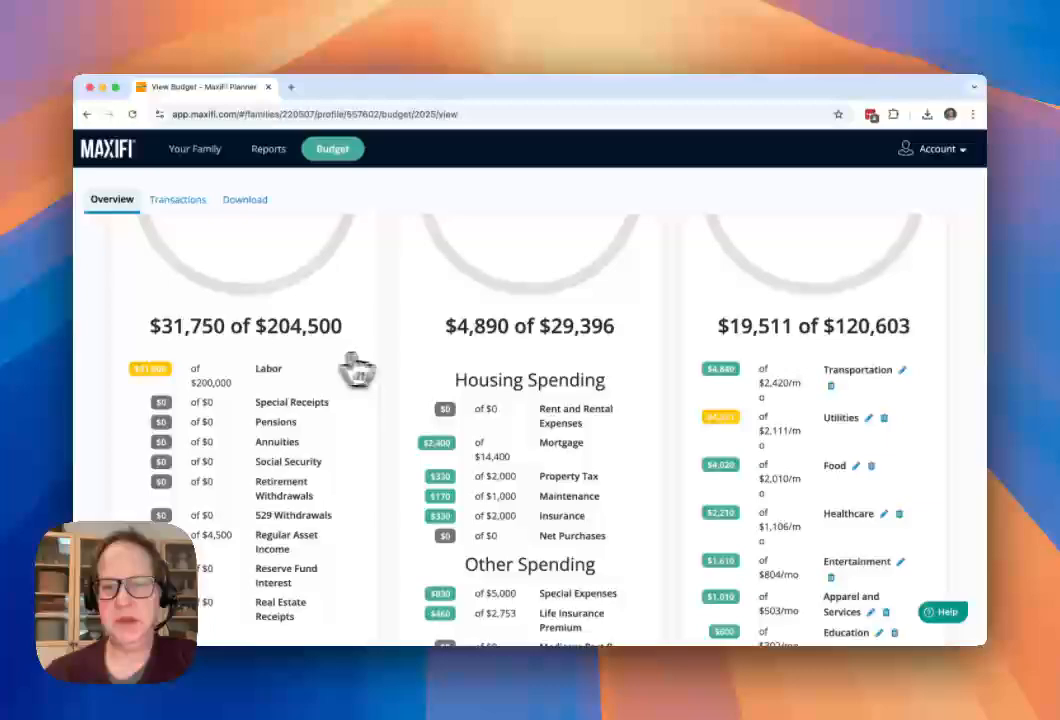
{"action": "scroll", "scroll_direction": "down", "scroll_amount": 3}
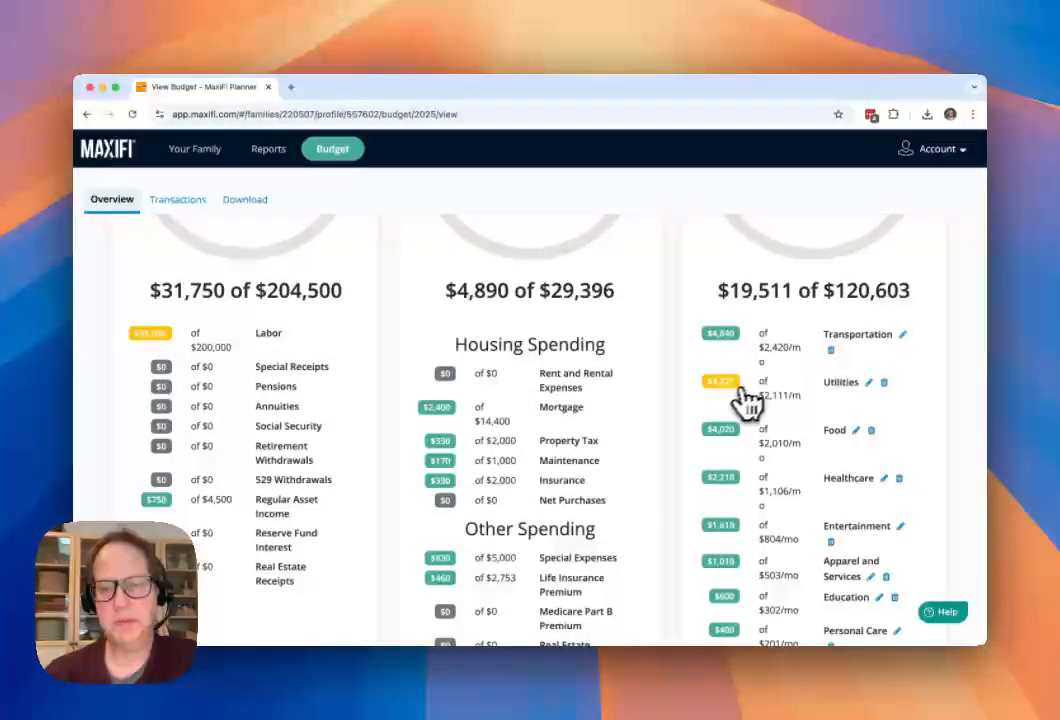
{"action": "mouse_move", "coordinate": [750, 395]}
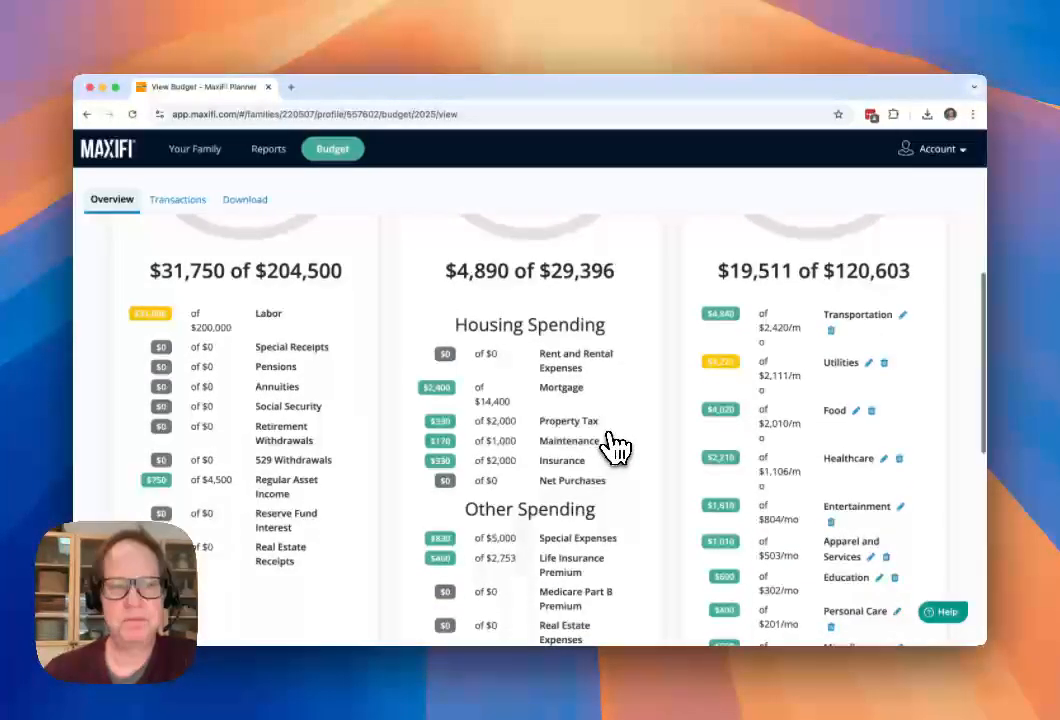
{"action": "scroll", "scroll_direction": "down", "scroll_amount": 3}
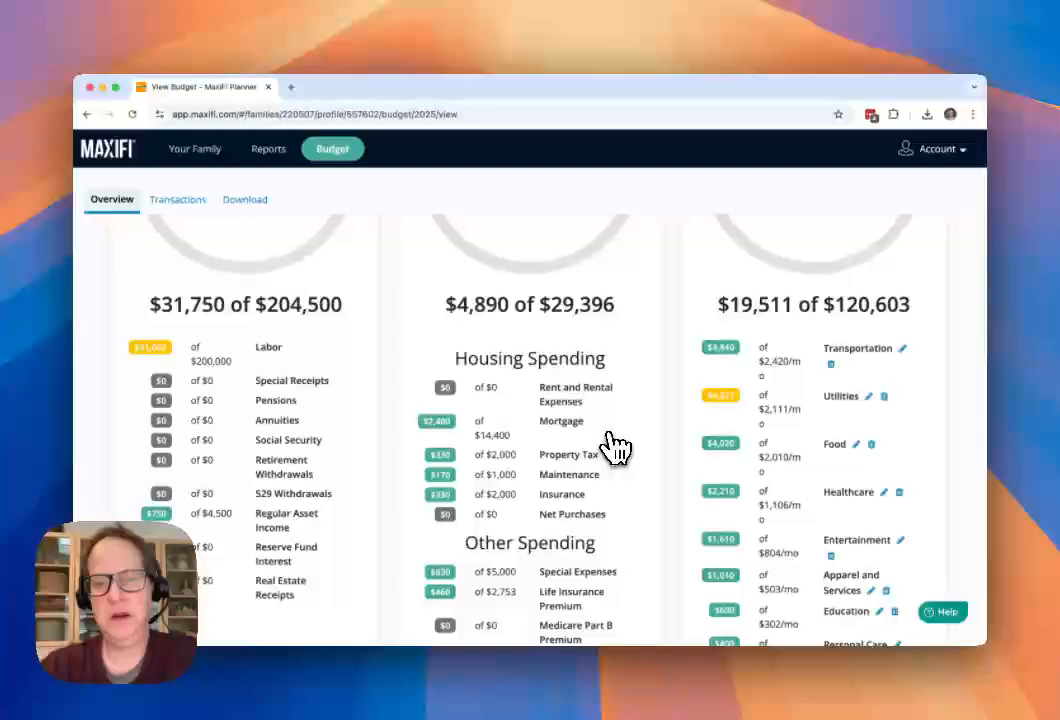
{"action": "mouse_move", "coordinate": [693, 458]}
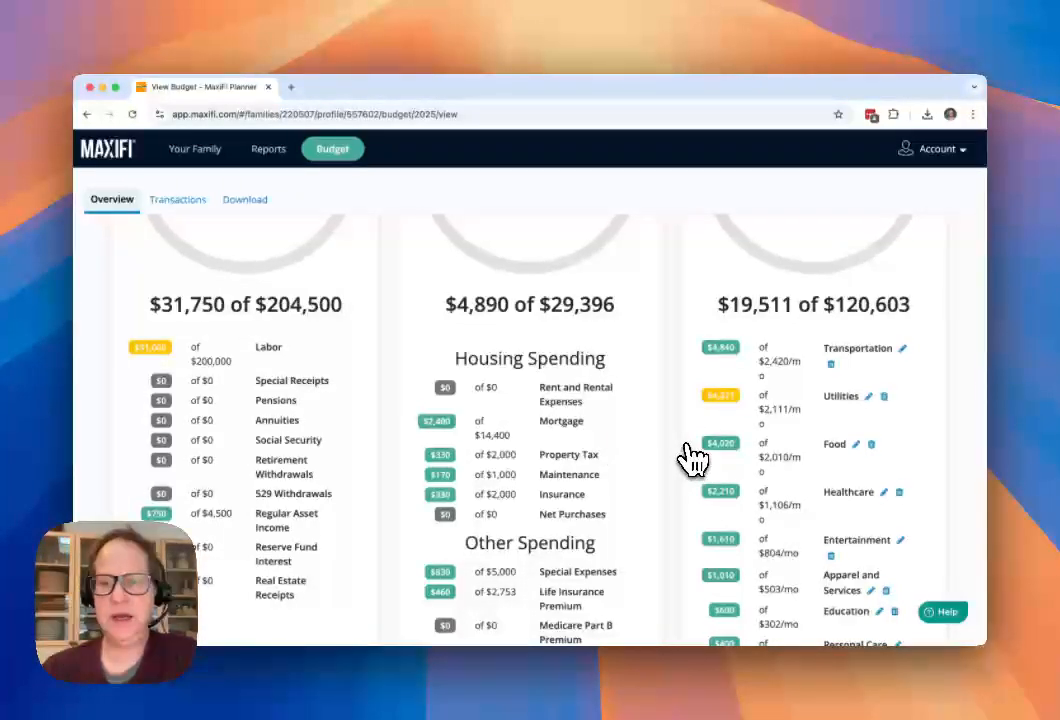
{"action": "mouse_move", "coordinate": [620, 465]}
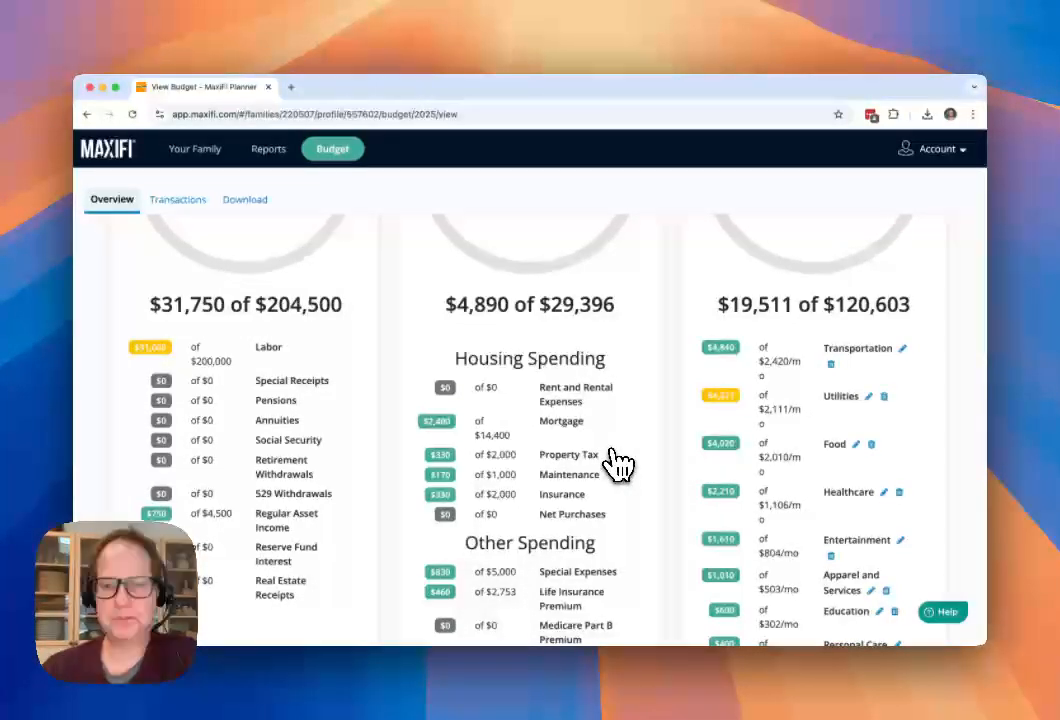
{"action": "scroll", "scroll_direction": "up", "scroll_amount": 3}
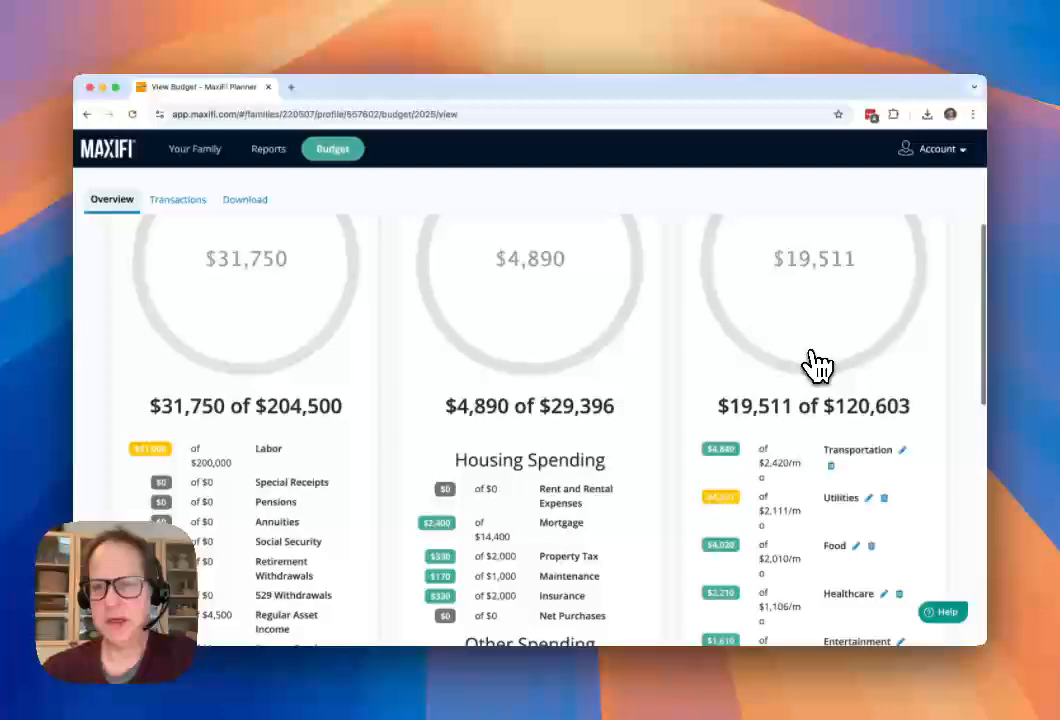
{"action": "scroll", "scroll_direction": "down", "scroll_amount": 3}
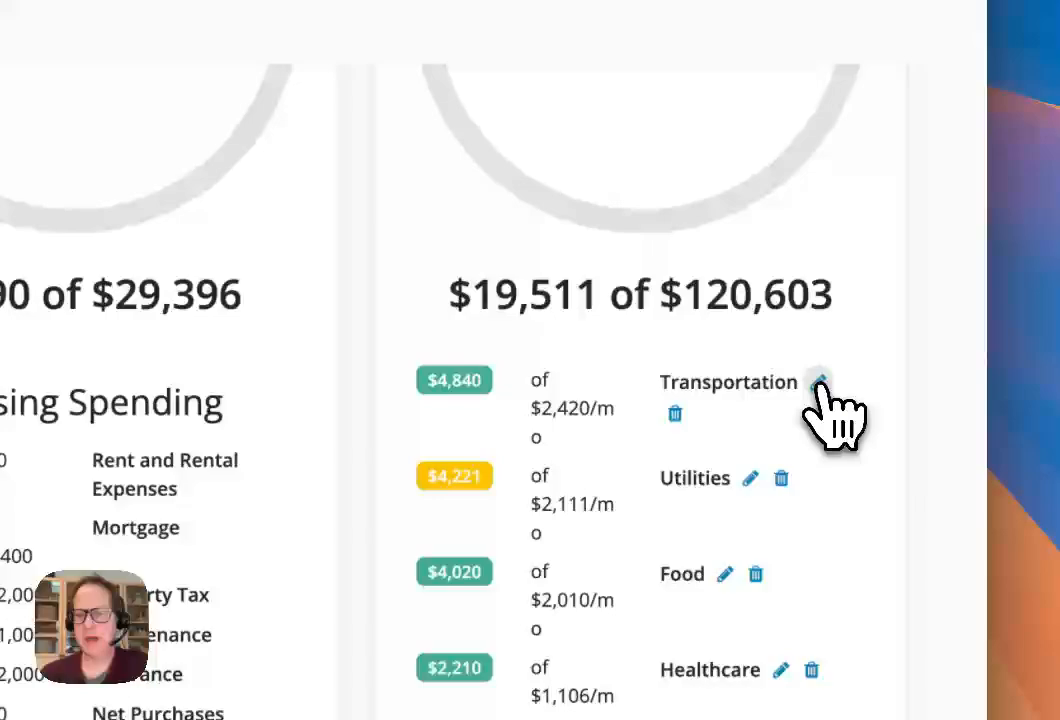
{"action": "left_click", "coordinate": [819, 382]}
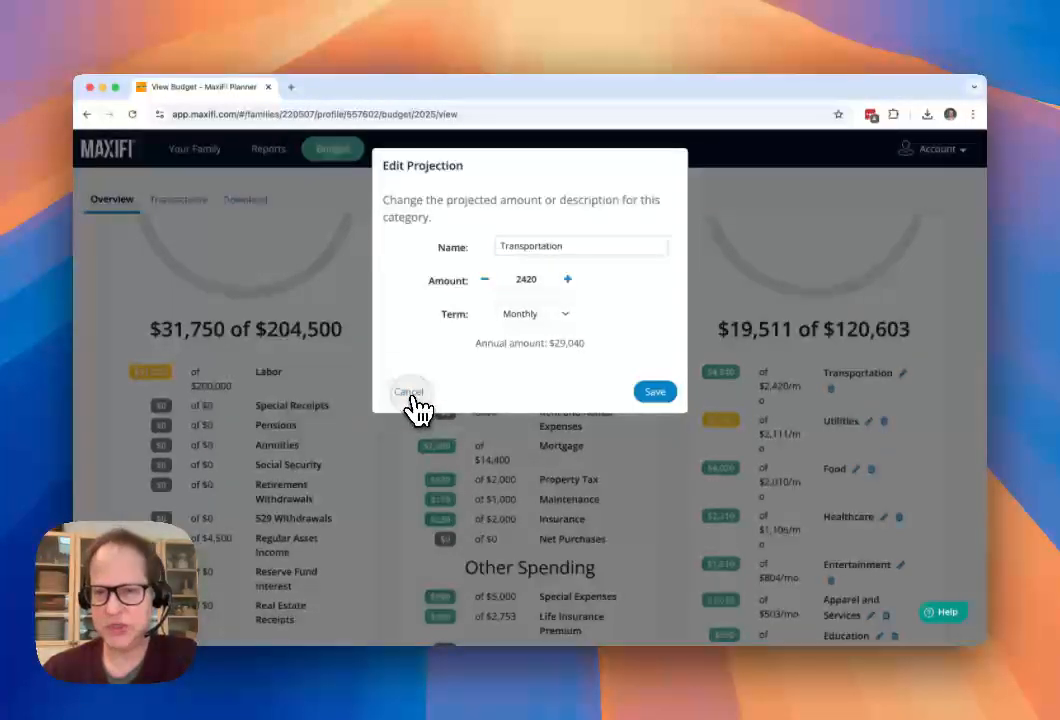
{"action": "left_click", "coordinate": [408, 391]}
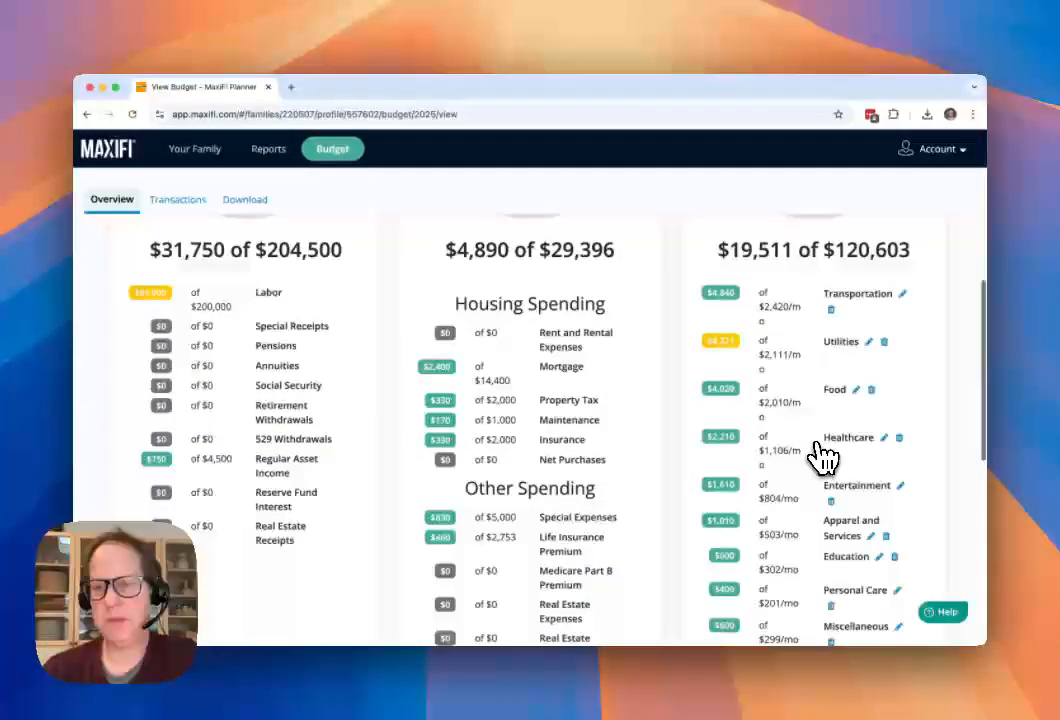
{"action": "mouse_move", "coordinate": [888, 360]}
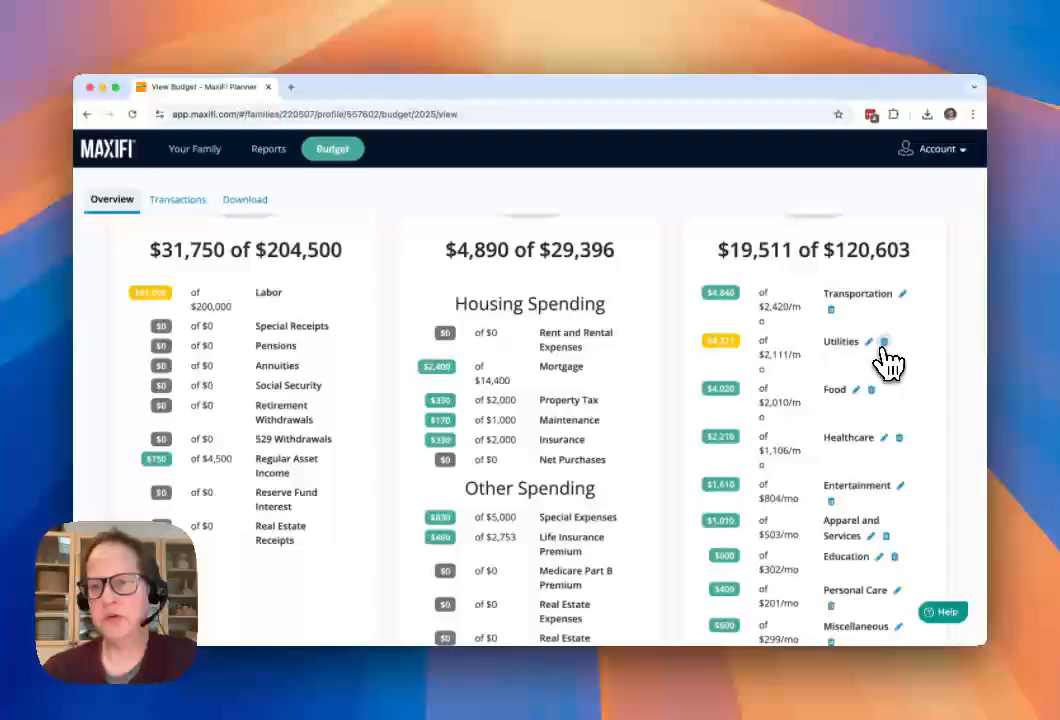
{"action": "scroll", "scroll_direction": "down", "scroll_amount": 3}
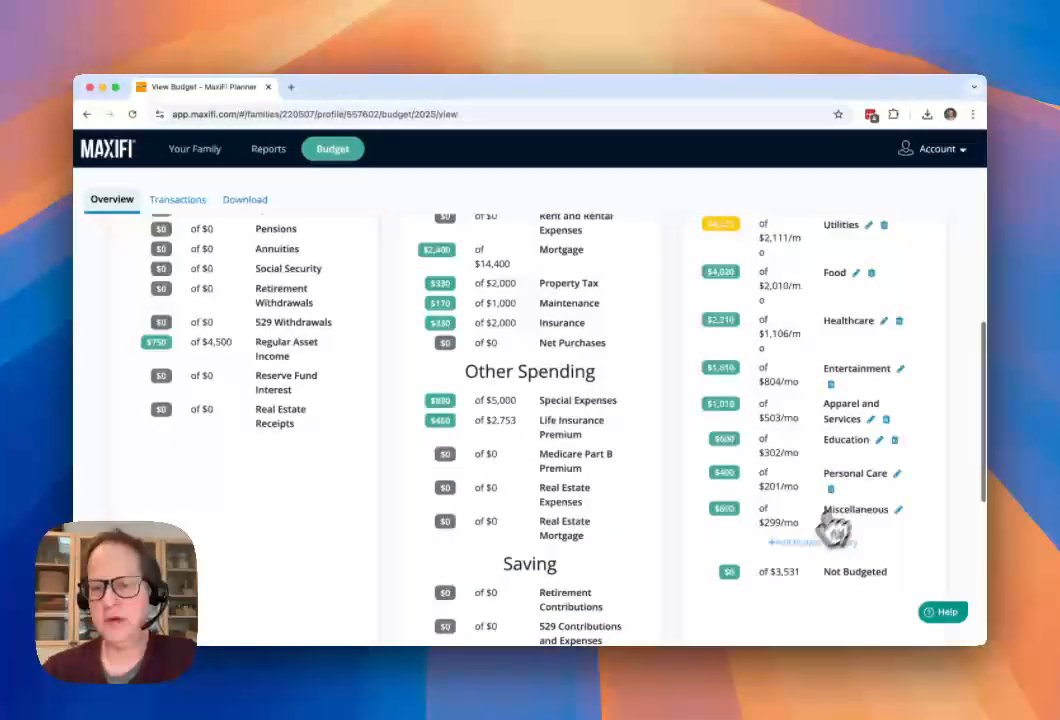
{"action": "scroll", "scroll_direction": "up", "scroll_amount": 3}
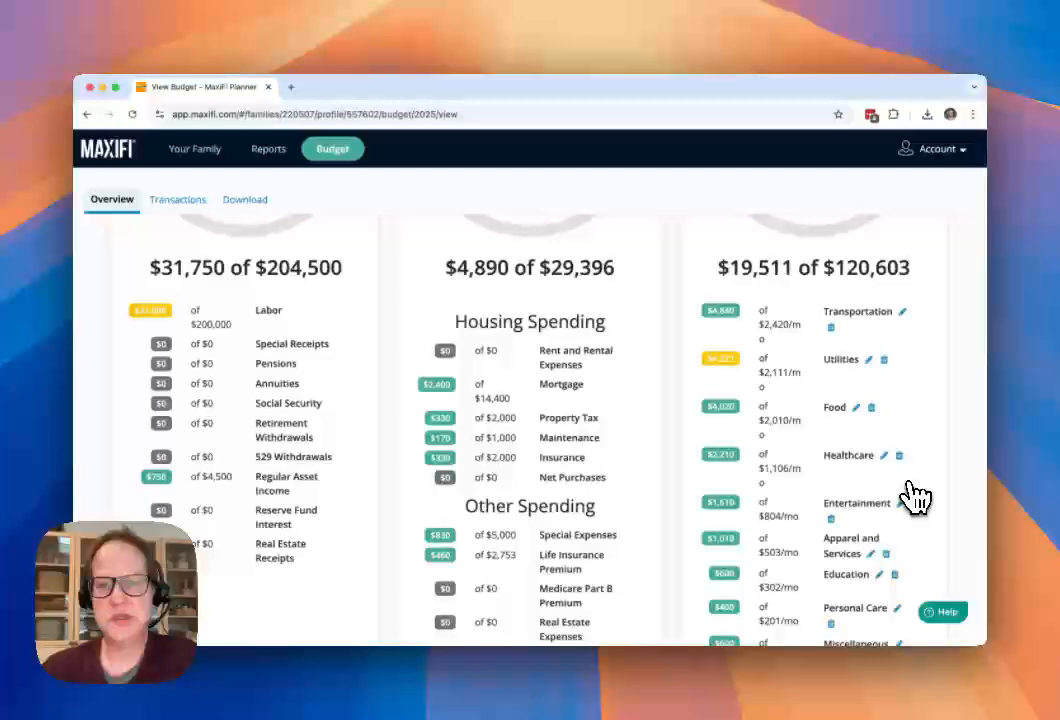
{"action": "mouse_move", "coordinate": [885, 345]}
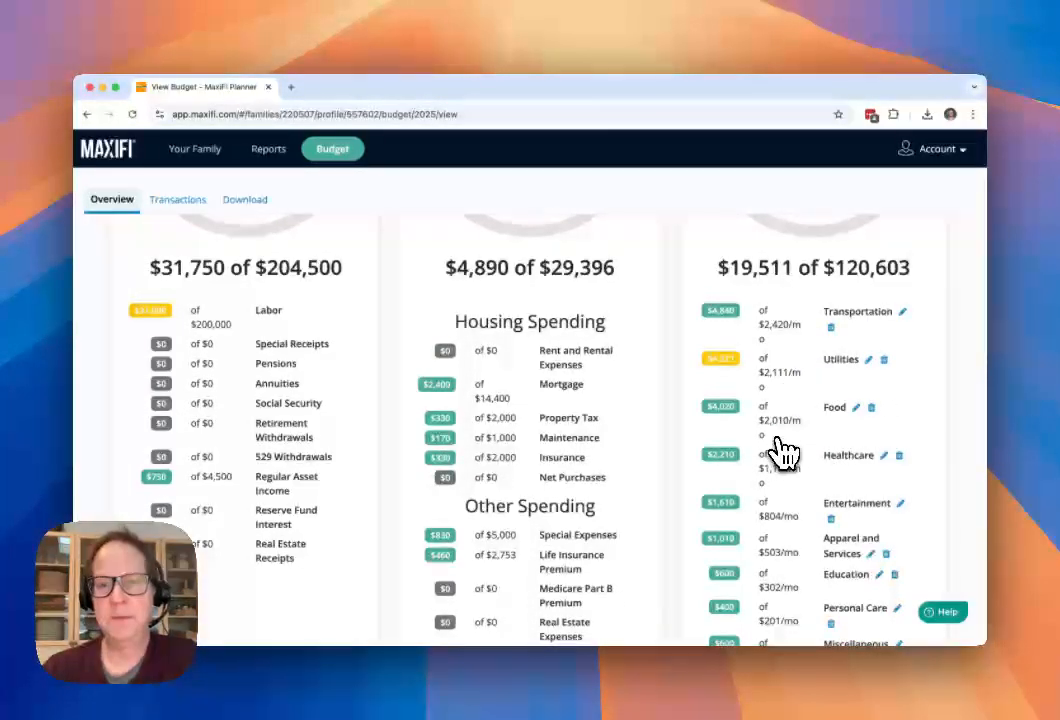
{"action": "mouse_move", "coordinate": [770, 360]}
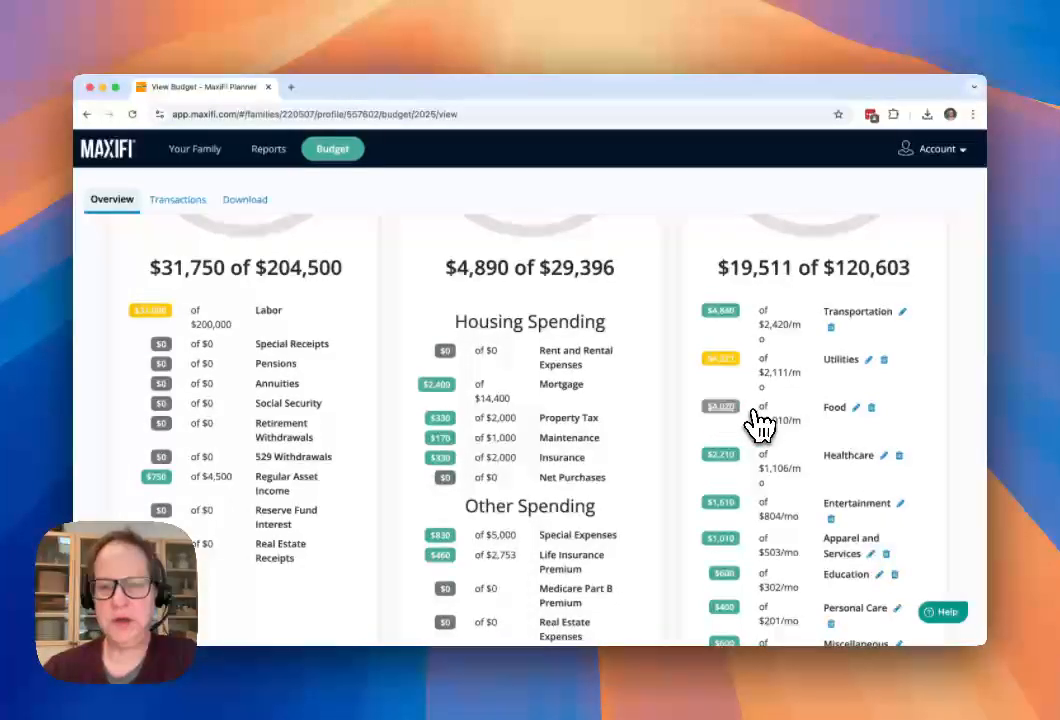
Add a $10 Hamburger Food expense dated 16 Feb 2025, then return to the overview
{"action": "left_click", "coordinate": [177, 199]}
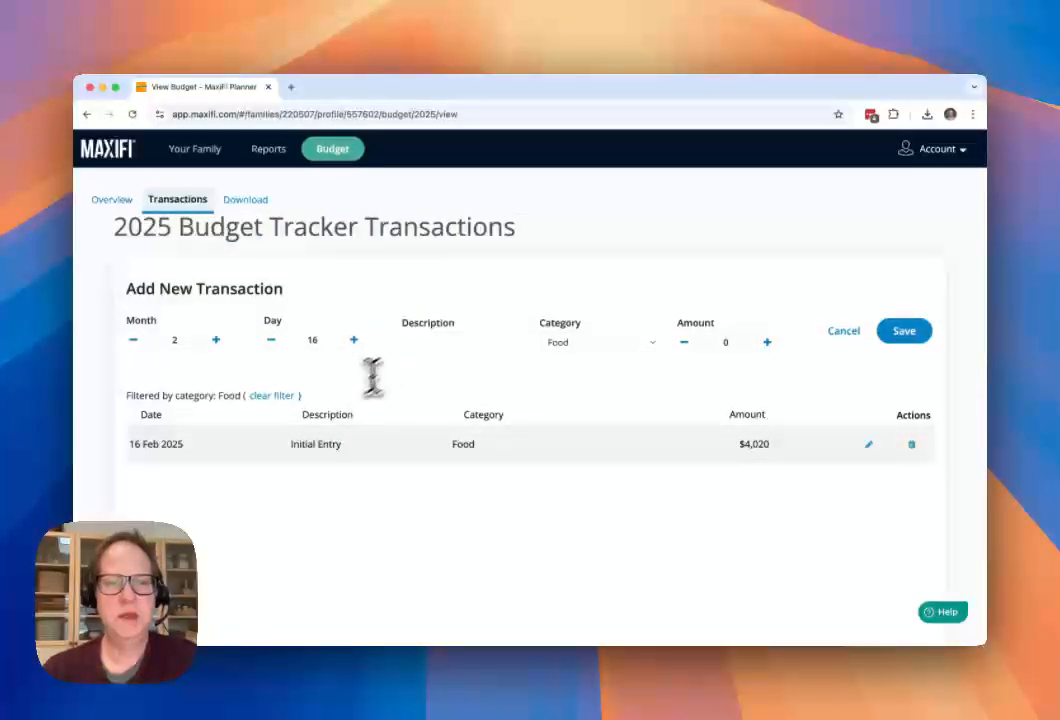
{"action": "left_click", "coordinate": [460, 342]}
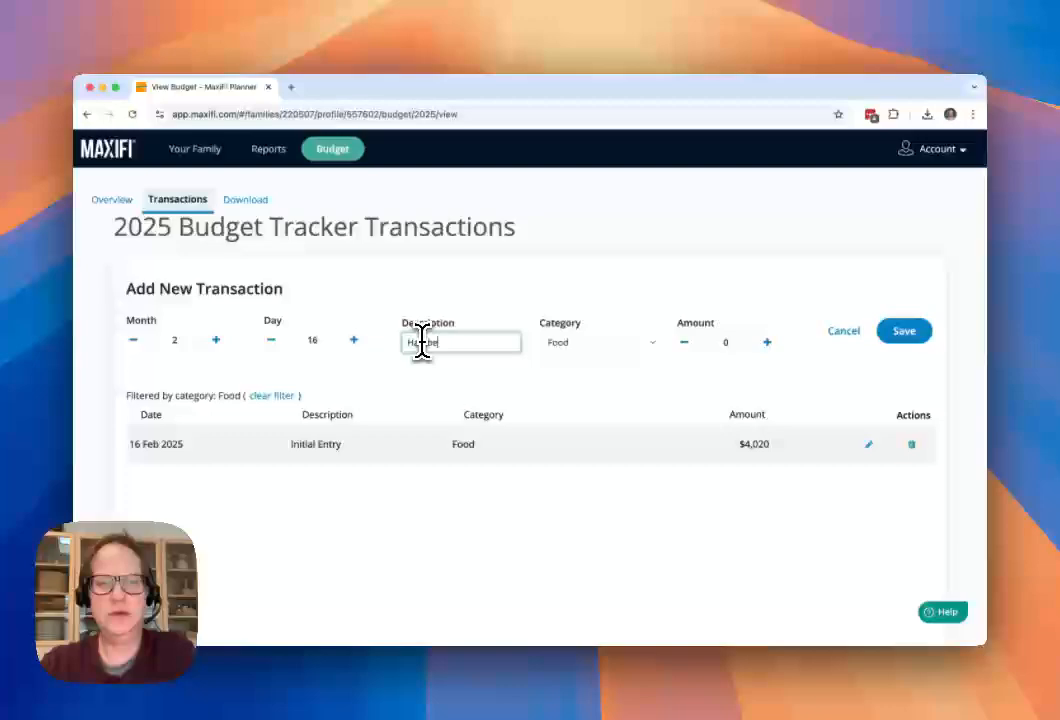
{"action": "type", "text": "Hamburger"}
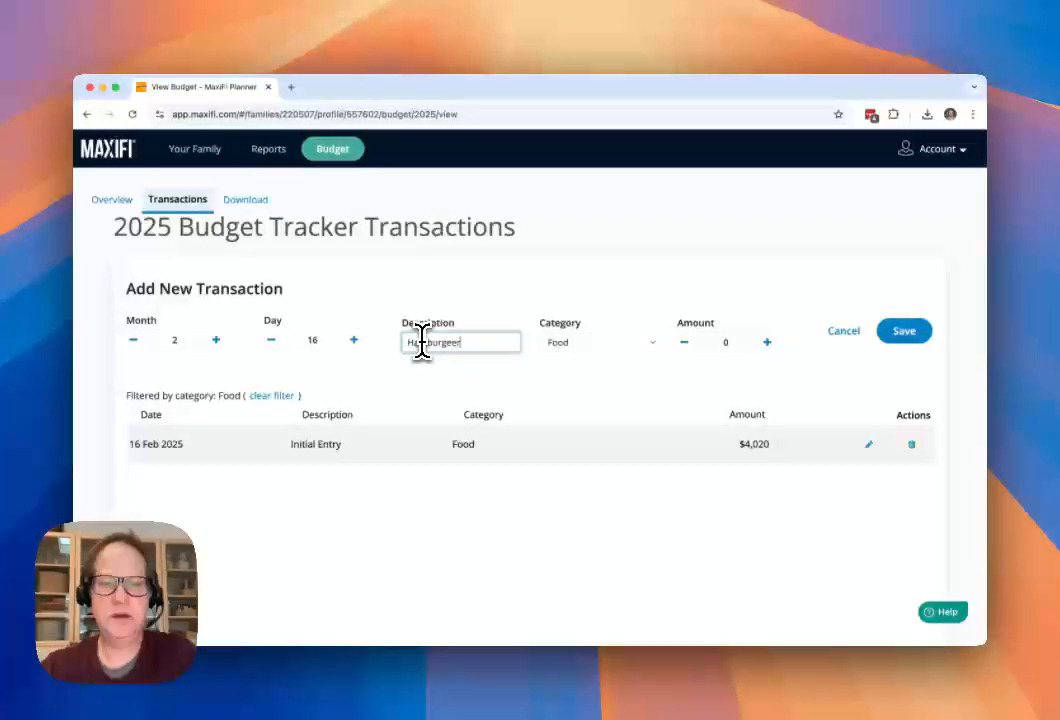
{"action": "left_click", "coordinate": [725, 342]}
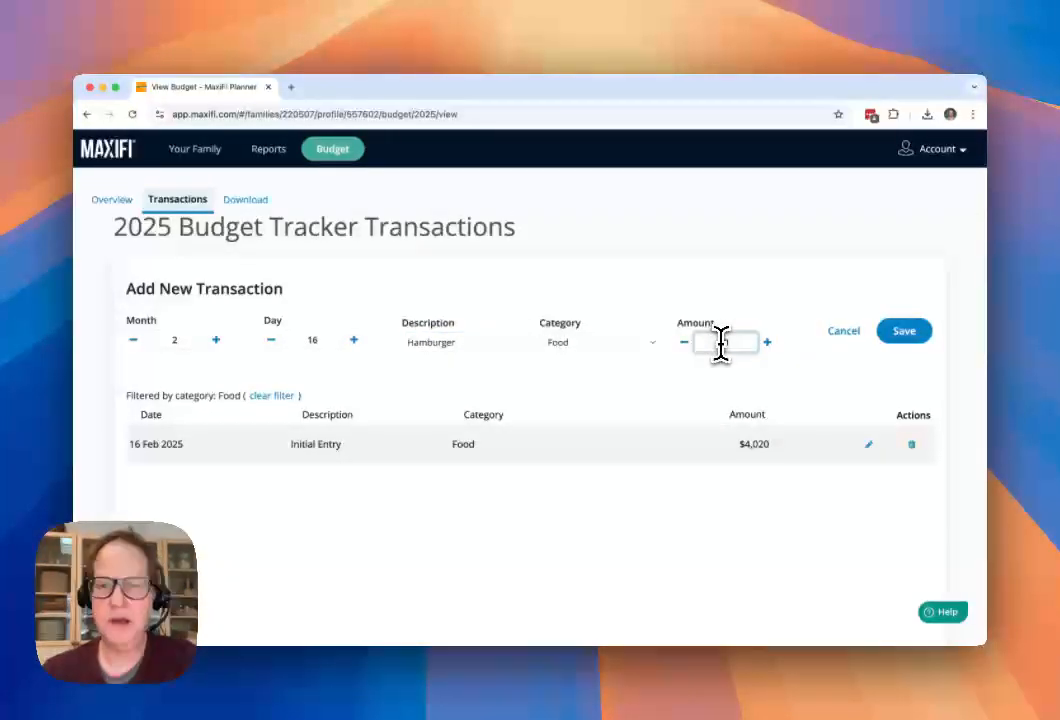
{"action": "left_click", "coordinate": [902, 330]}
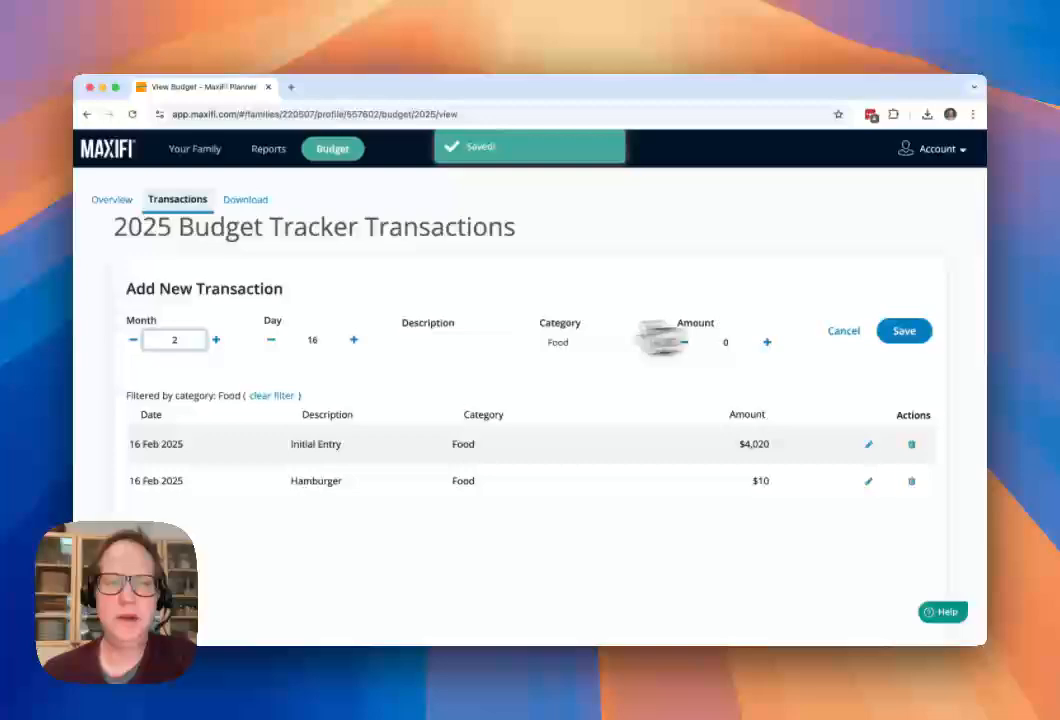
{"action": "left_click", "coordinate": [111, 199]}
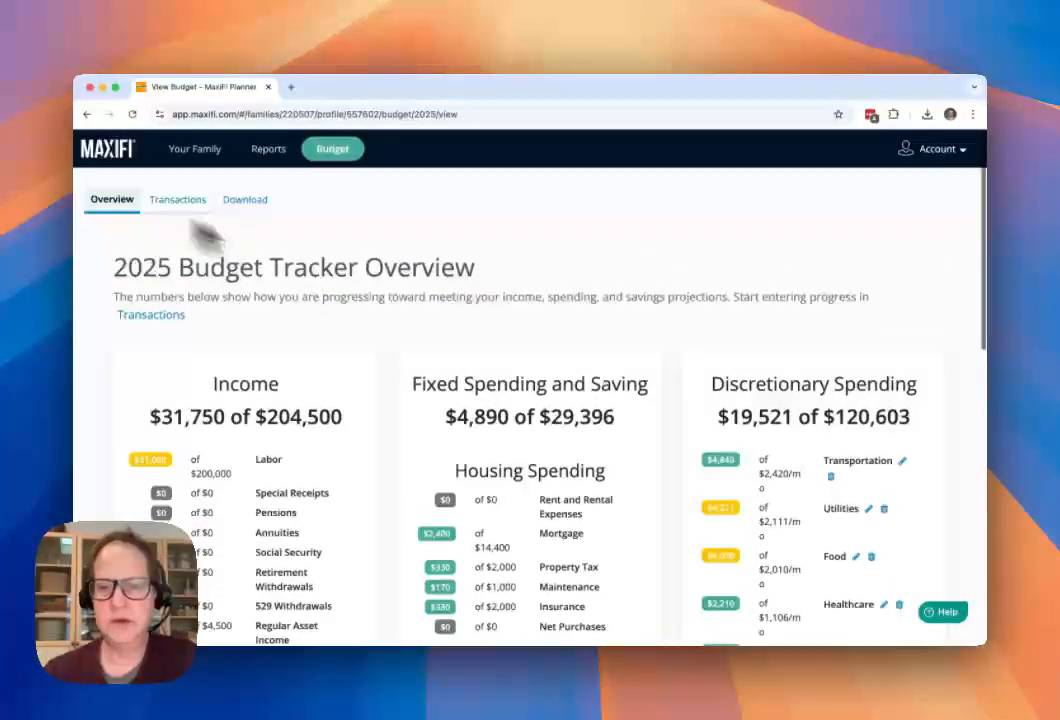
{"action": "scroll", "scroll_direction": "down", "scroll_amount": 3}
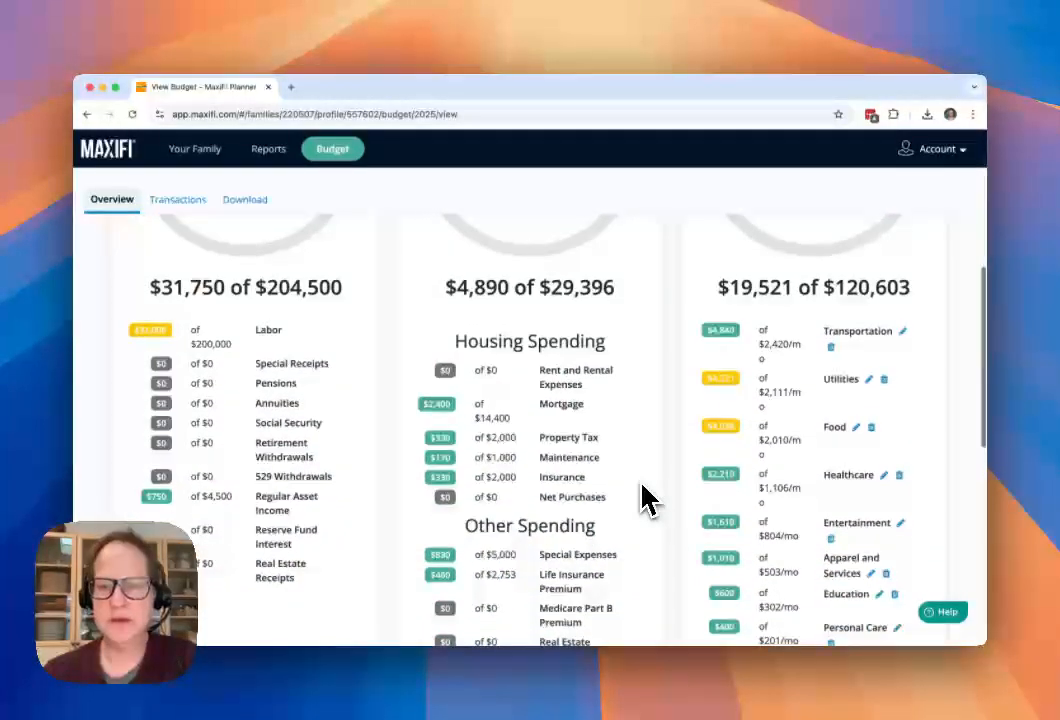
{"action": "mouse_move", "coordinate": [715, 470]}
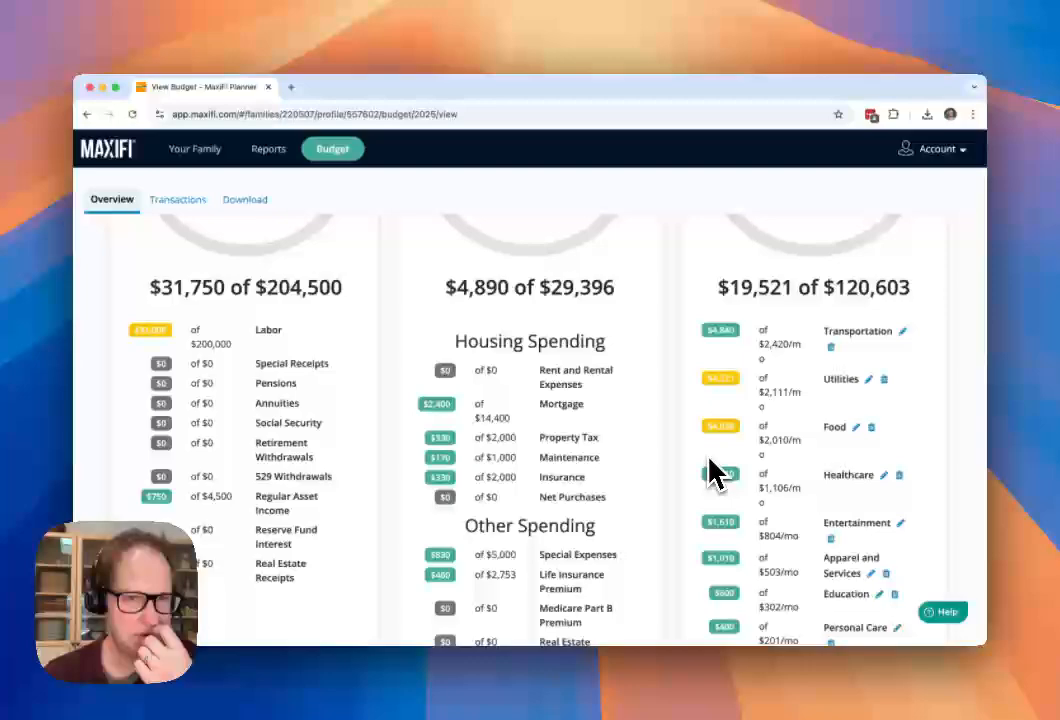
{"action": "scroll", "scroll_direction": "up", "scroll_amount": 3}
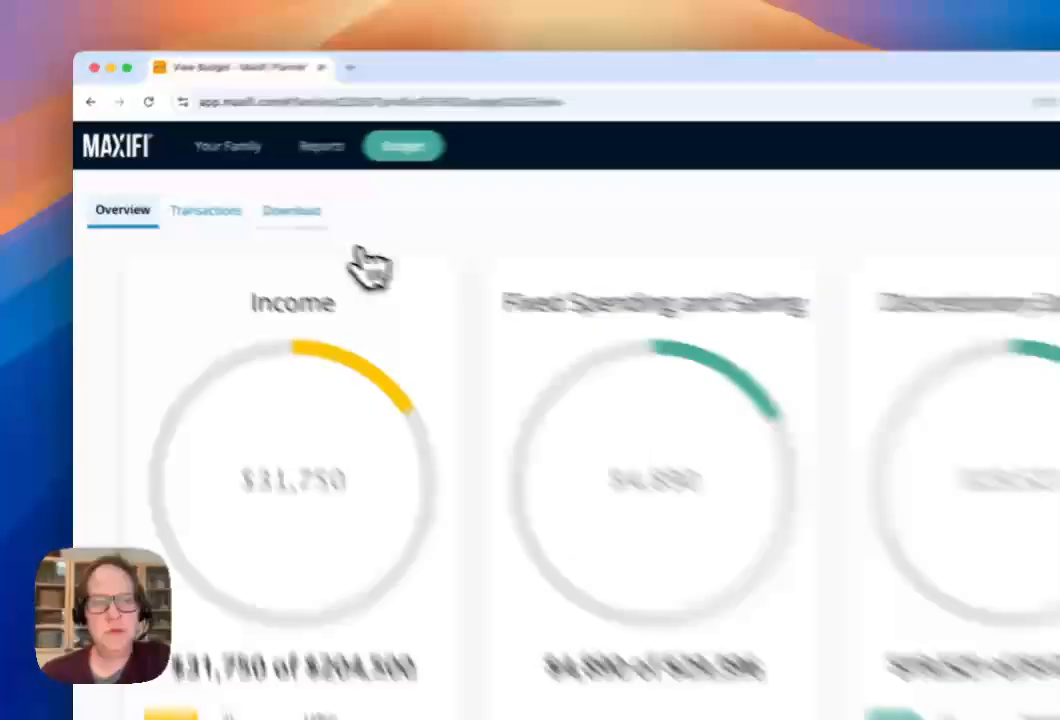
Open the 2025 Budget Tracker Download page with its Excel download option
{"action": "left_click", "coordinate": [292, 211]}
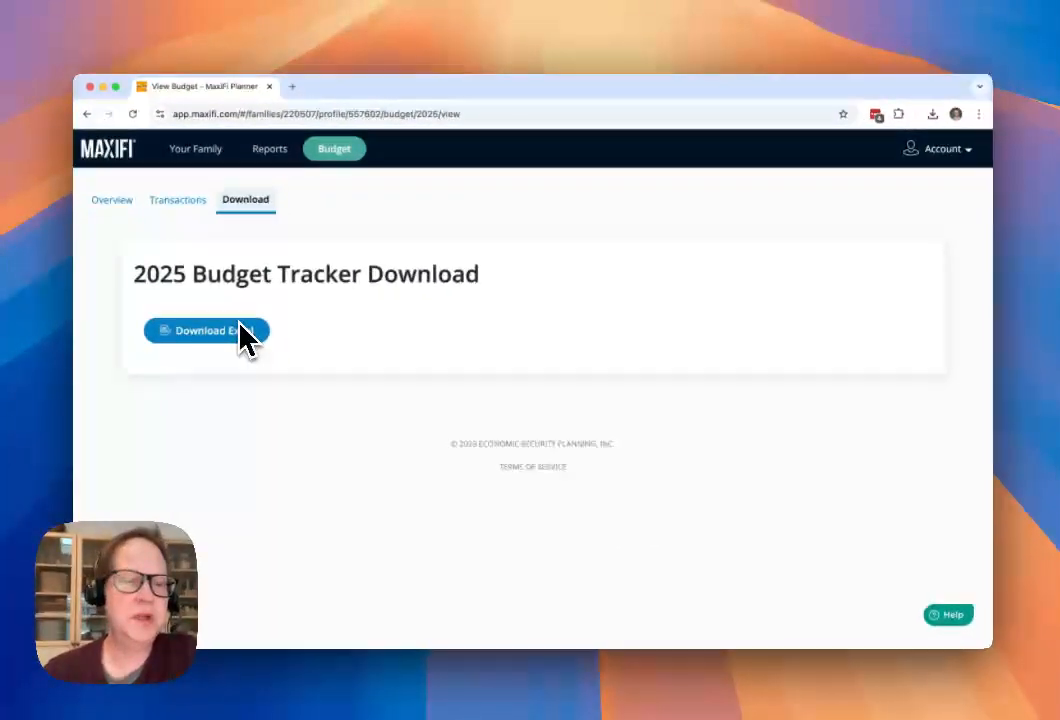
{"action": "mouse_move", "coordinate": [160, 265]}
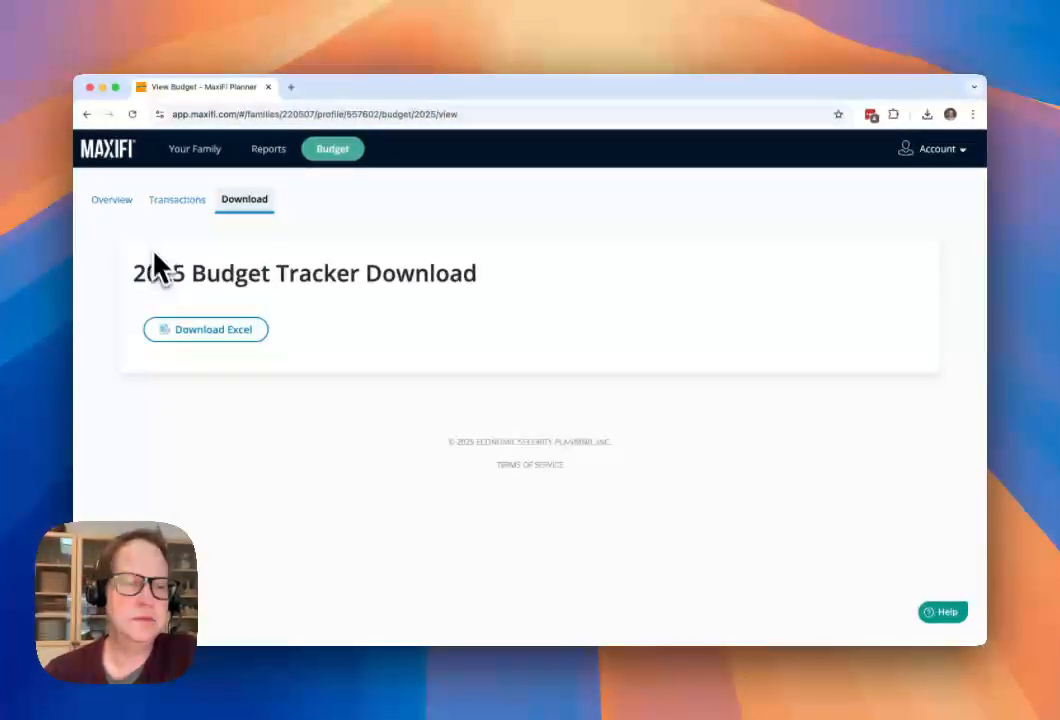
{"action": "mouse_move", "coordinate": [135, 225]}
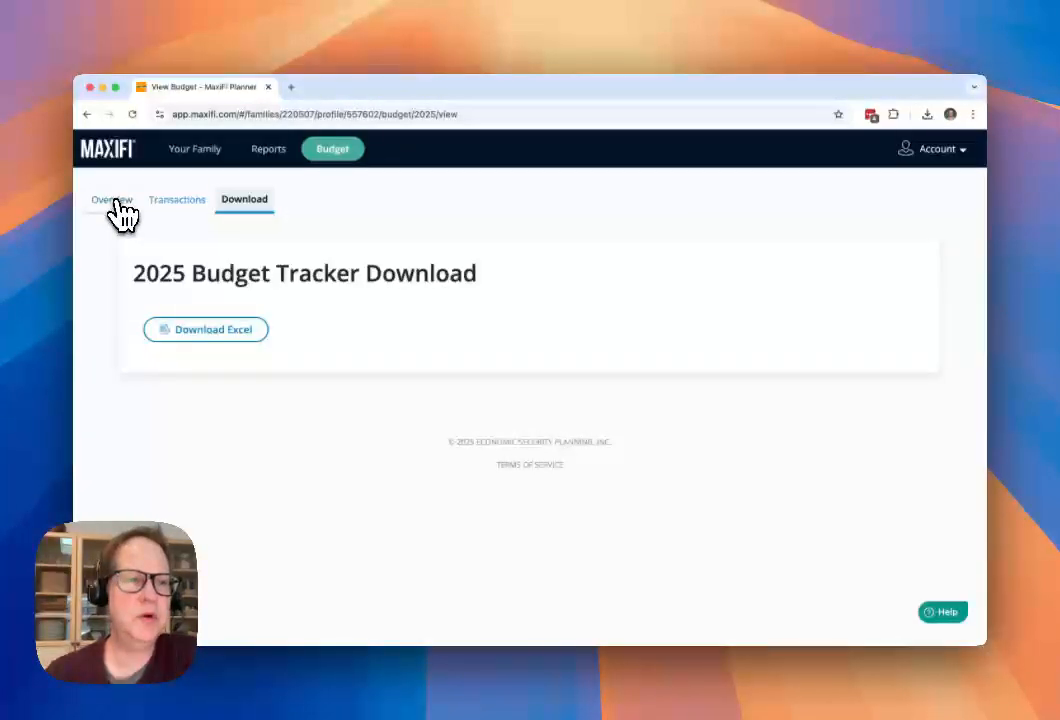
Review overview totals of $31,750 income, $4,890 fixed and $19,521 discretionary spending
{"action": "left_click", "coordinate": [111, 199]}
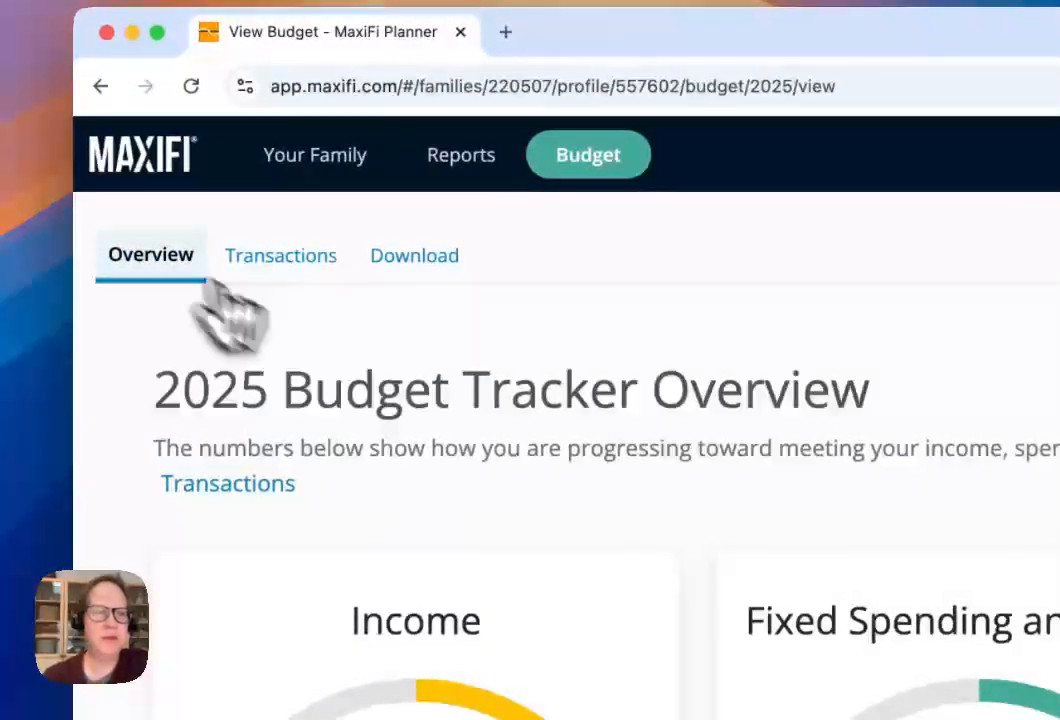
{"action": "scroll", "scroll_direction": "down", "scroll_amount": 3}
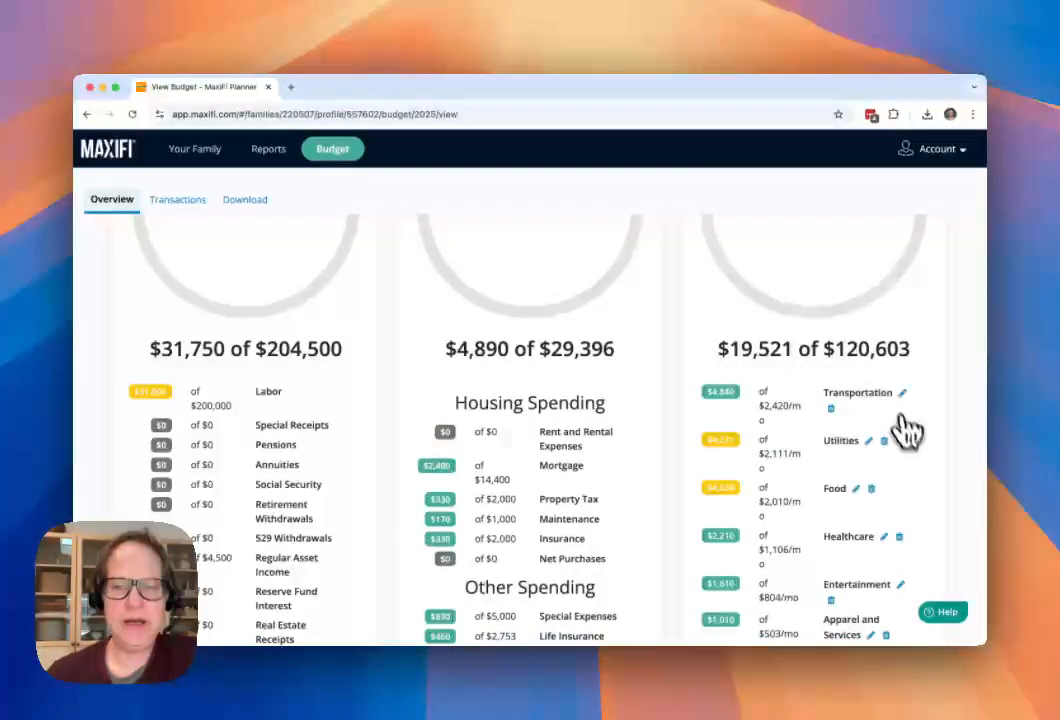
{"action": "mouse_move", "coordinate": [894, 477]}
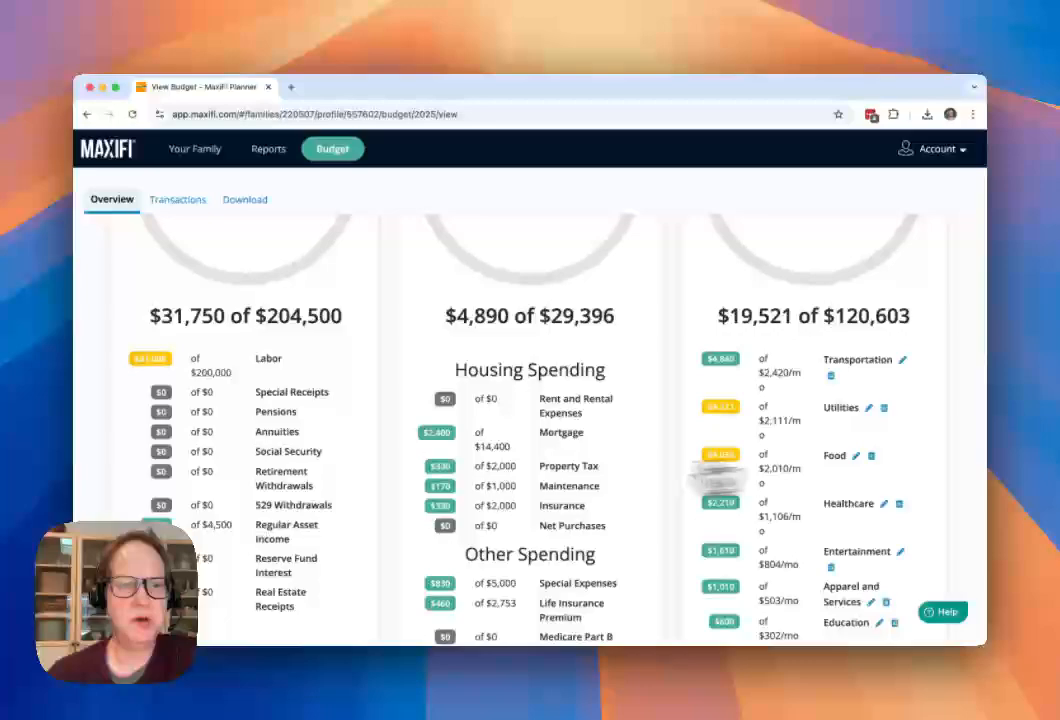
{"action": "scroll", "scroll_direction": "up", "scroll_amount": 3}
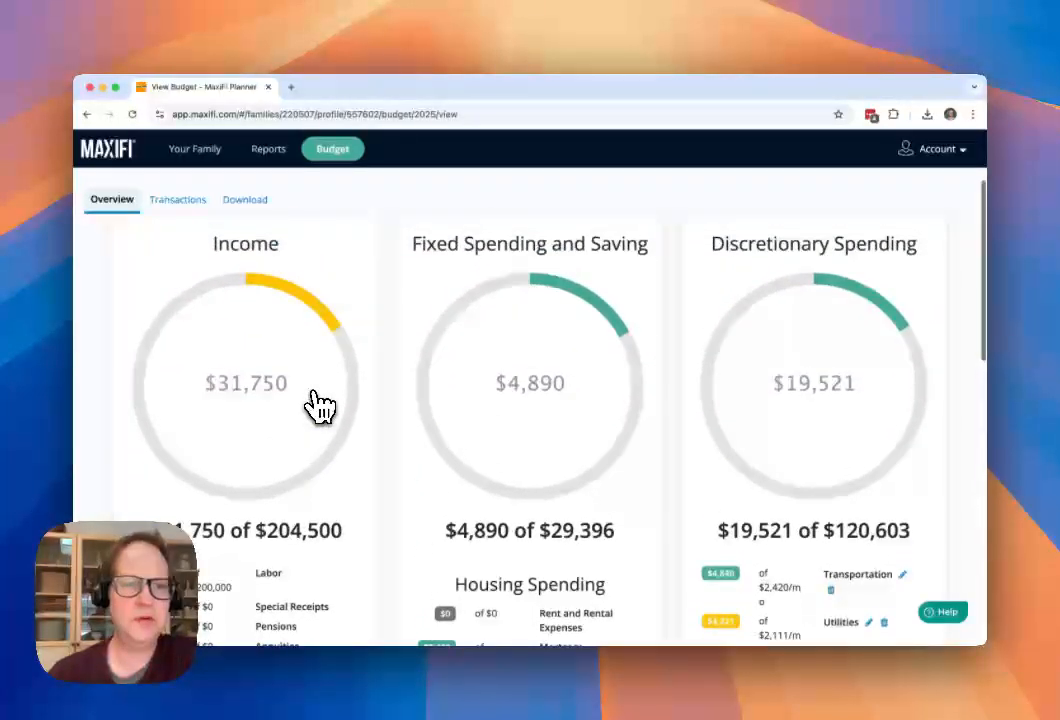
{"action": "scroll", "scroll_direction": "down", "scroll_amount": 3}
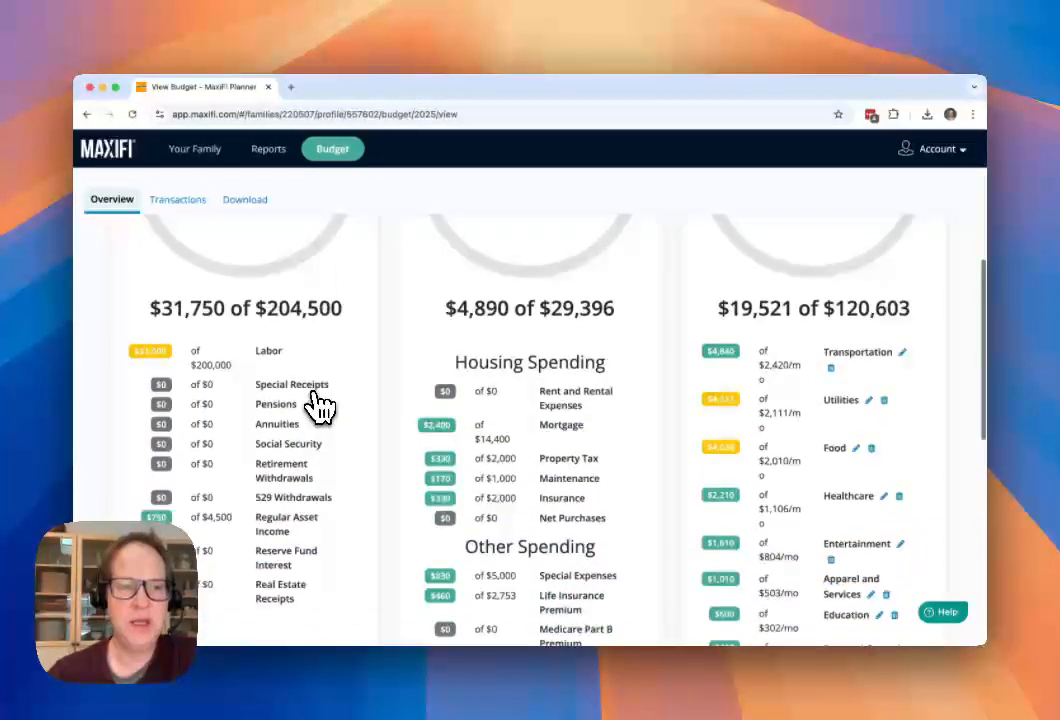
{"action": "mouse_move", "coordinate": [550, 460]}
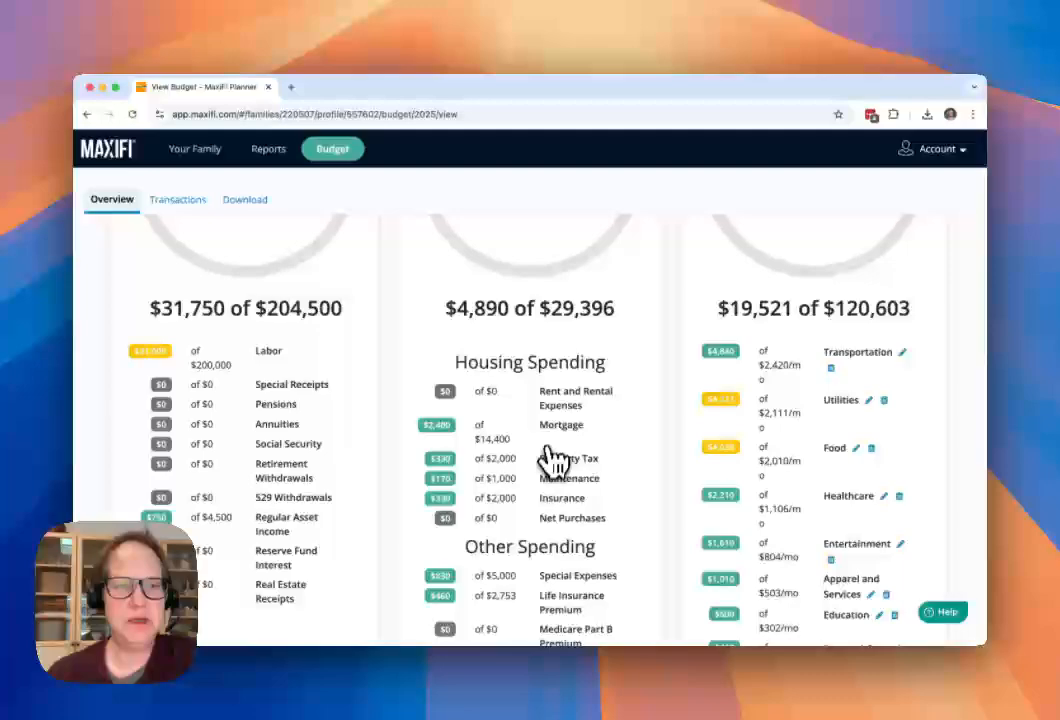
{"action": "mouse_move", "coordinate": [551, 472]}
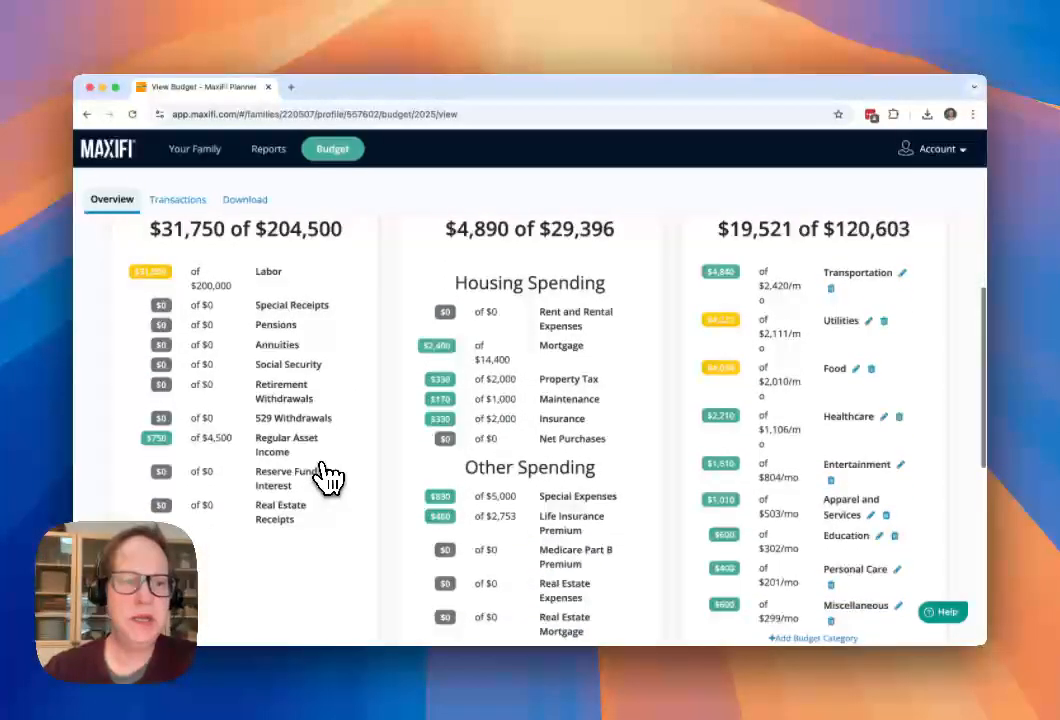
{"action": "mouse_move", "coordinate": [510, 410]}
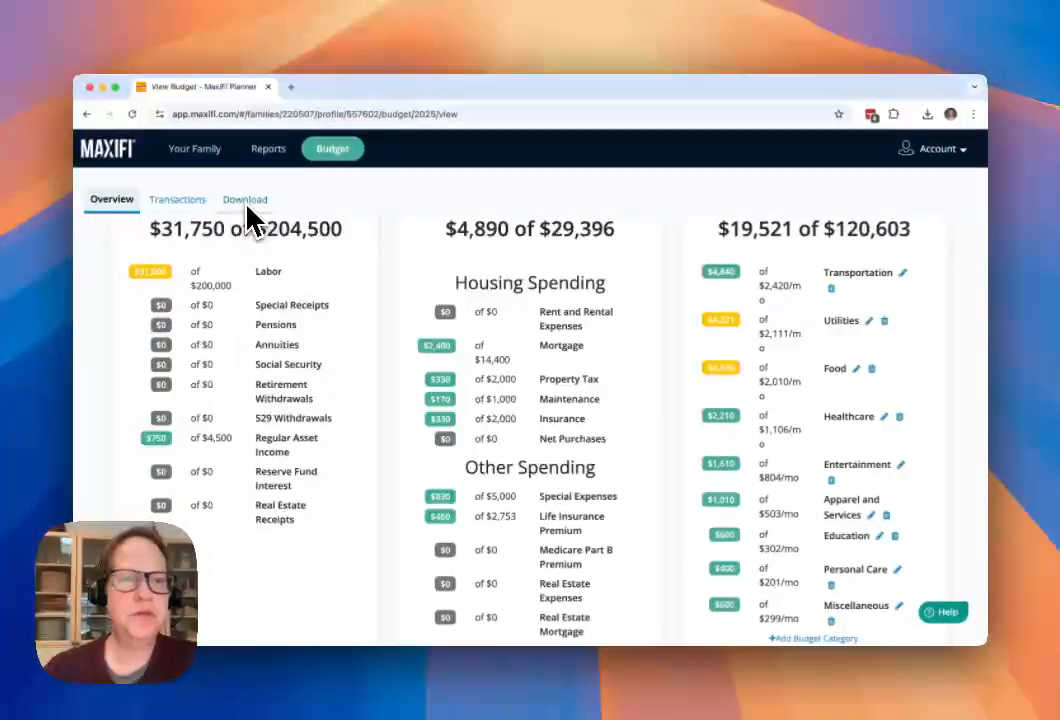
Set the base profile's primary residence property taxes to $2,500 and save
{"action": "left_click", "coordinate": [195, 148]}
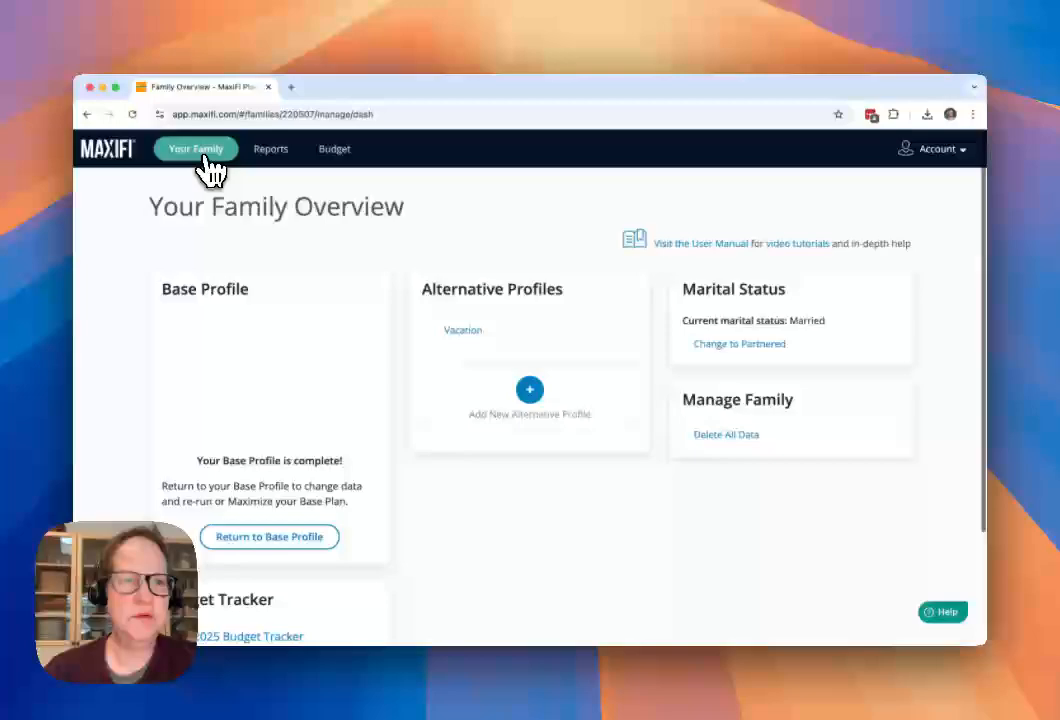
{"action": "left_click", "coordinate": [269, 537]}
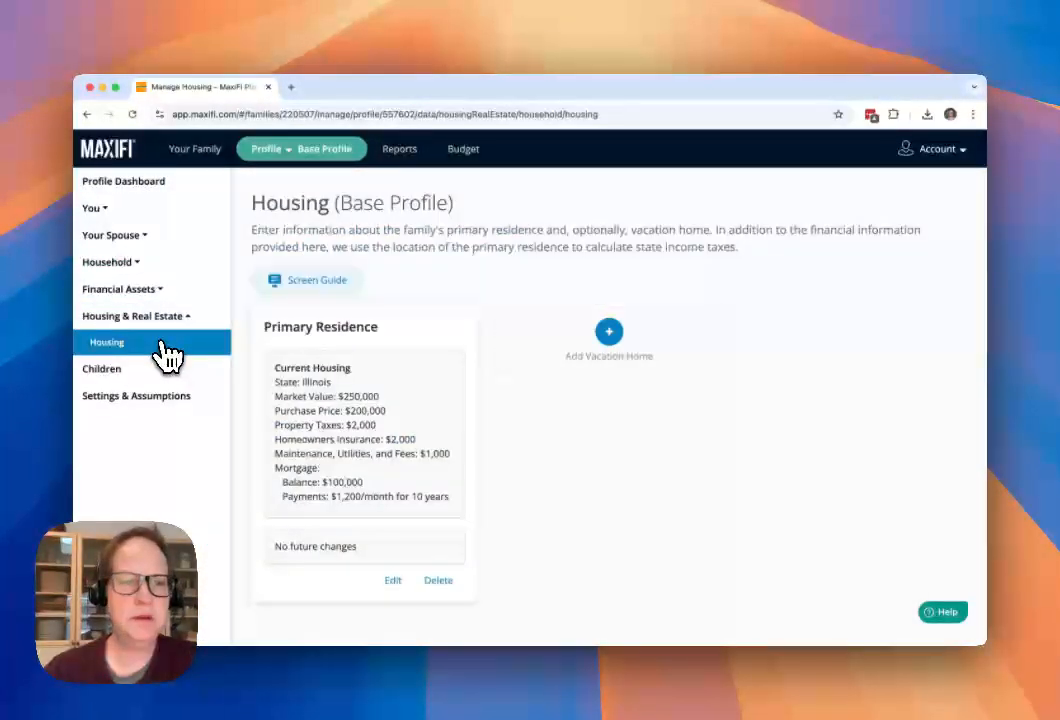
{"action": "left_click", "coordinate": [392, 580]}
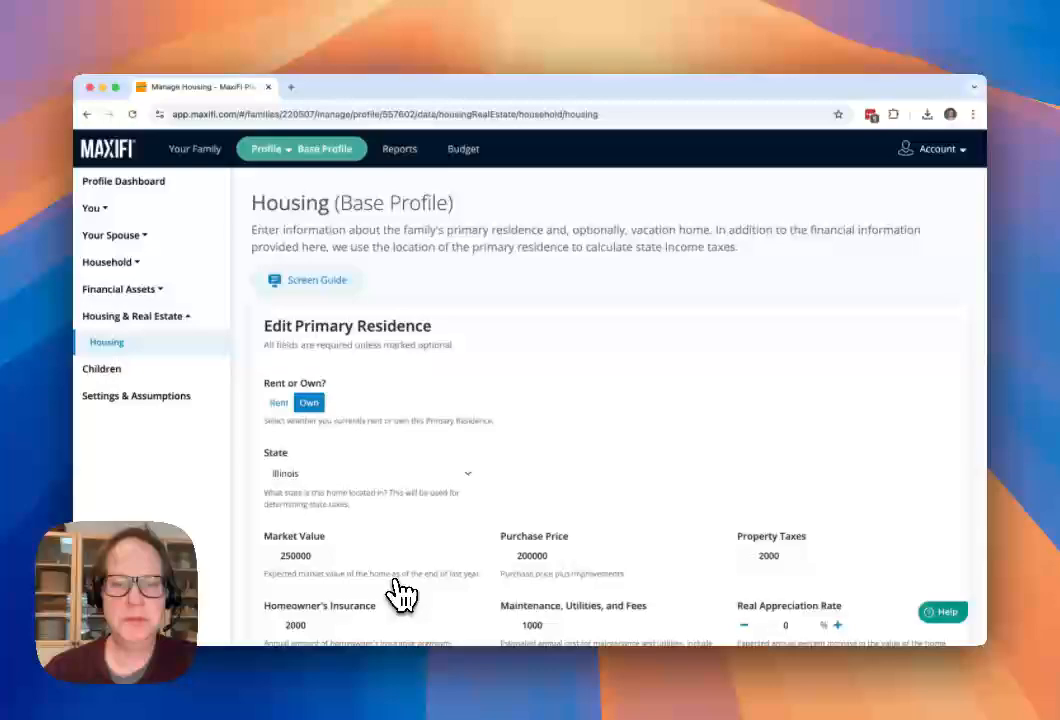
{"action": "scroll", "scroll_direction": "down", "scroll_amount": 3}
{"action": "type", "text": "2500"}
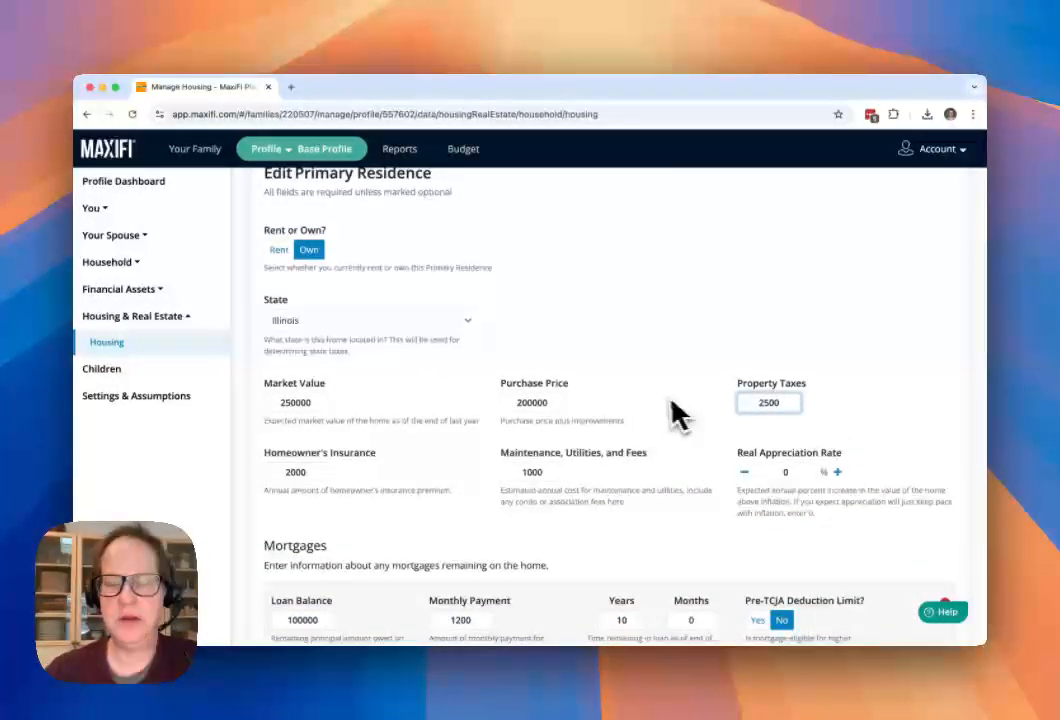
{"action": "scroll", "scroll_direction": "down", "scroll_amount": 3}
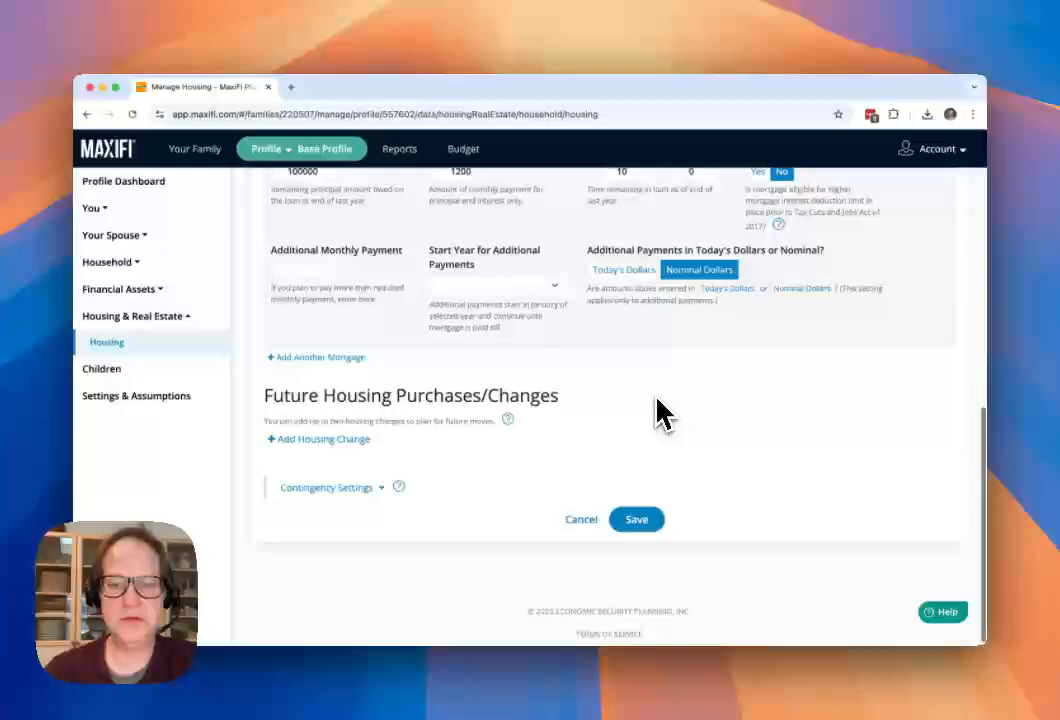
{"action": "left_click", "coordinate": [636, 519]}
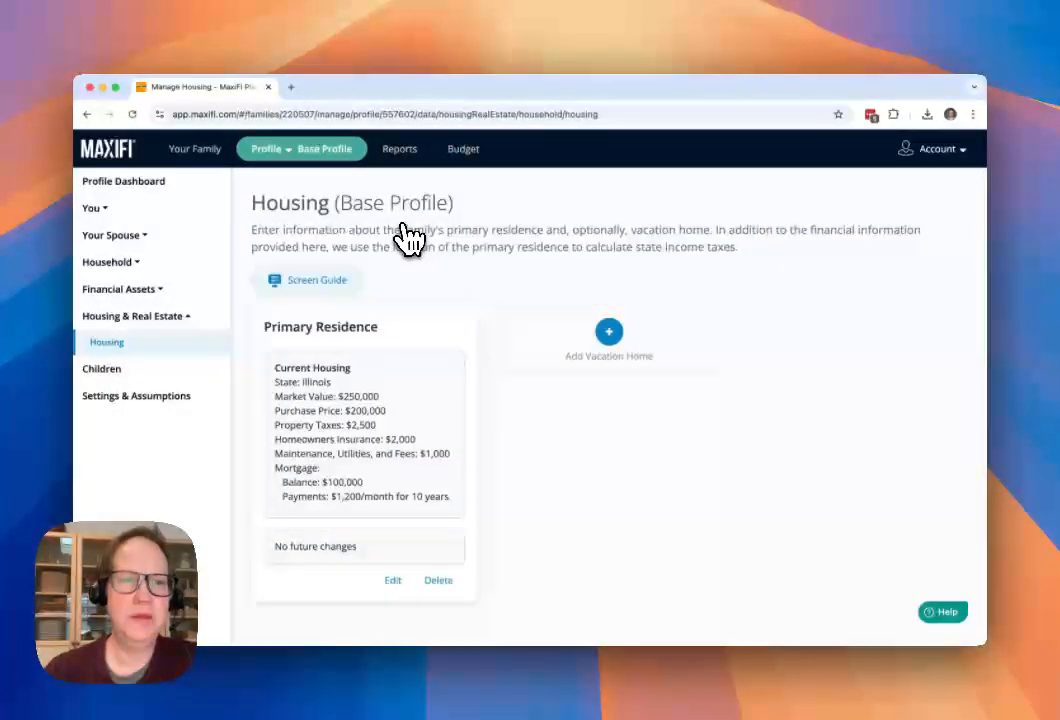
{"action": "left_click", "coordinate": [399, 148]}
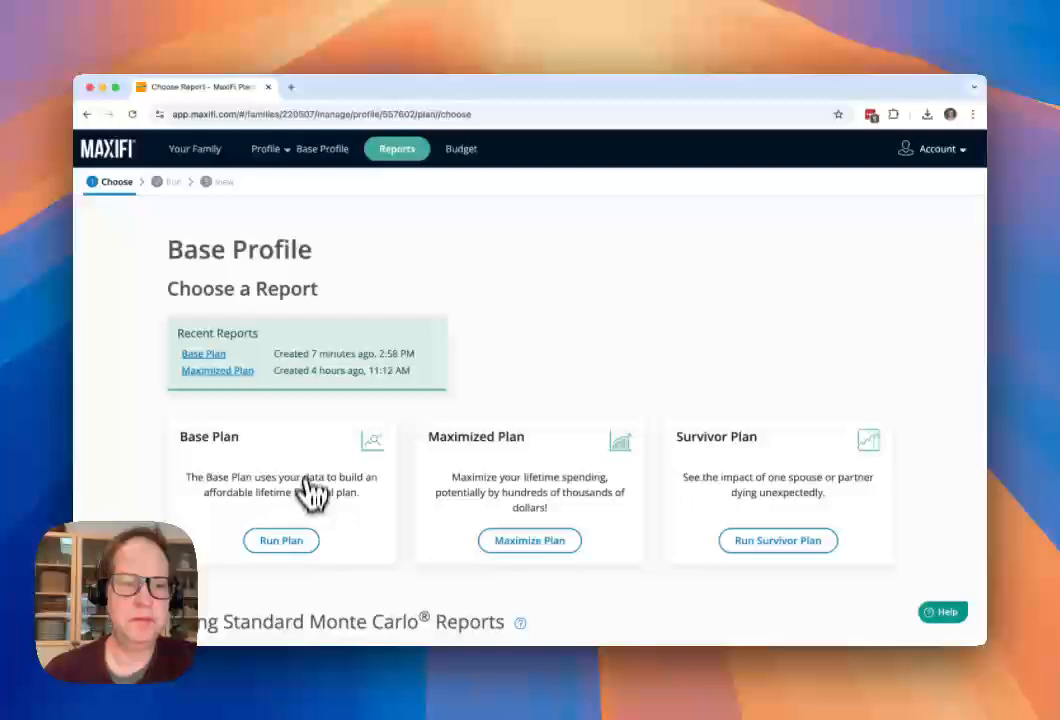
{"action": "left_click", "coordinate": [281, 540]}
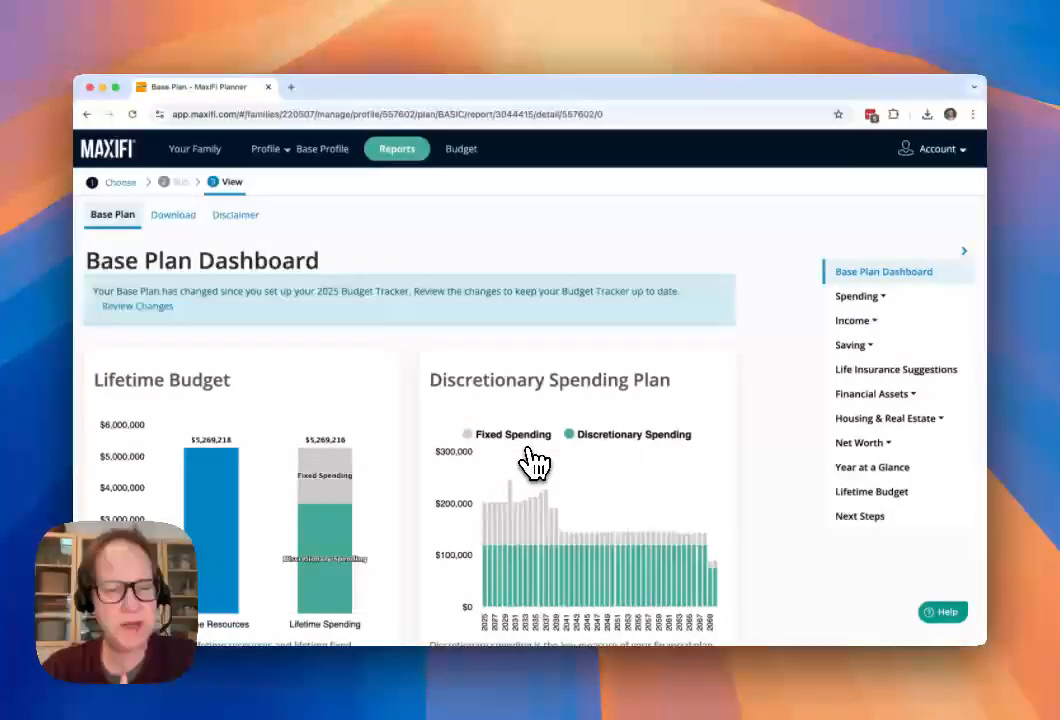
{"action": "mouse_move", "coordinate": [575, 498]}
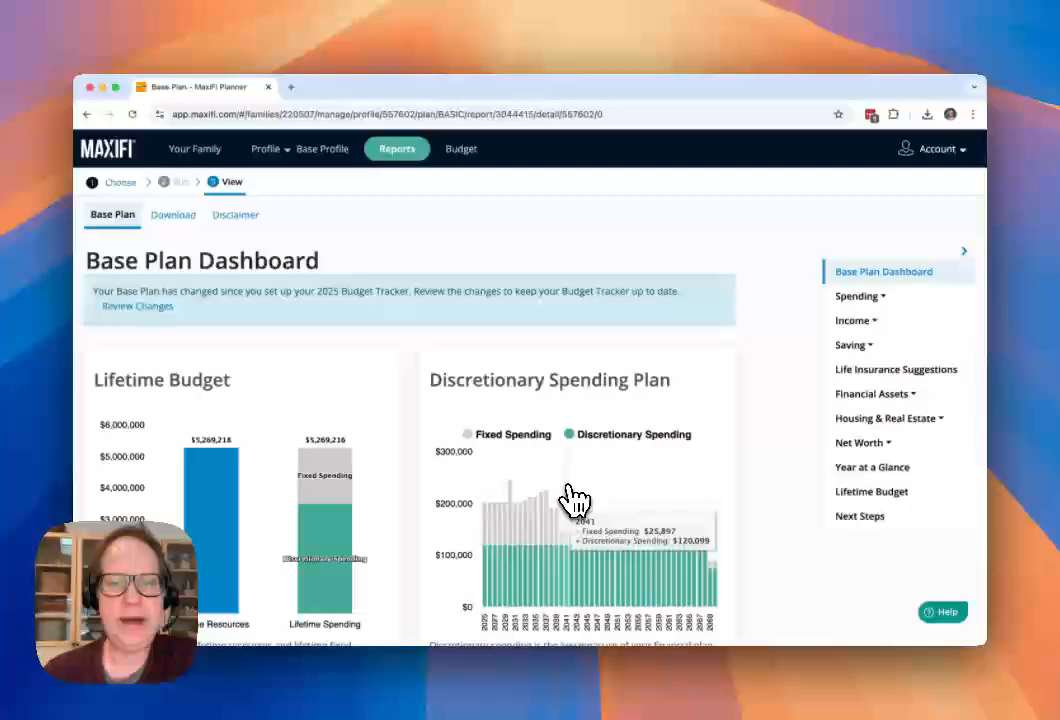
{"action": "scroll", "scroll_direction": "down", "scroll_amount": 3}
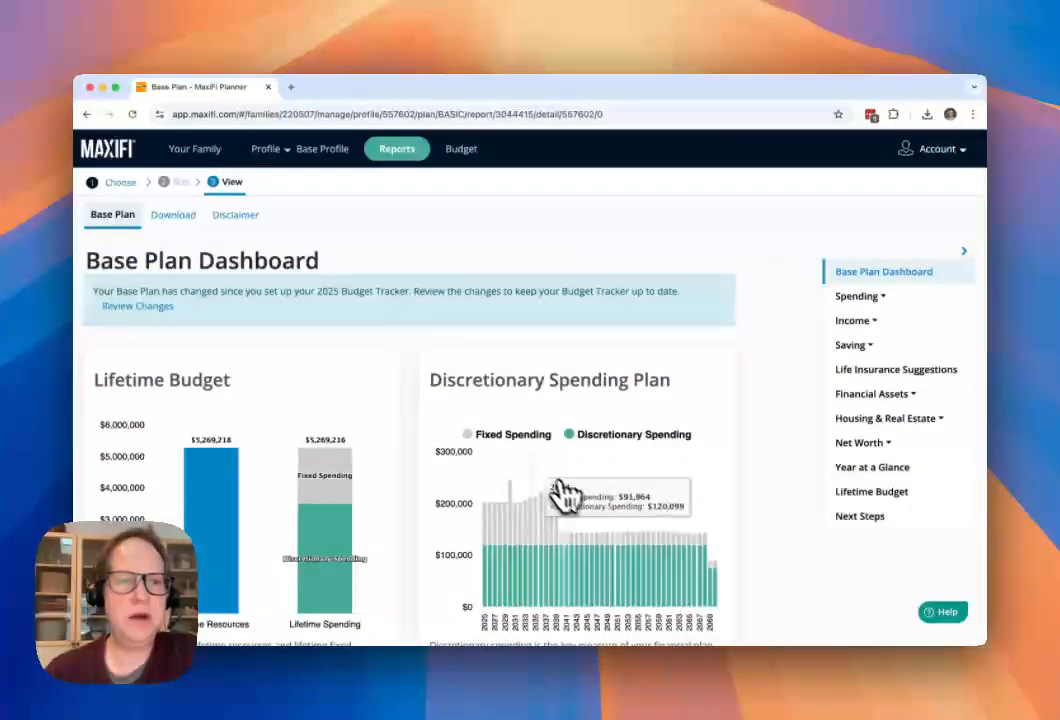
{"action": "mouse_move", "coordinate": [200, 303]}
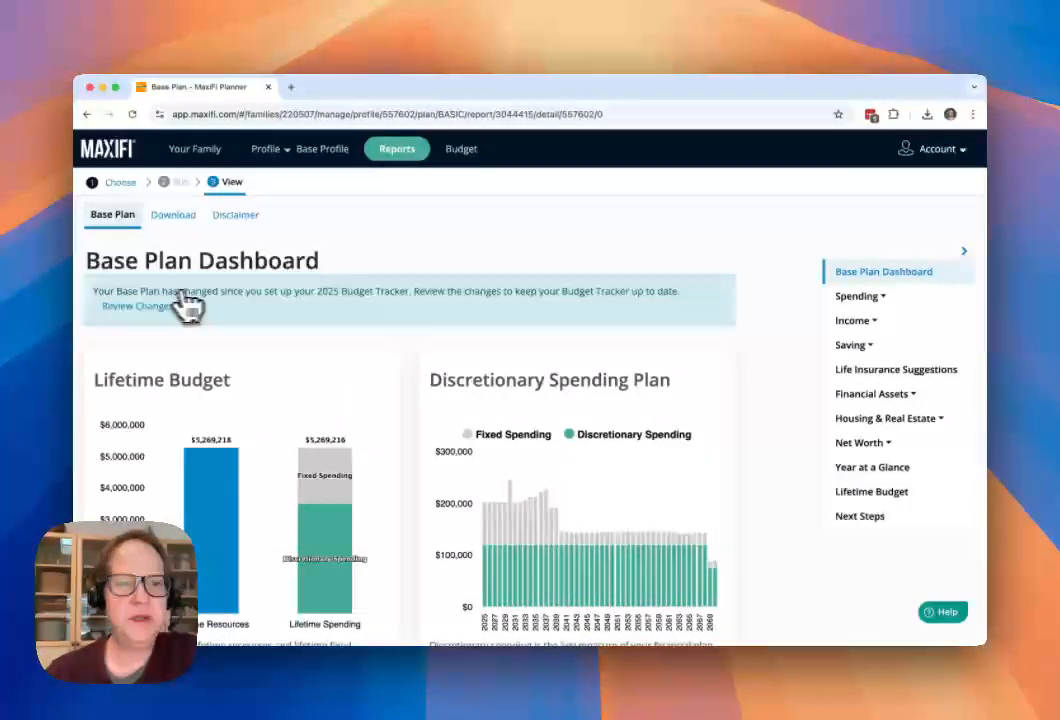
{"action": "mouse_move", "coordinate": [390, 310]}
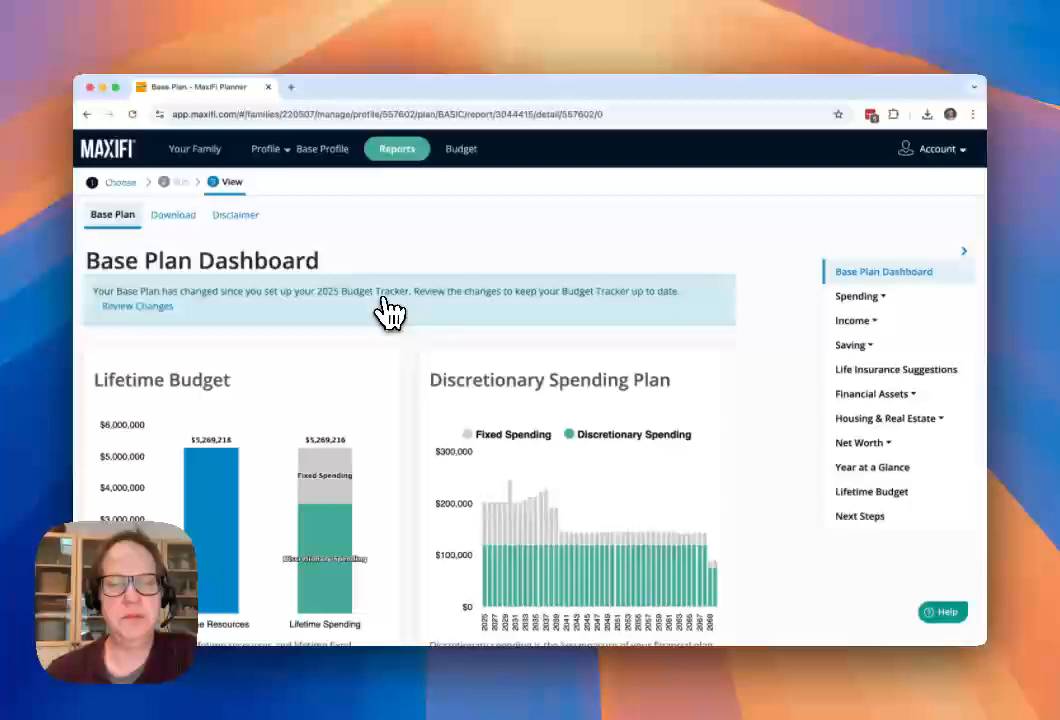
{"action": "mouse_move", "coordinate": [615, 318]}
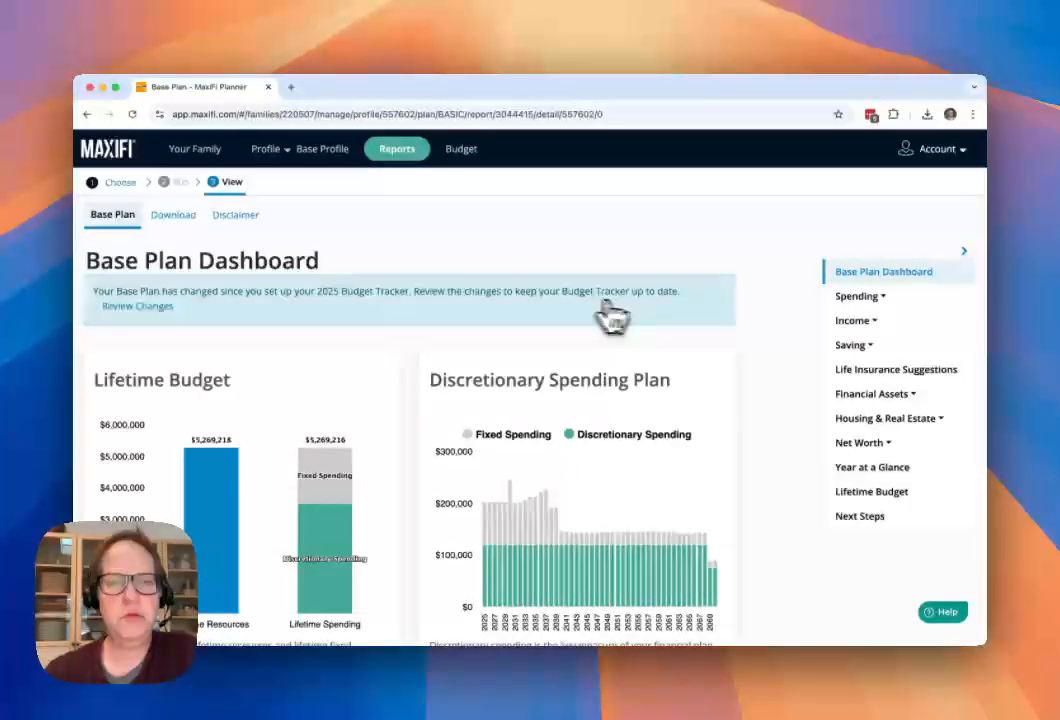
{"action": "mouse_move", "coordinate": [163, 297]}
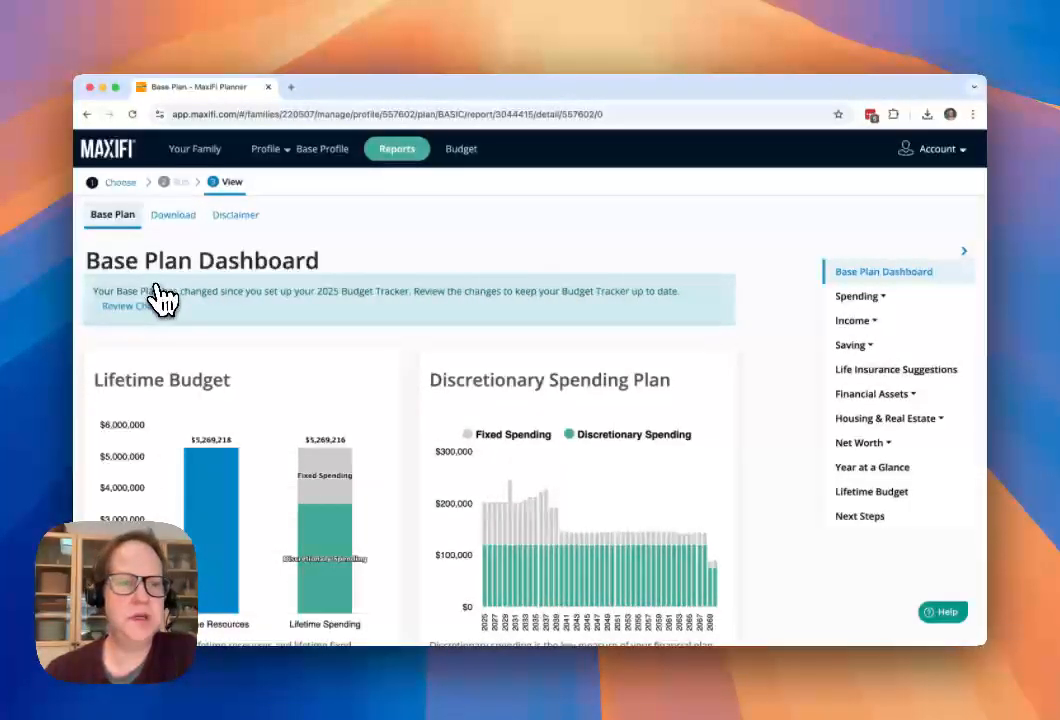
{"action": "mouse_move", "coordinate": [189, 345]}
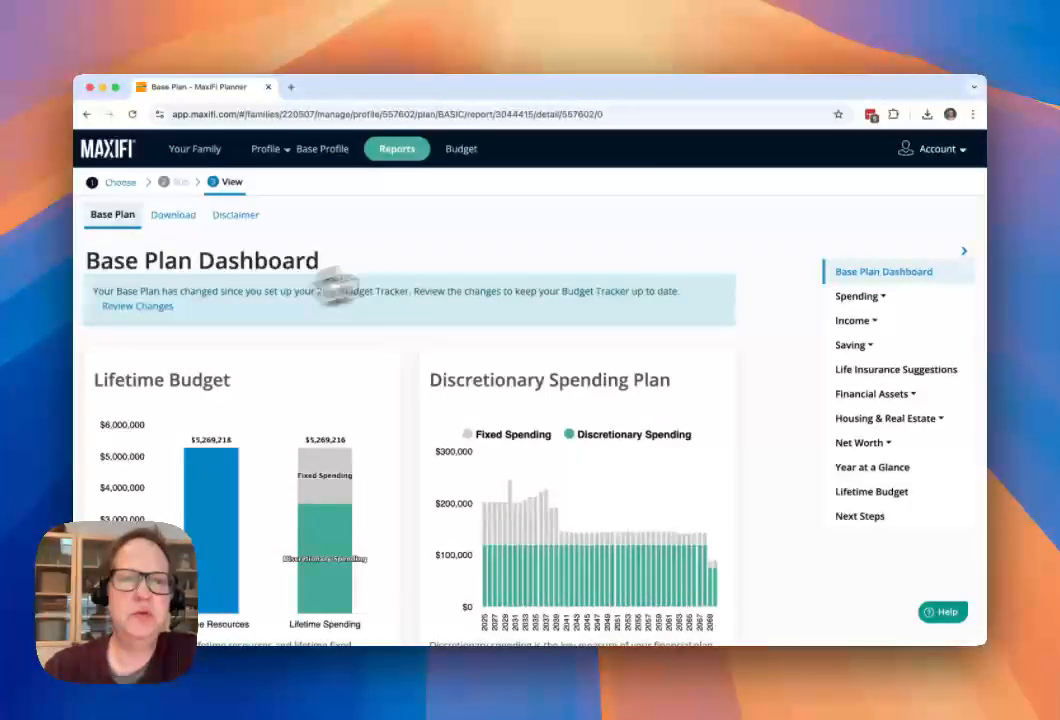
{"action": "mouse_move", "coordinate": [461, 148]}
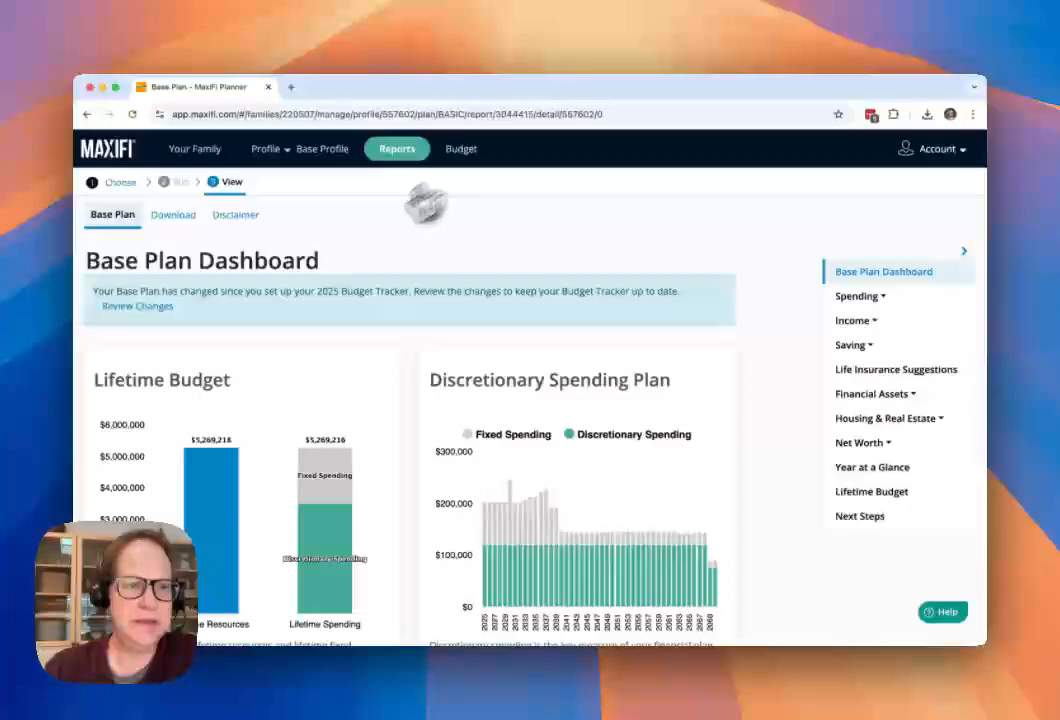
Review the updated projections: property tax $2,500, insurance $2,798, saving $2,226, discretionary $120,099
{"action": "left_click", "coordinate": [138, 306]}
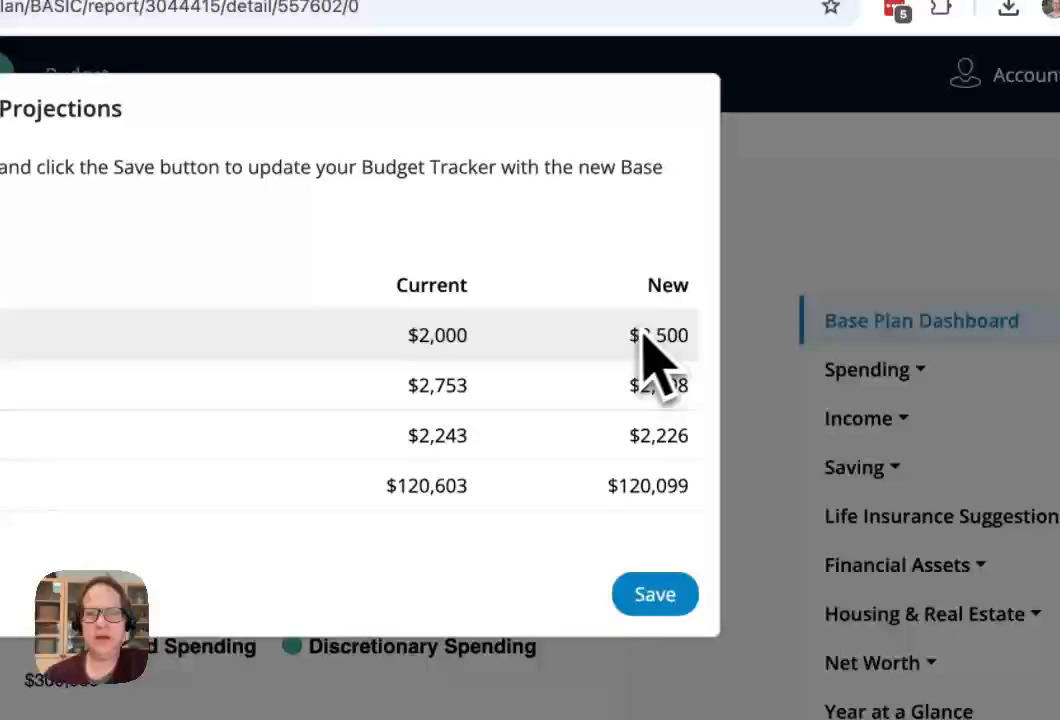
{"action": "double_click", "coordinate": [658, 335]}
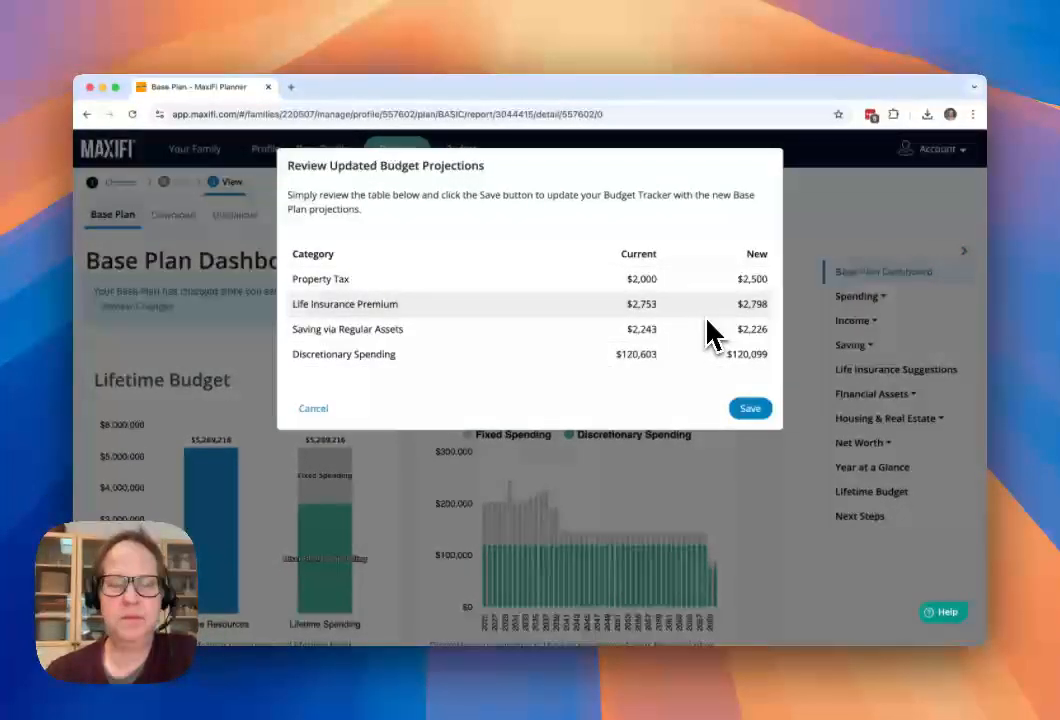
{"action": "mouse_move", "coordinate": [695, 325]}
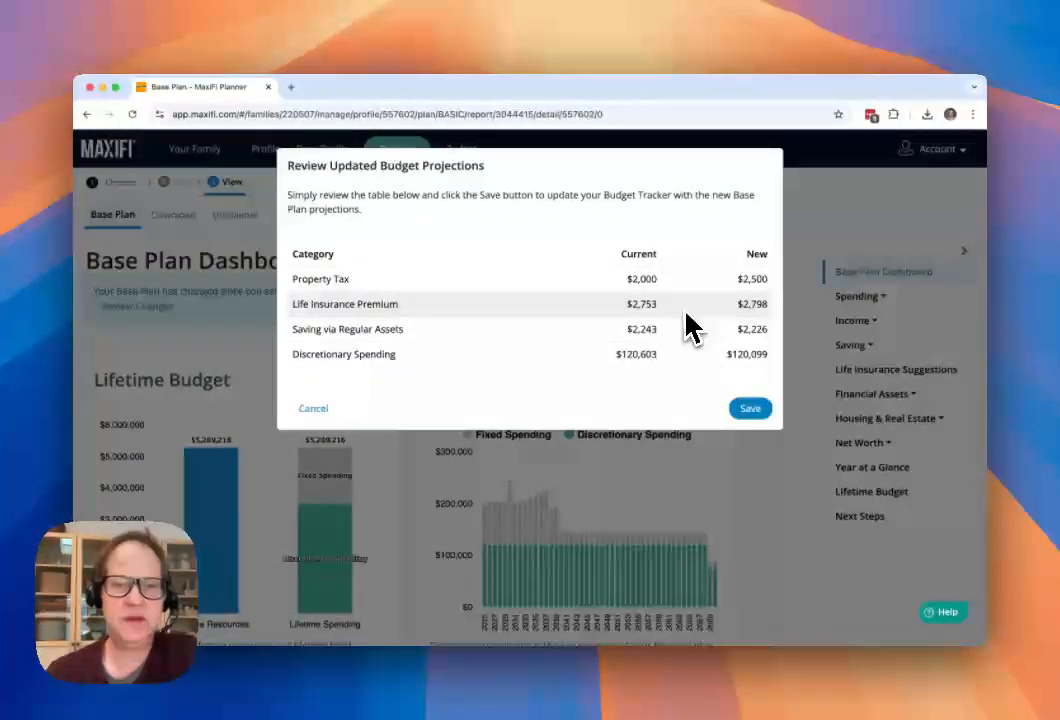
{"action": "mouse_move", "coordinate": [705, 330]}
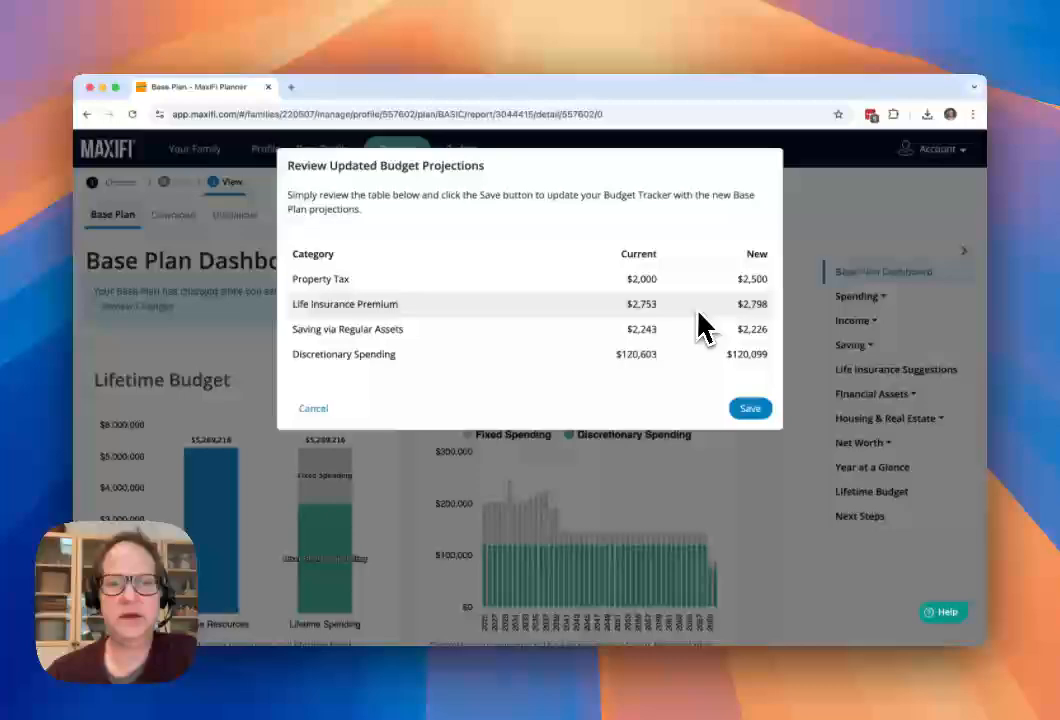
{"action": "mouse_move", "coordinate": [650, 373]}
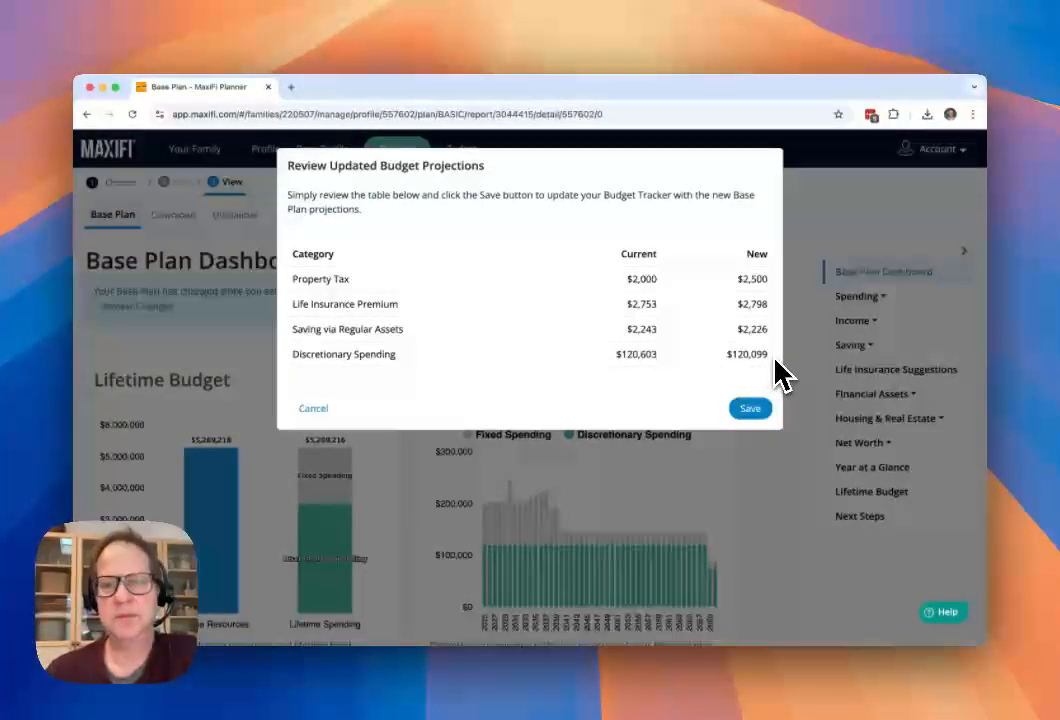
{"action": "mouse_move", "coordinate": [650, 365]}
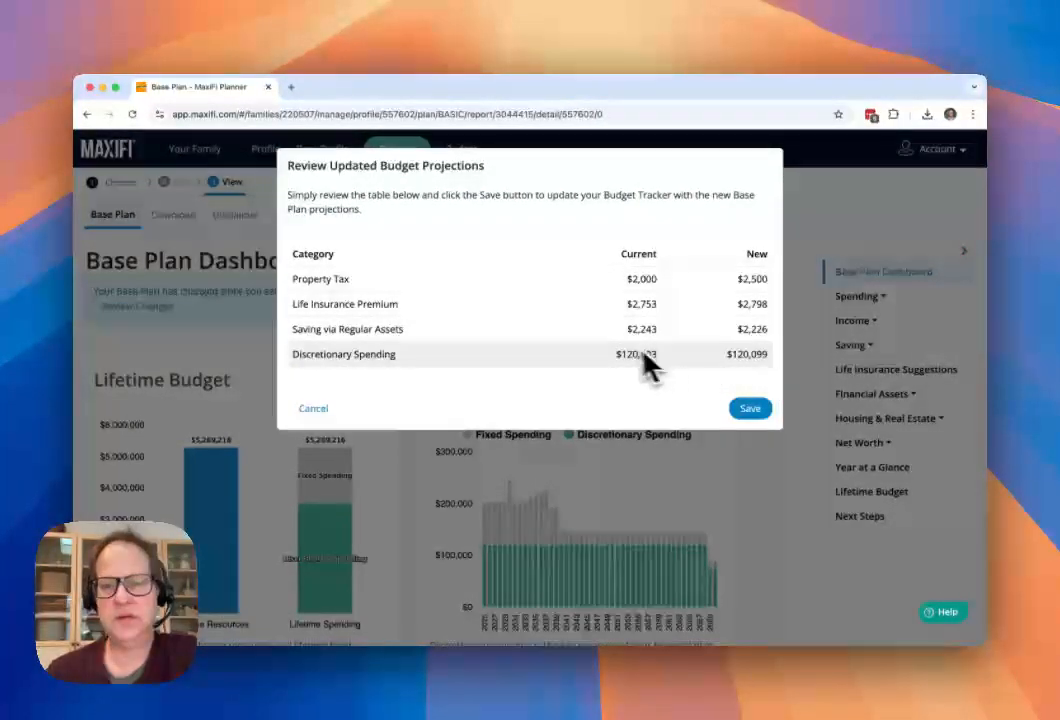
{"action": "mouse_move", "coordinate": [680, 268]}
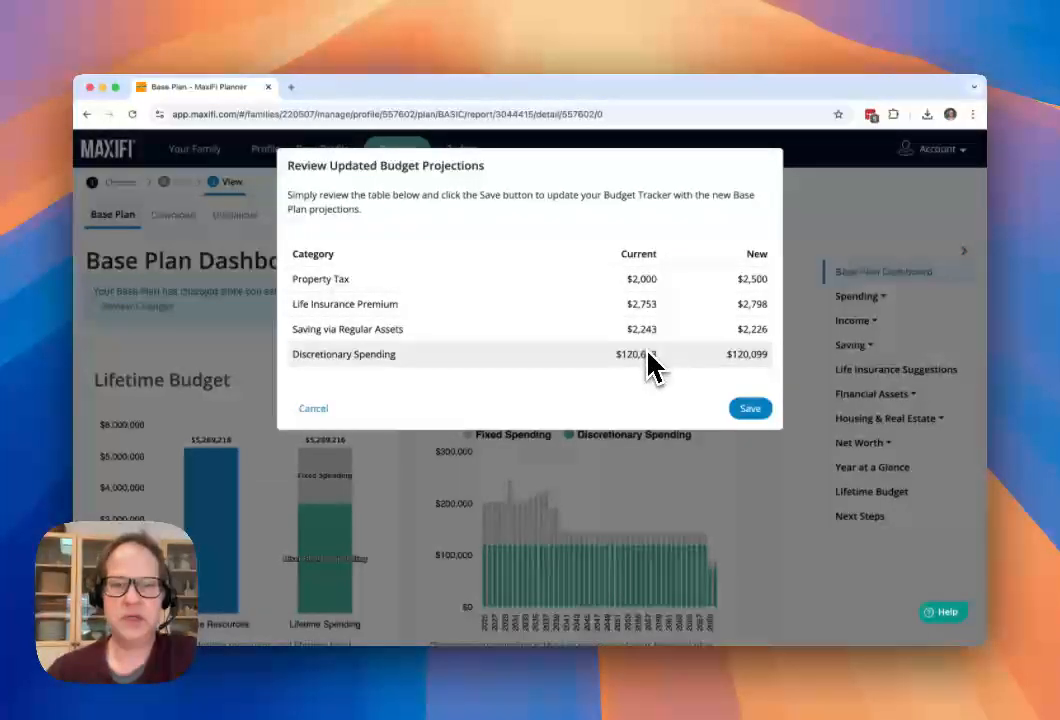
{"action": "mouse_move", "coordinate": [763, 328]}
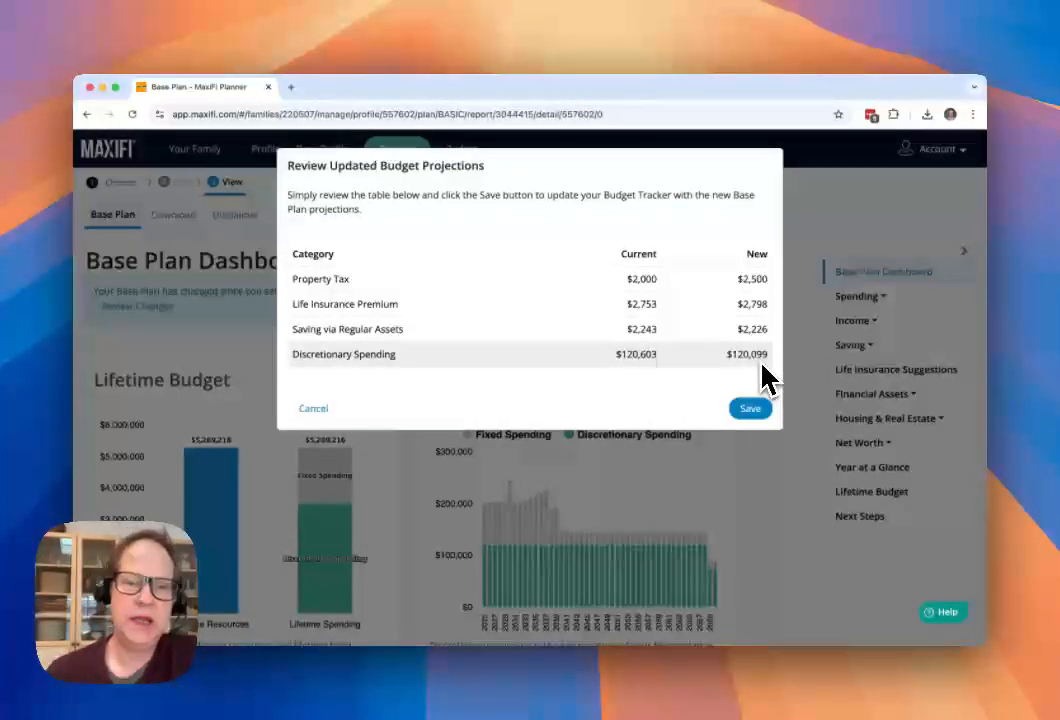
{"action": "mouse_move", "coordinate": [503, 414]}
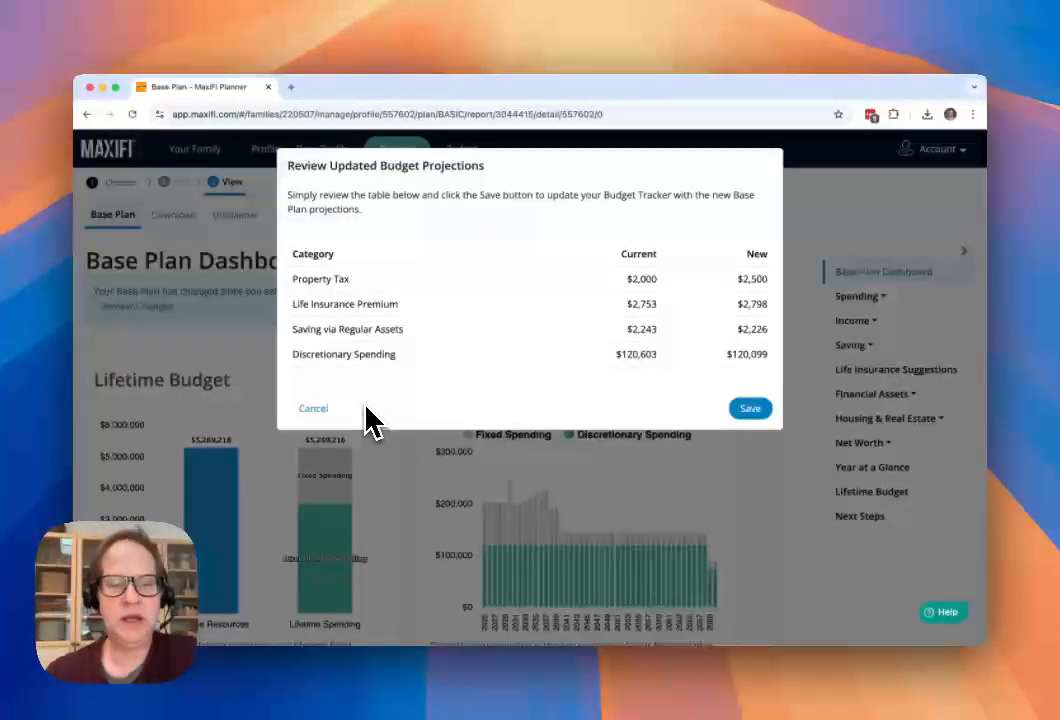
{"action": "mouse_move", "coordinate": [350, 432]}
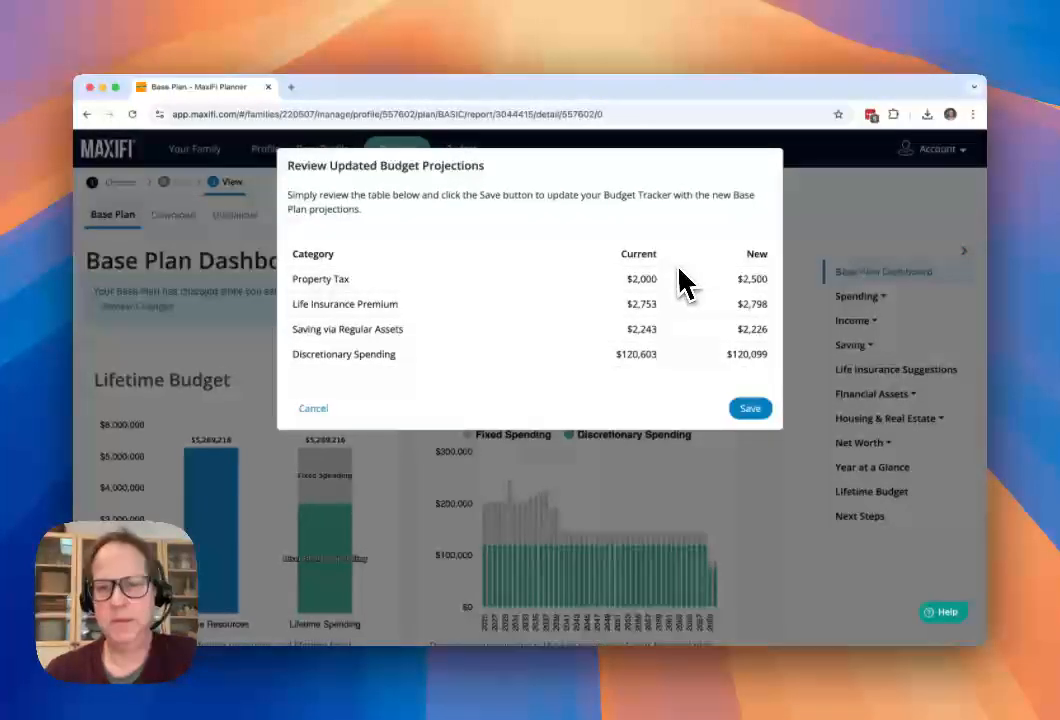
Save the new projections and check the tracker's $29,924 fixed and $120,099 discretionary targets
{"action": "left_click", "coordinate": [750, 408]}
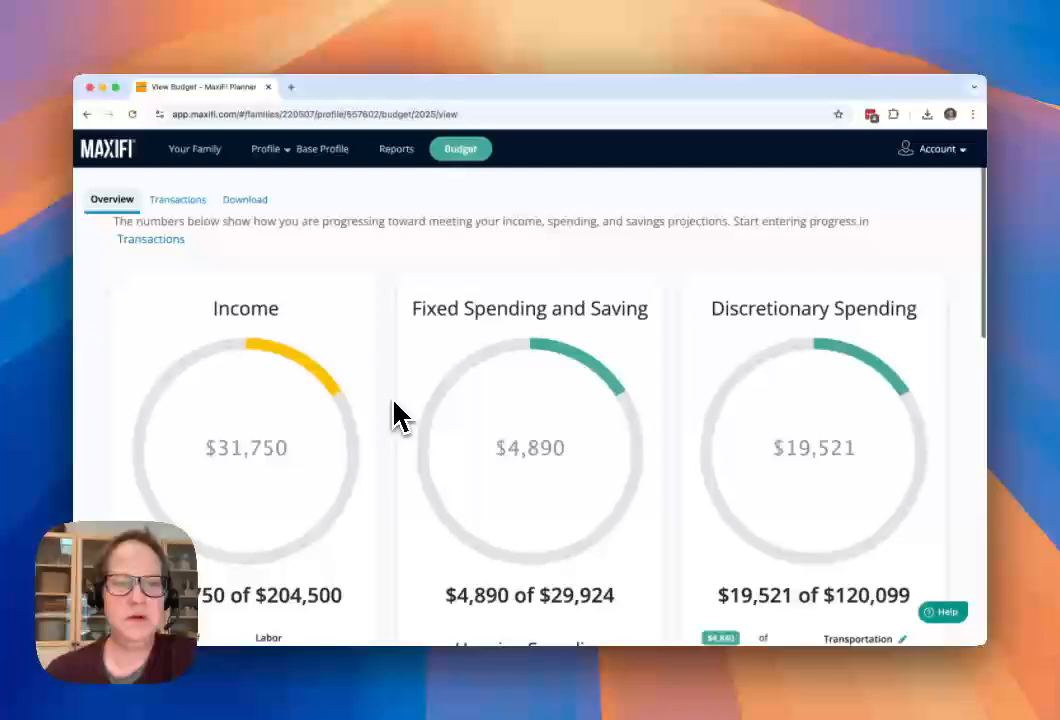
{"action": "scroll", "scroll_direction": "down", "scroll_amount": 3}
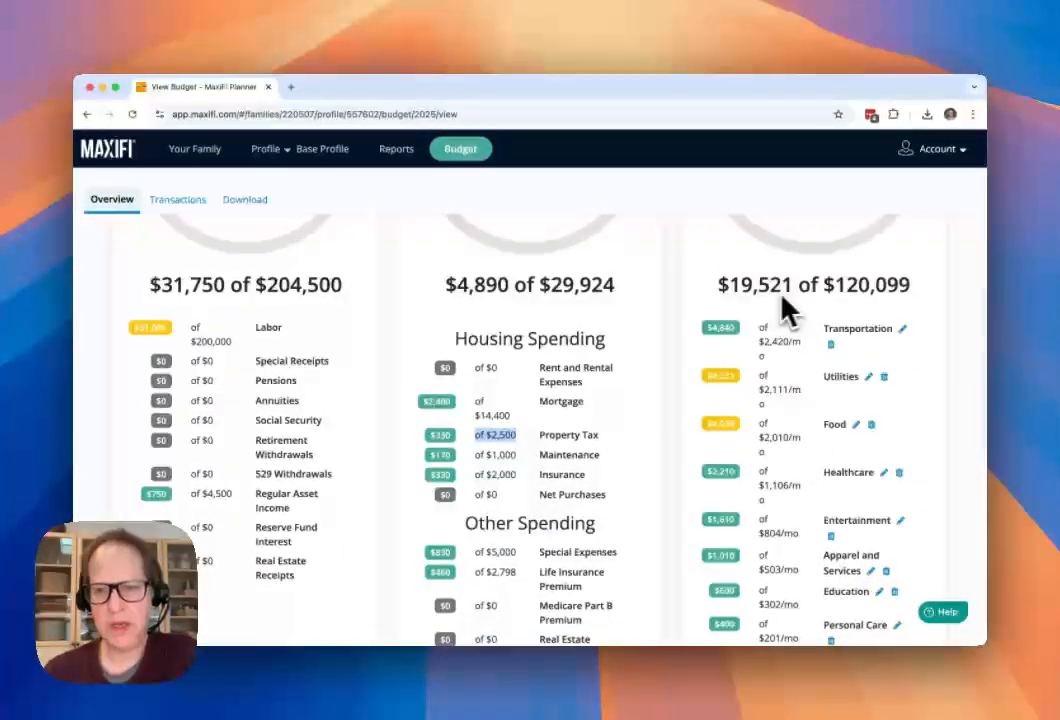
{"action": "scroll", "scroll_direction": "down", "scroll_amount": 3}
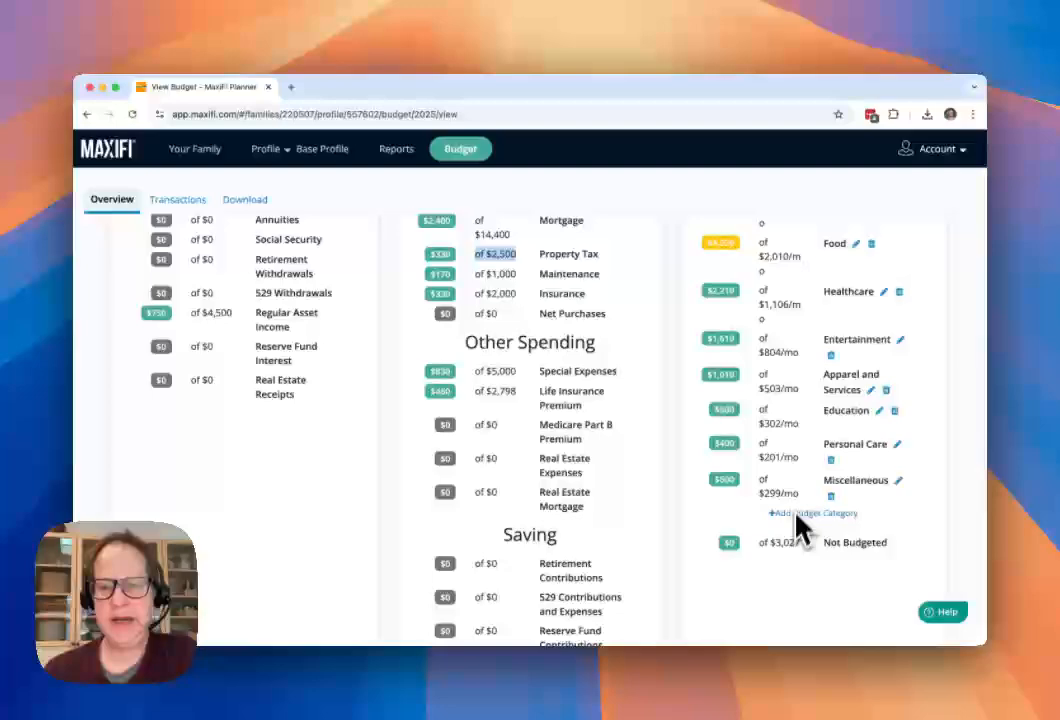
{"action": "mouse_move", "coordinate": [800, 565]}
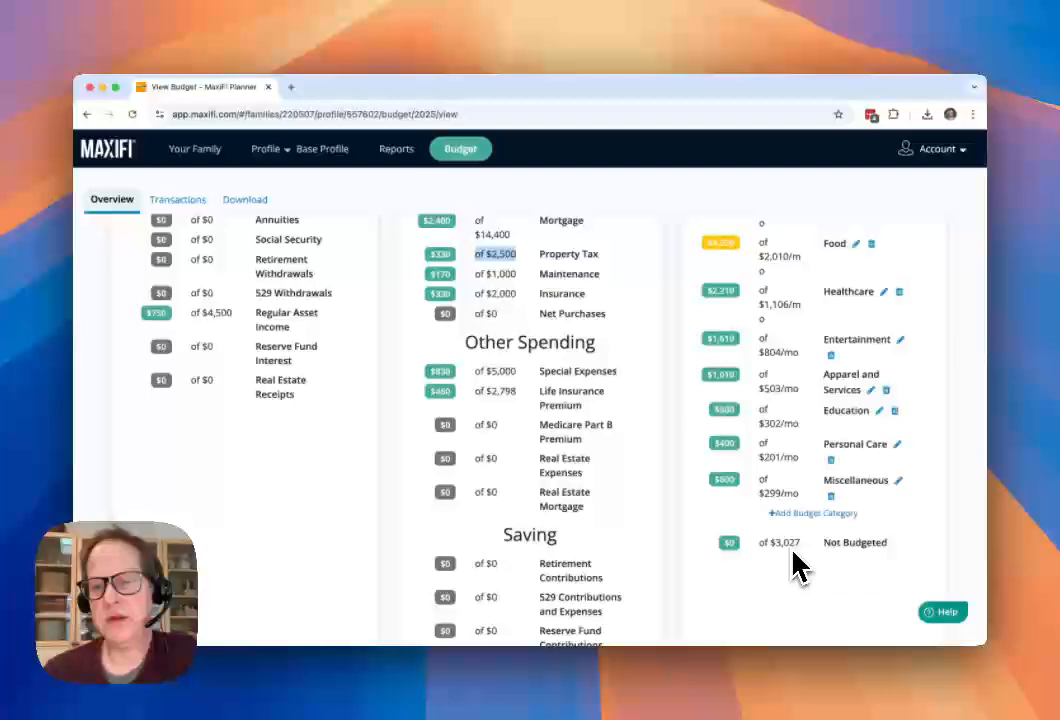
{"action": "scroll", "scroll_direction": "up", "scroll_amount": 3}
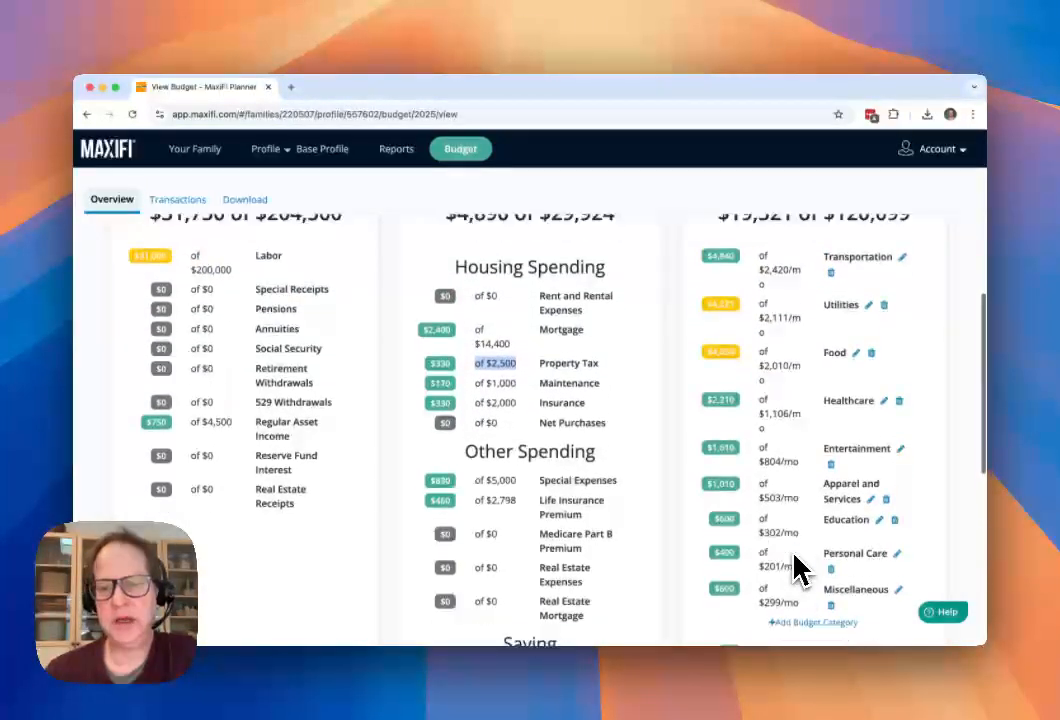
{"action": "scroll", "scroll_direction": "up", "scroll_amount": 3}
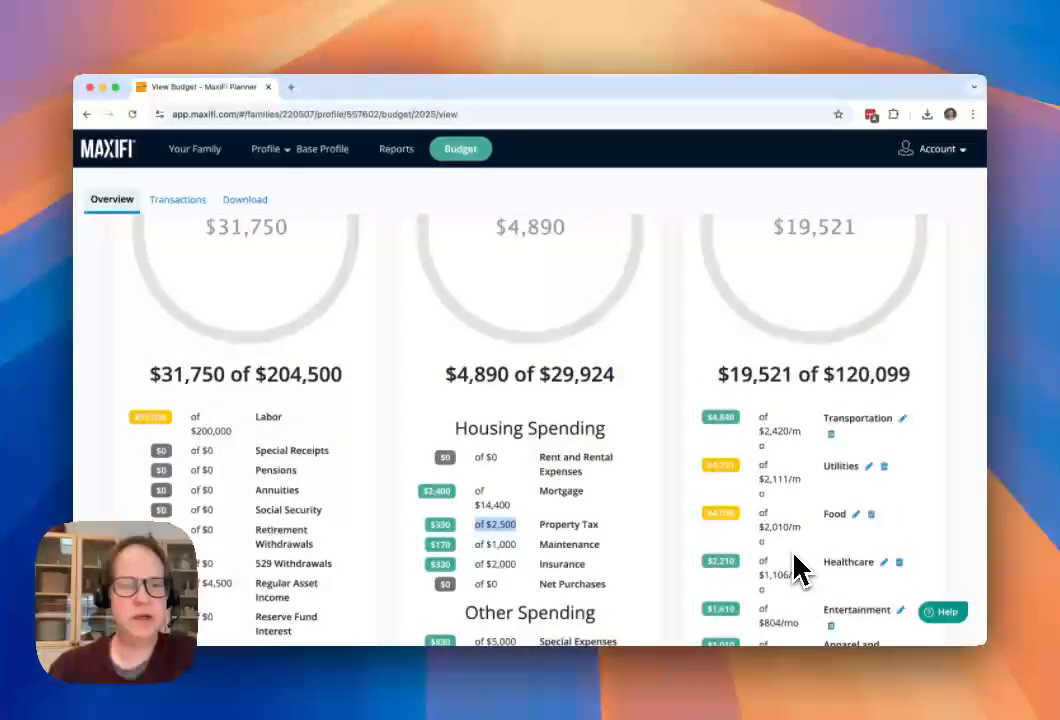
{"action": "scroll", "scroll_direction": "up", "scroll_amount": 3}
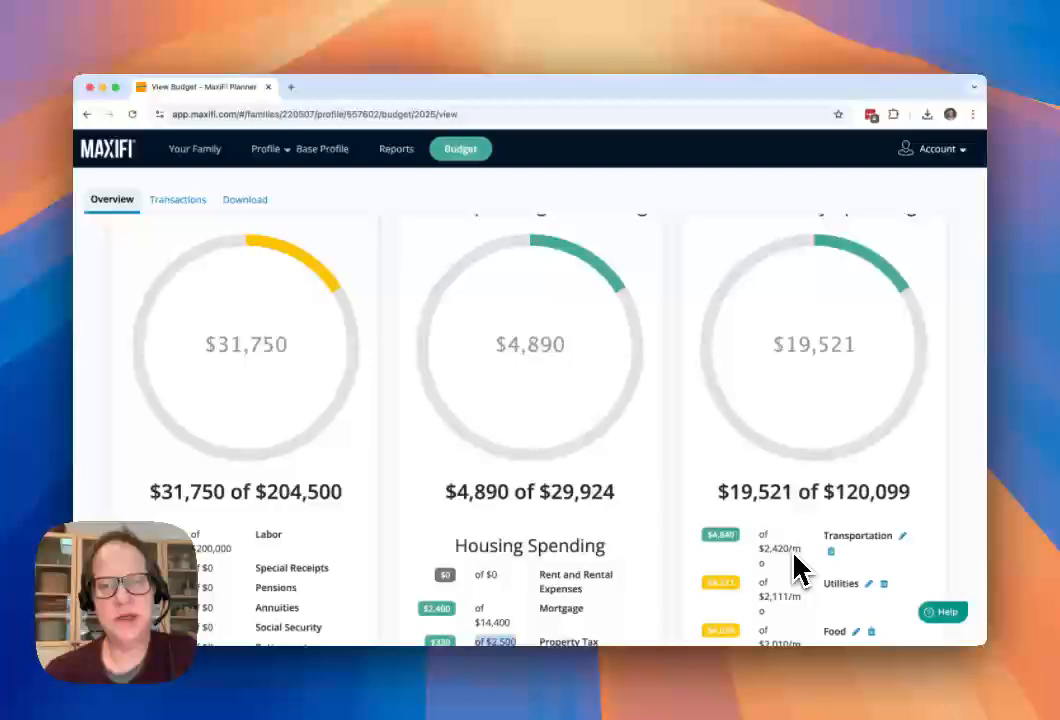
{"action": "scroll", "scroll_direction": "up", "scroll_amount": 3}
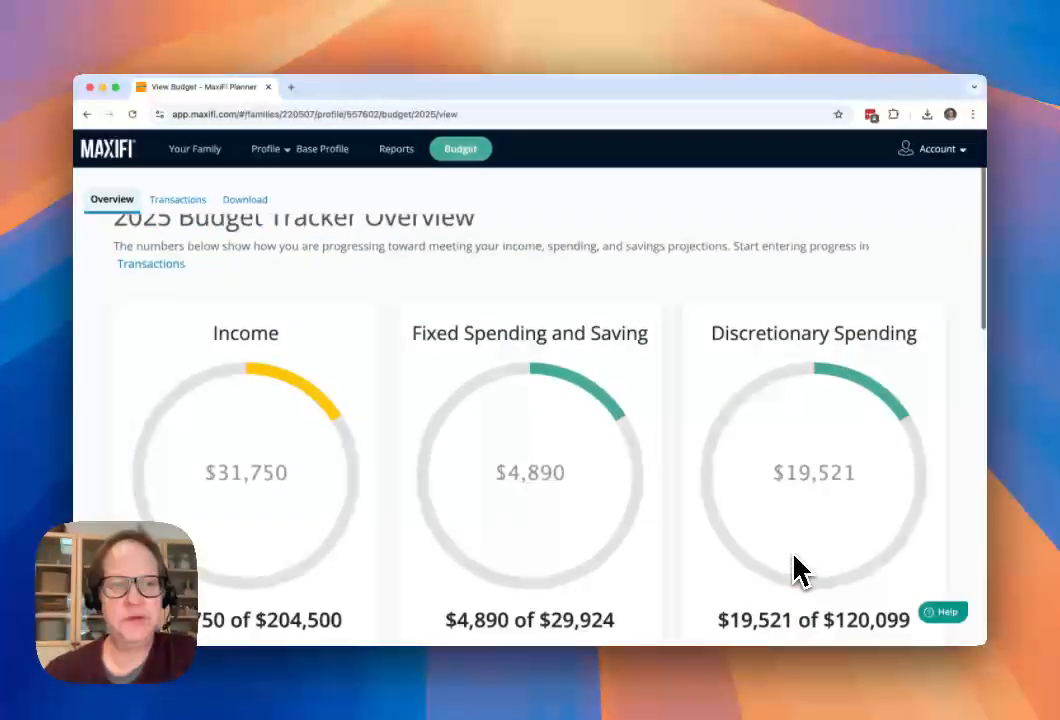
{"action": "scroll", "scroll_direction": "up", "scroll_amount": 3}
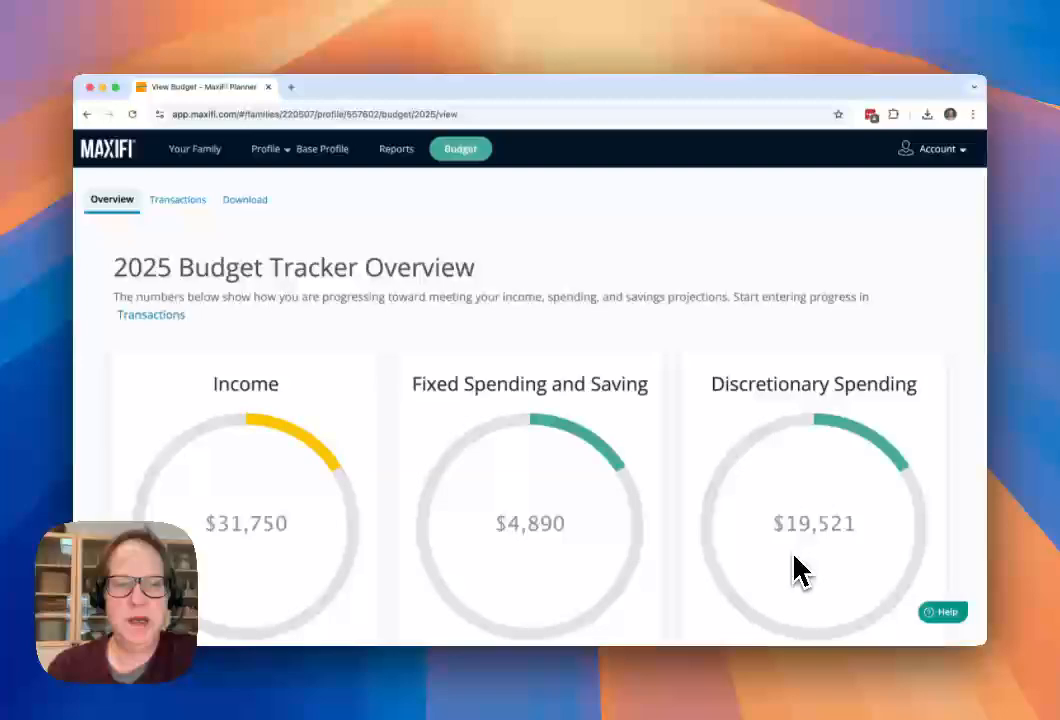
{"action": "scroll", "scroll_direction": "down", "scroll_amount": 3}
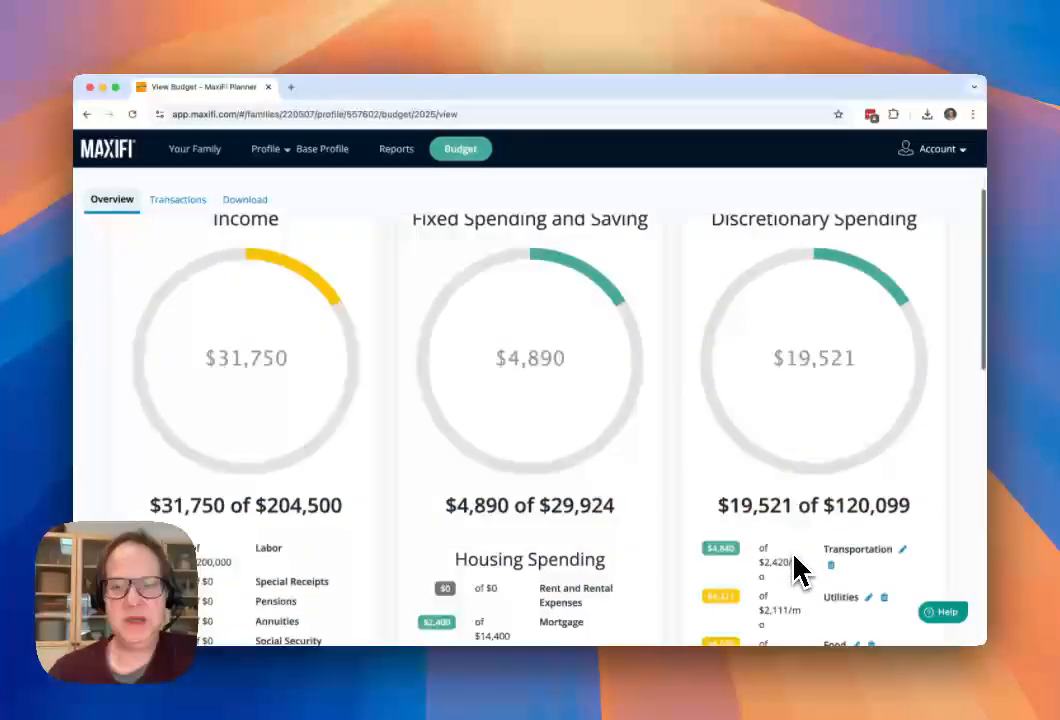
{"action": "scroll", "scroll_direction": "down", "scroll_amount": 3}
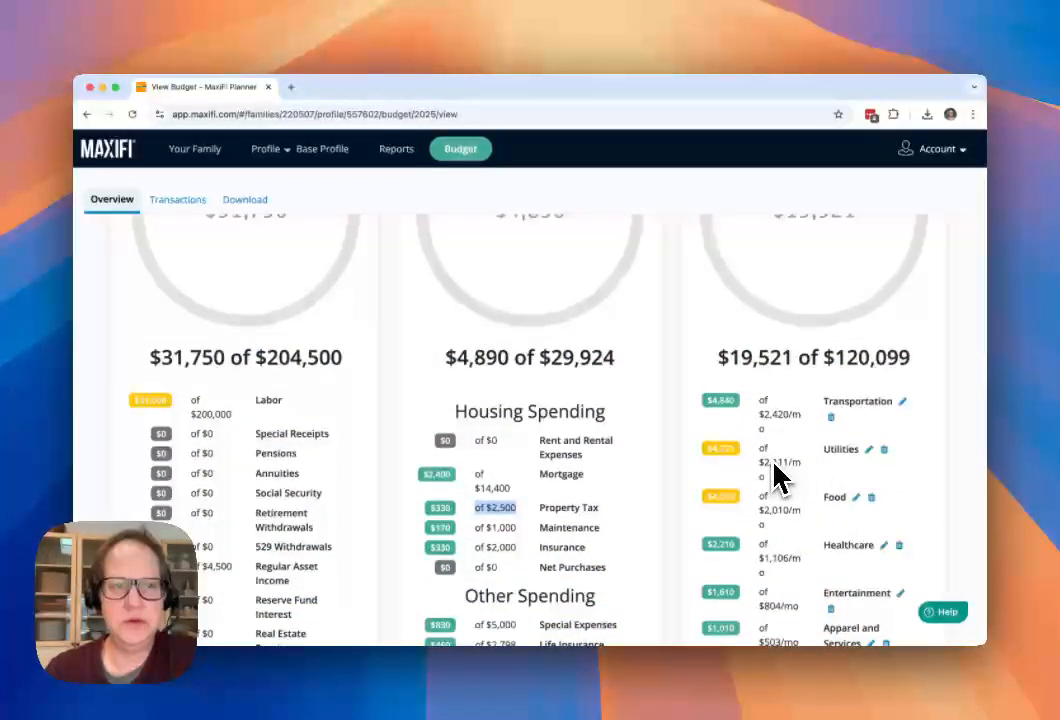